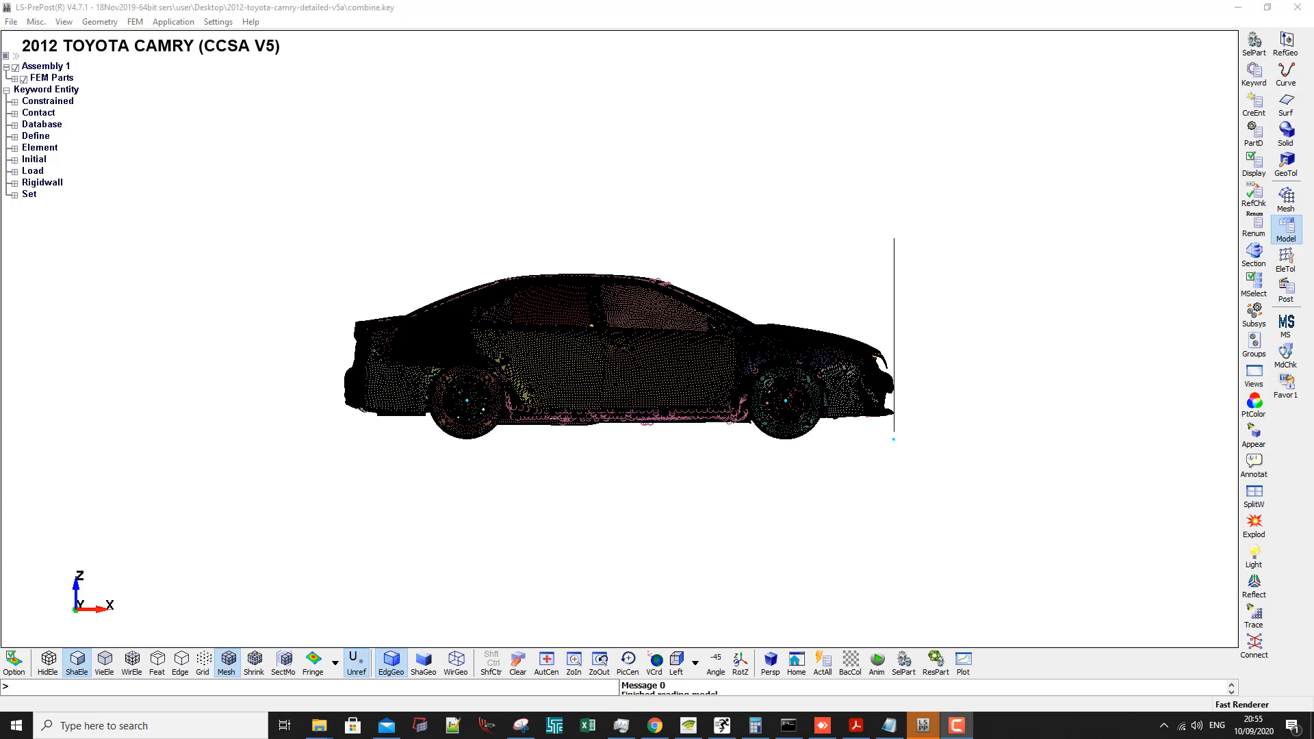
pyautogui.moveTo(18, 282)
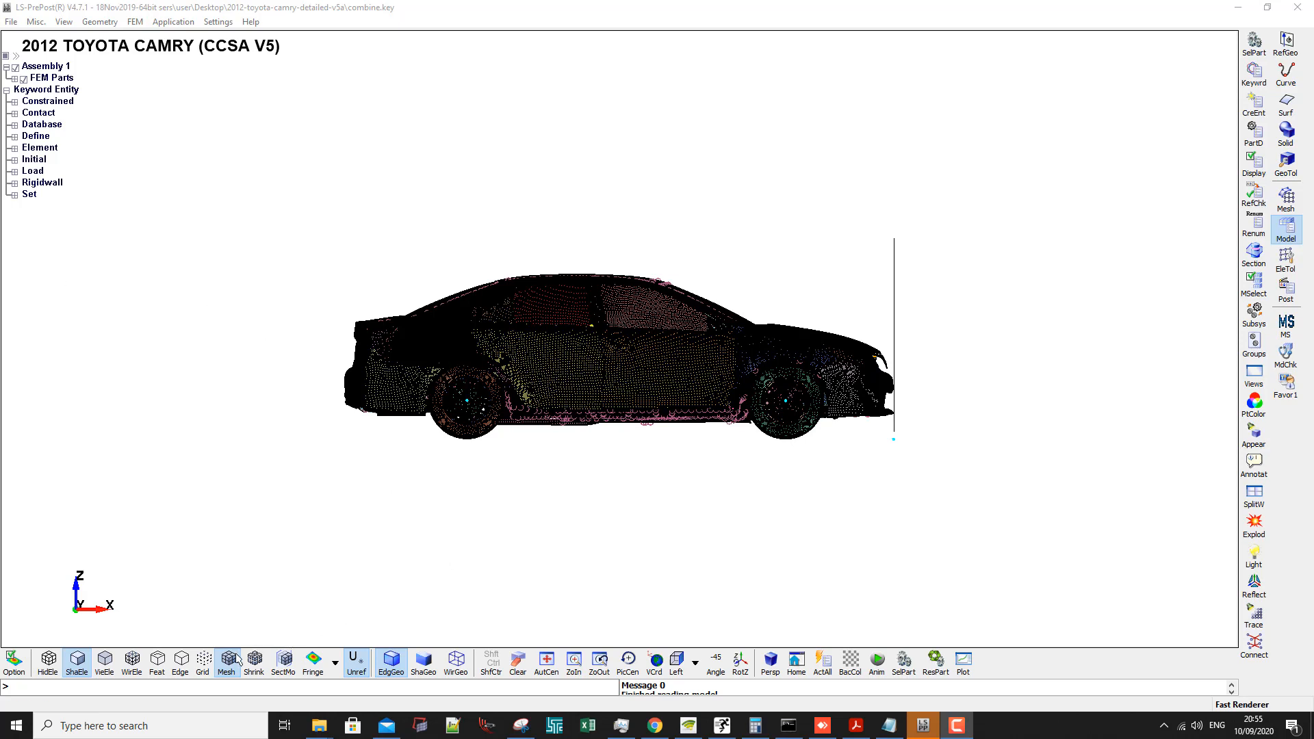
# Turn off mesh edges so the Camry shows as shaded coloured parts.
pyautogui.click(253, 662)
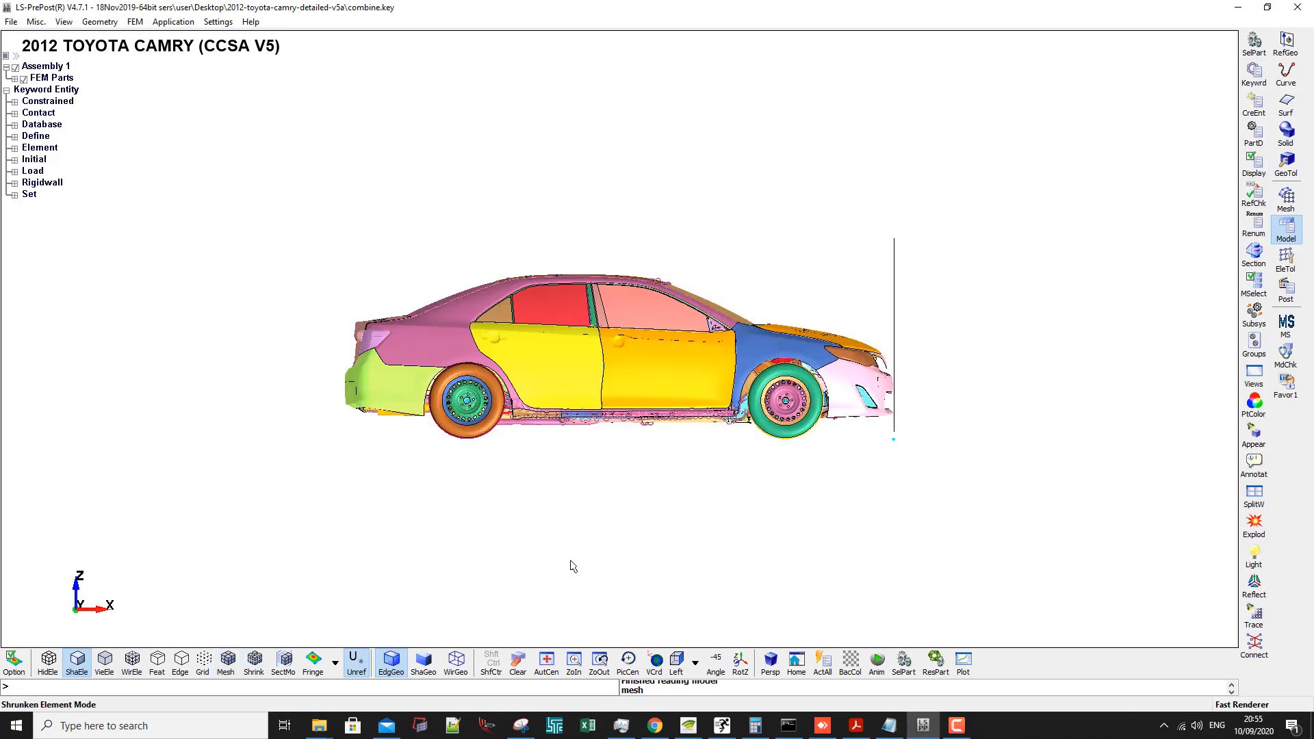
pyautogui.moveTo(643, 540)
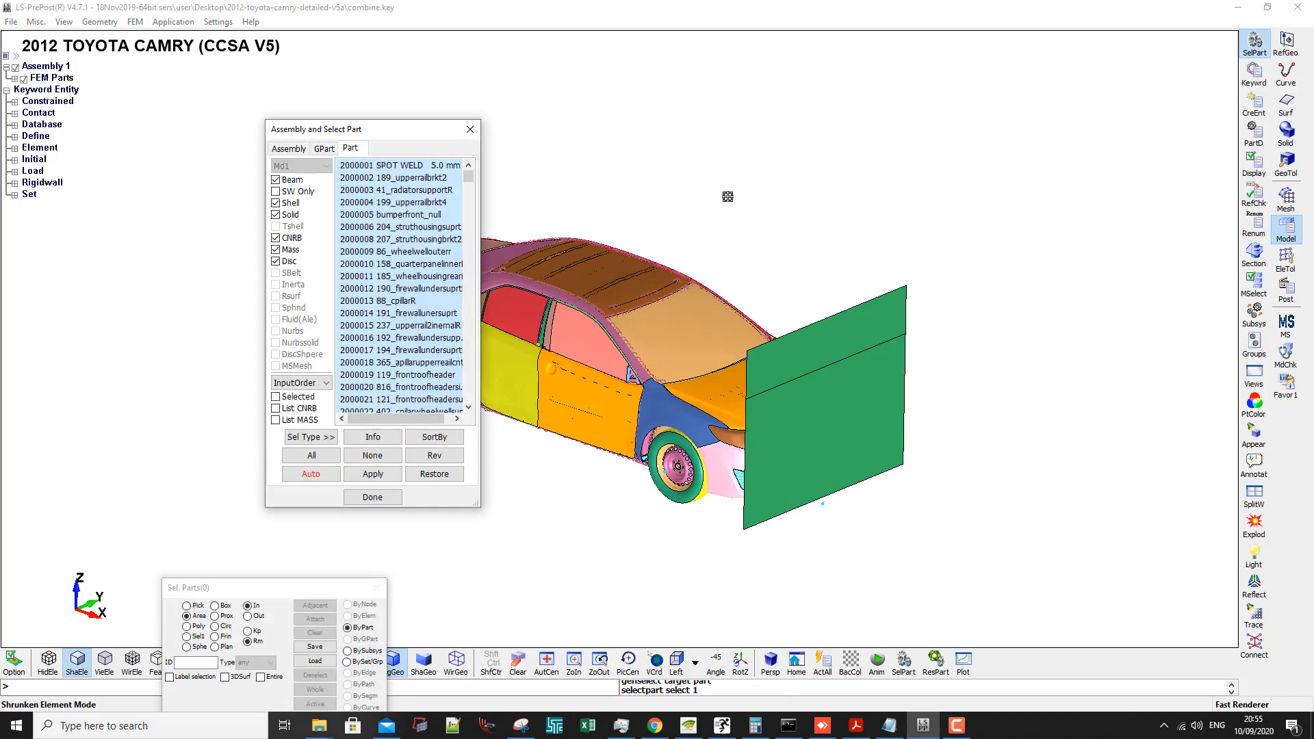
pyautogui.moveTo(276, 202)
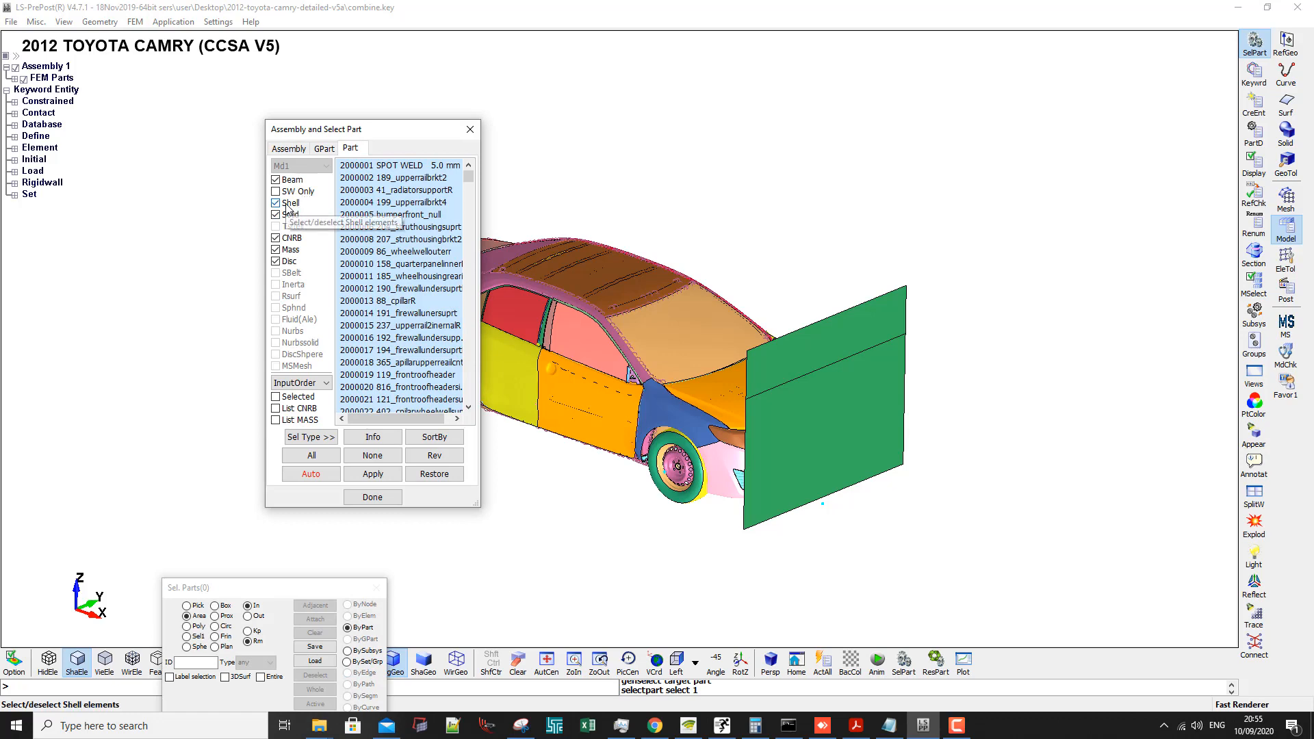
# Hide the shell, beam, CNRB, mass and discrete parts so only solid parts show.
pyautogui.click(275, 203)
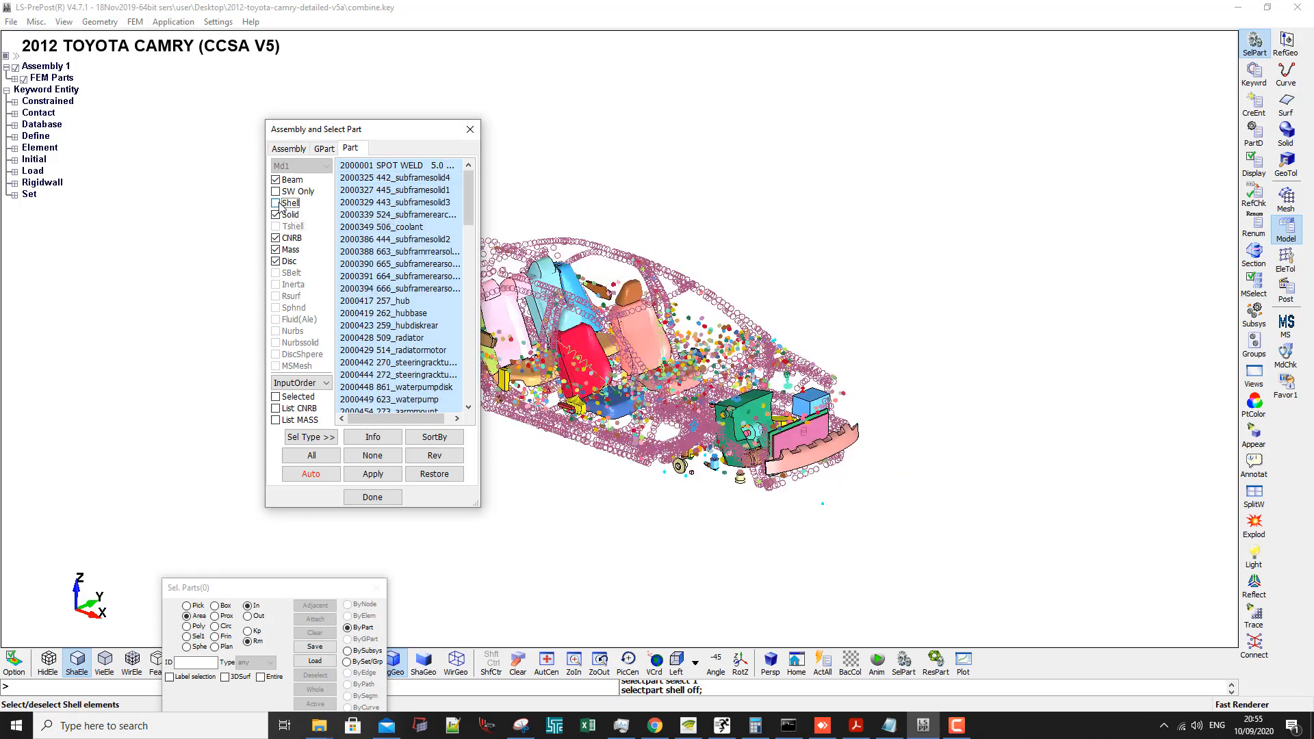
pyautogui.click(276, 203)
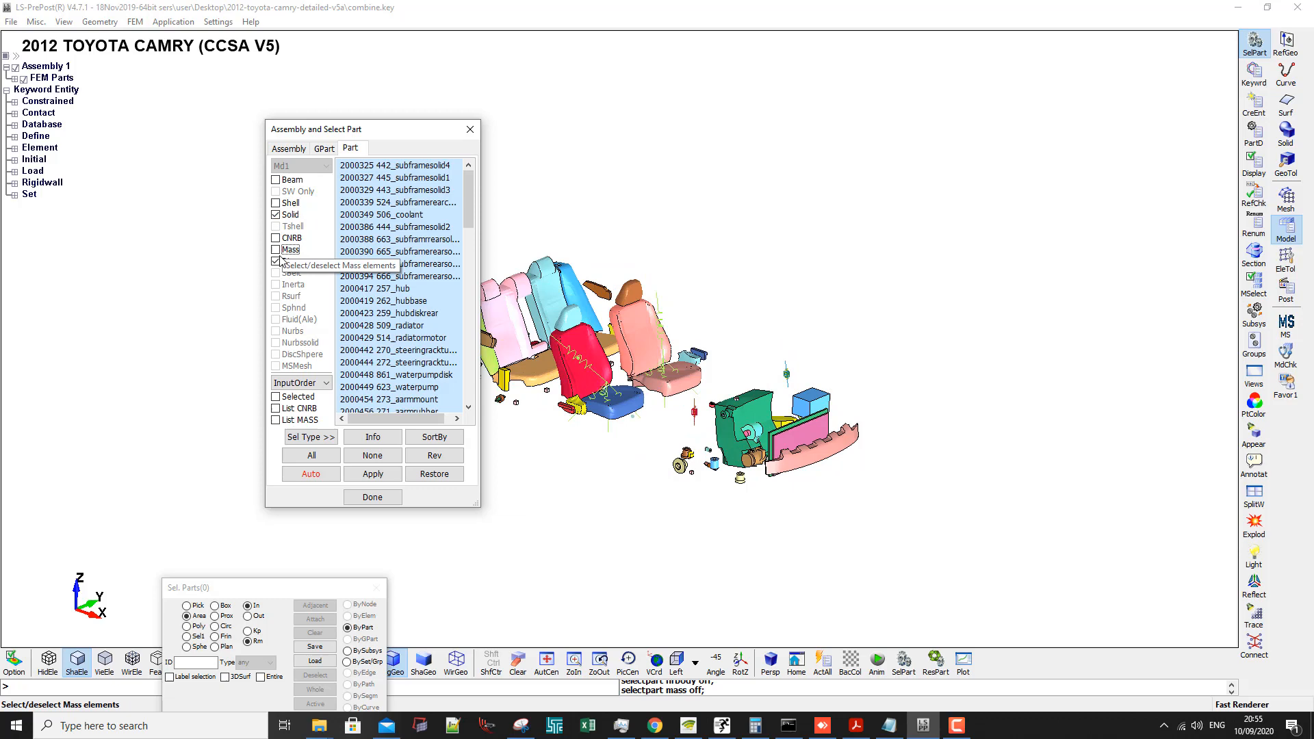
pyautogui.click(277, 249)
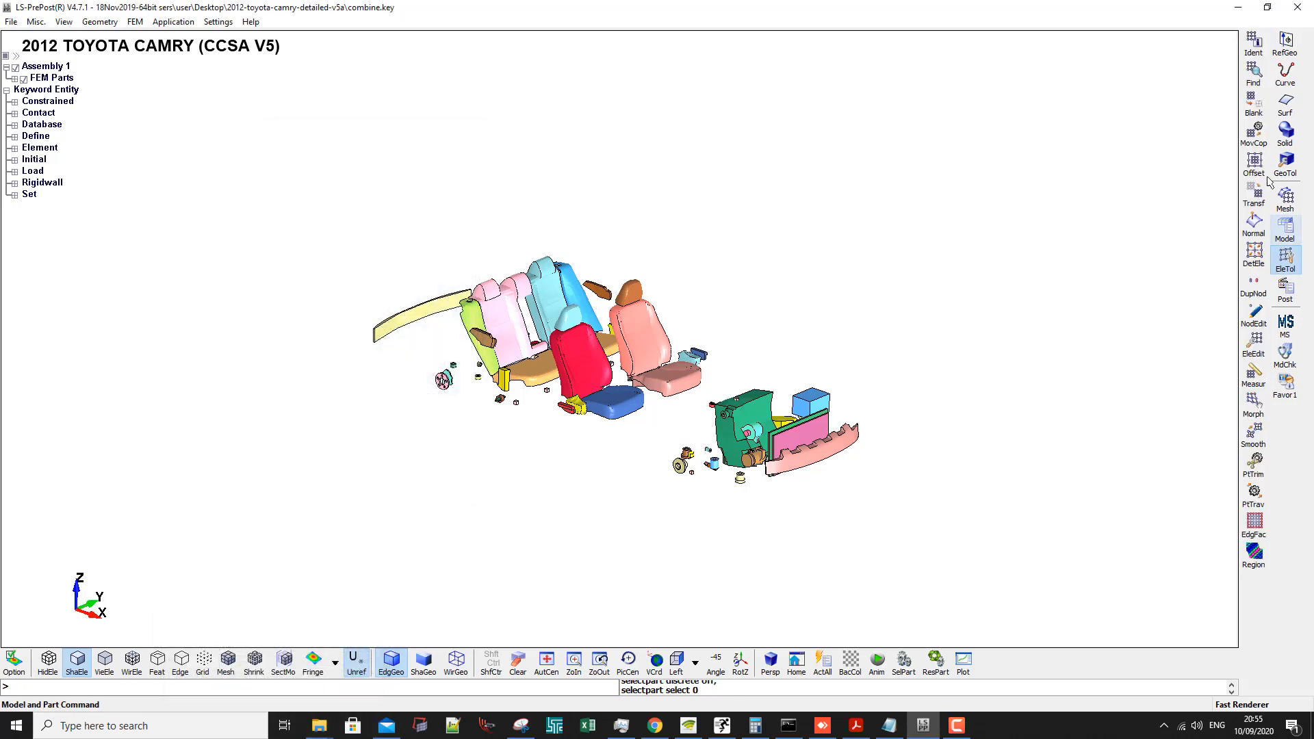
# Identify whole seat parts to label headrest 2001053, backrest 2000919 and cushion 2000920.
pyautogui.click(1254, 40)
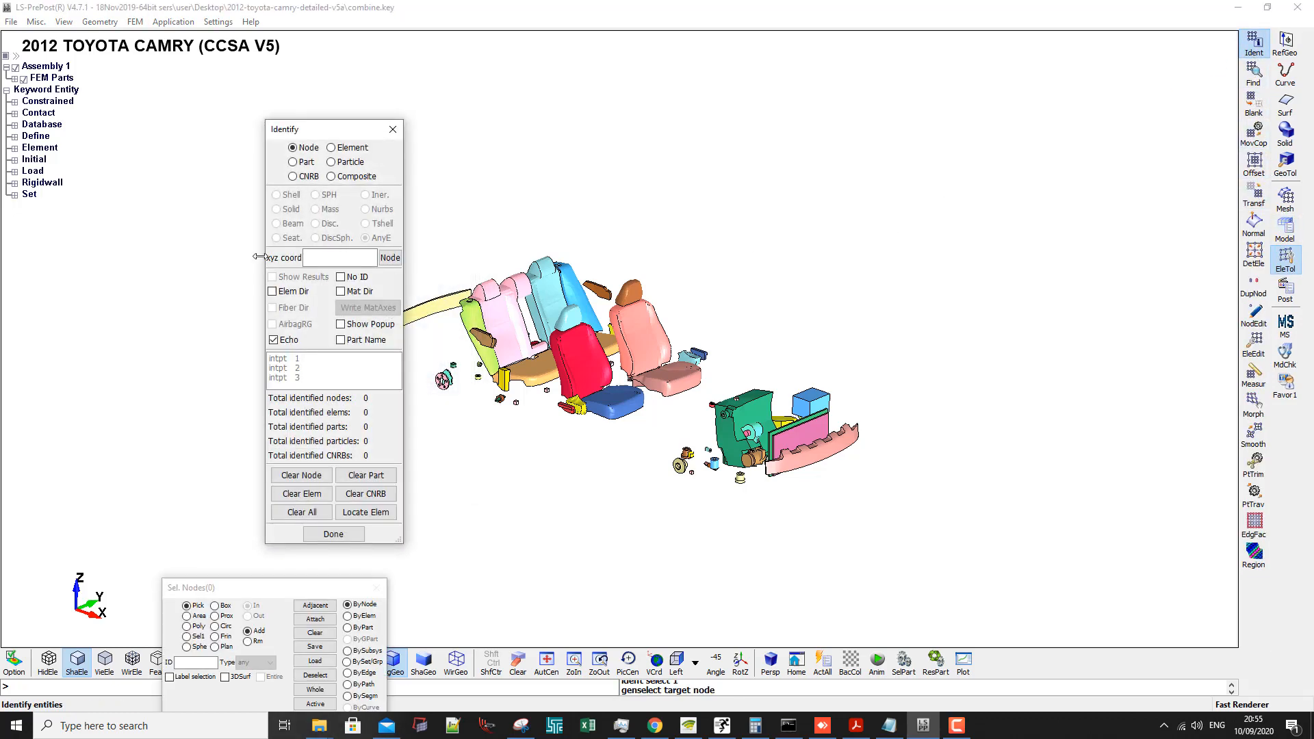
pyautogui.click(297, 162)
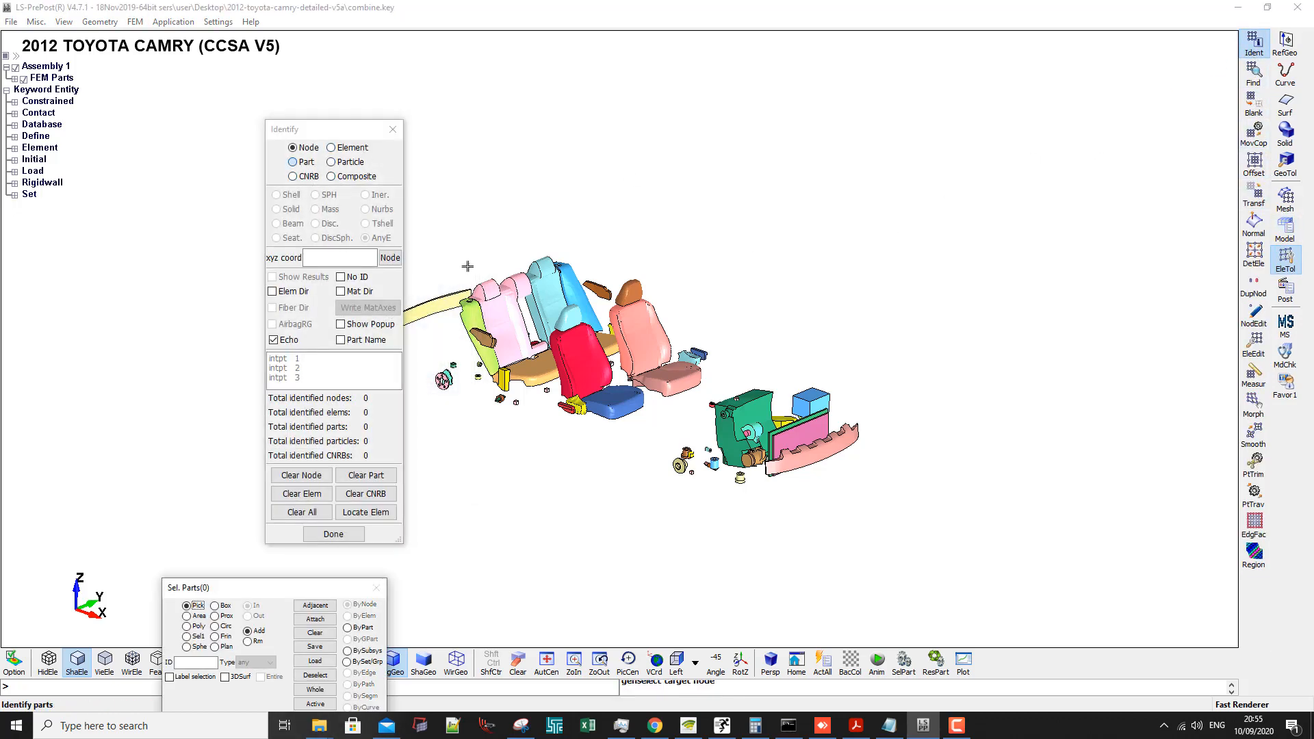
pyautogui.click(612, 405)
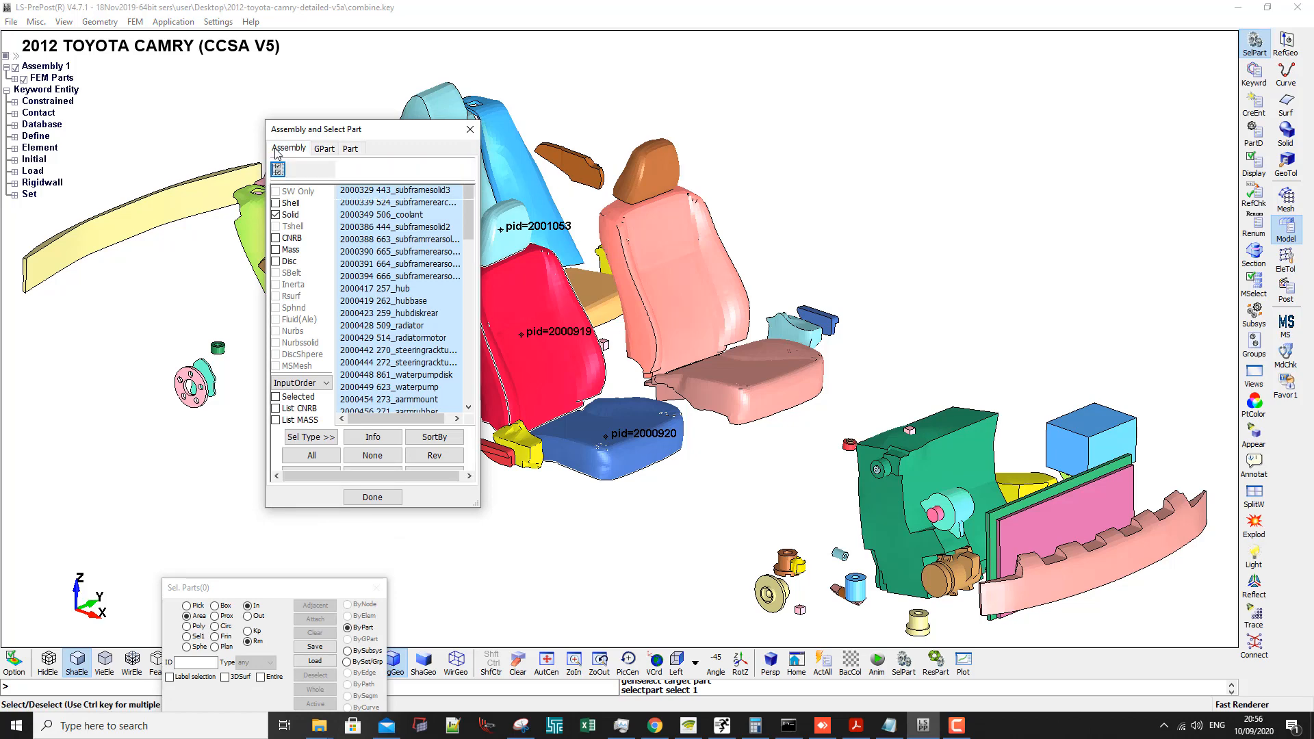
# Delete a first batch of unwanted Assembly 1 parts, keeping the seat parts.
pyautogui.click(288, 148)
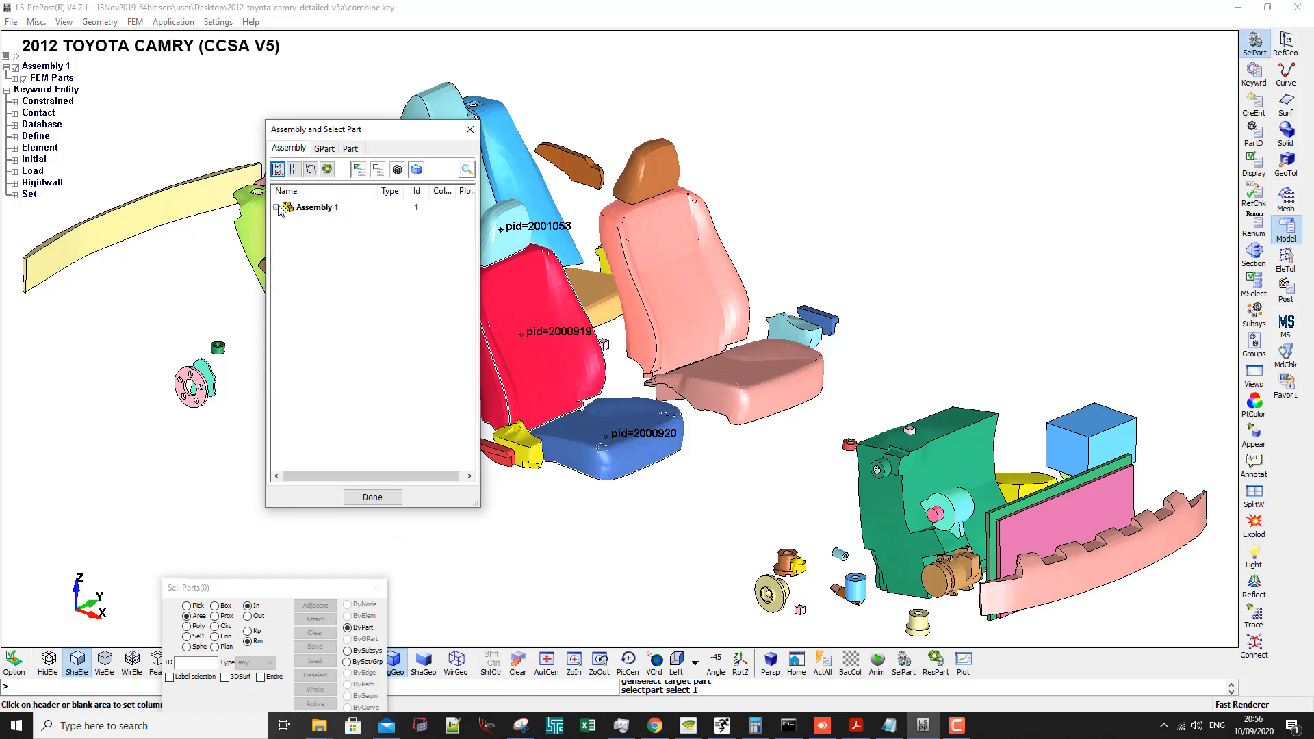
pyautogui.click(278, 207)
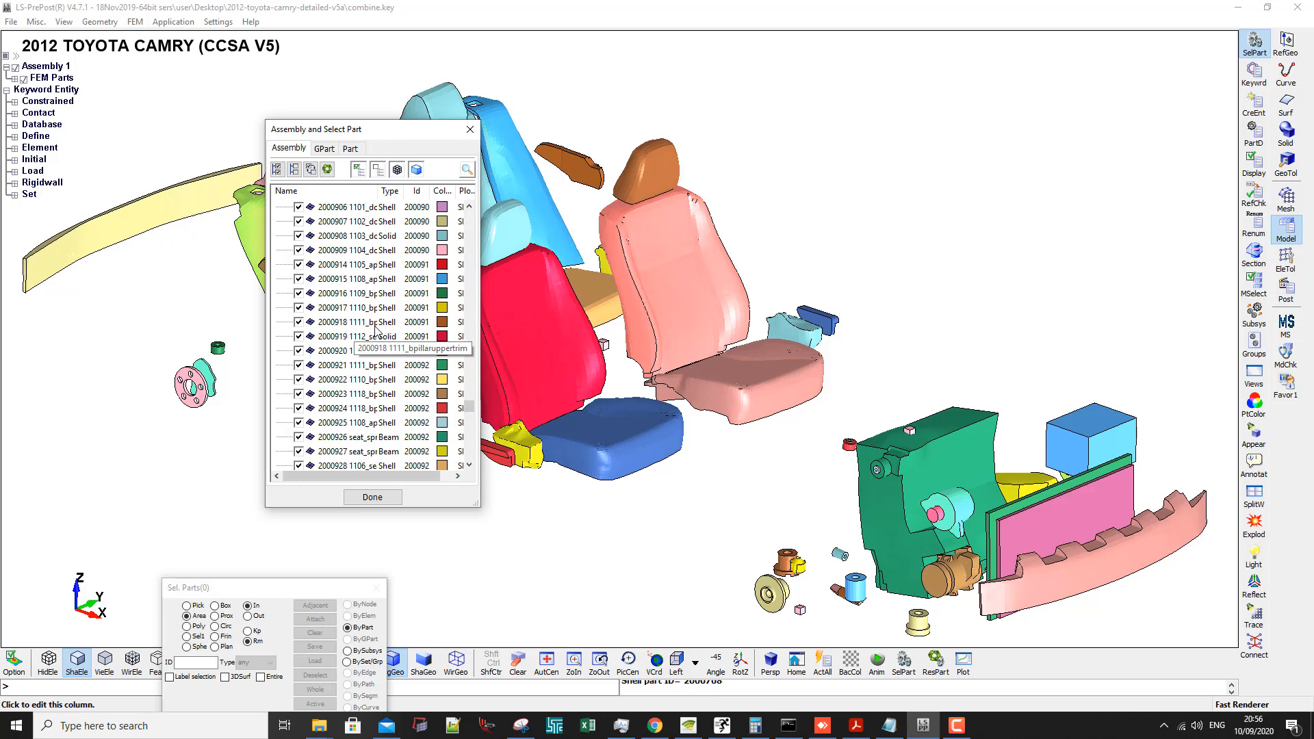
pyautogui.rightClick(360, 308)
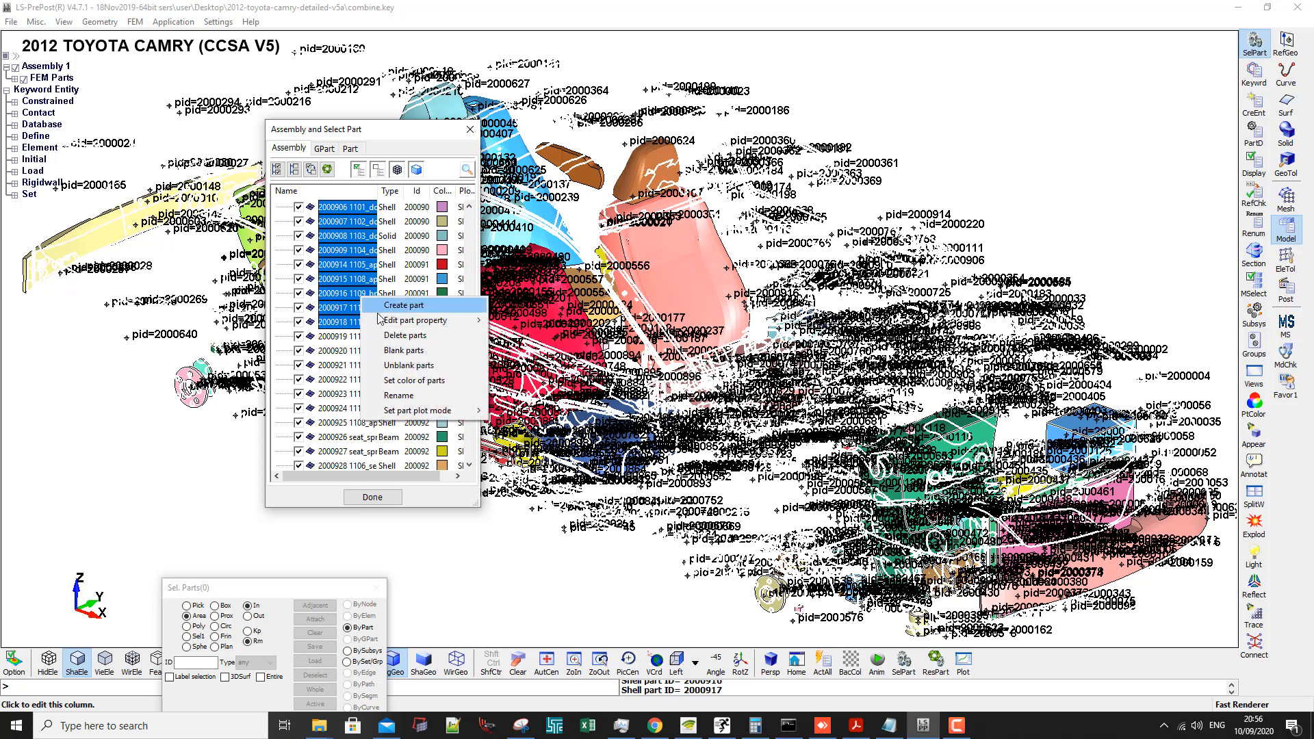
pyautogui.moveTo(405, 335)
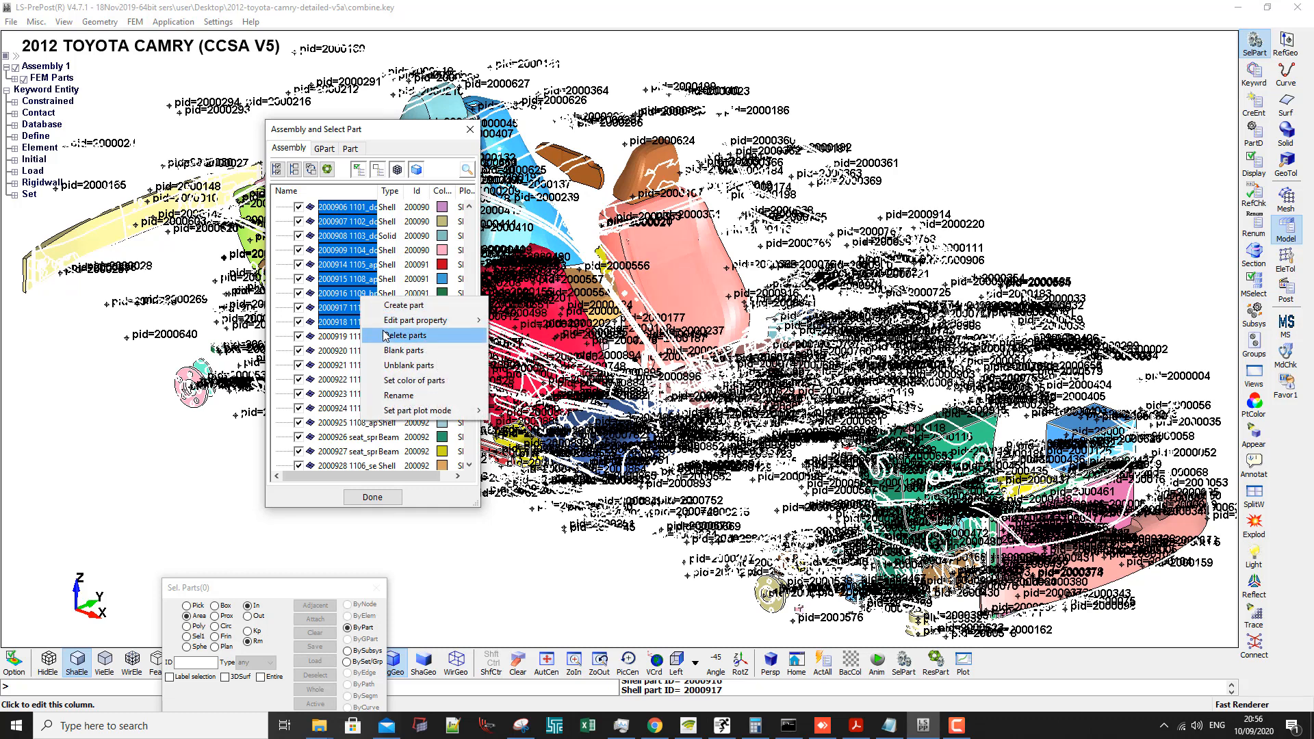
pyautogui.click(405, 334)
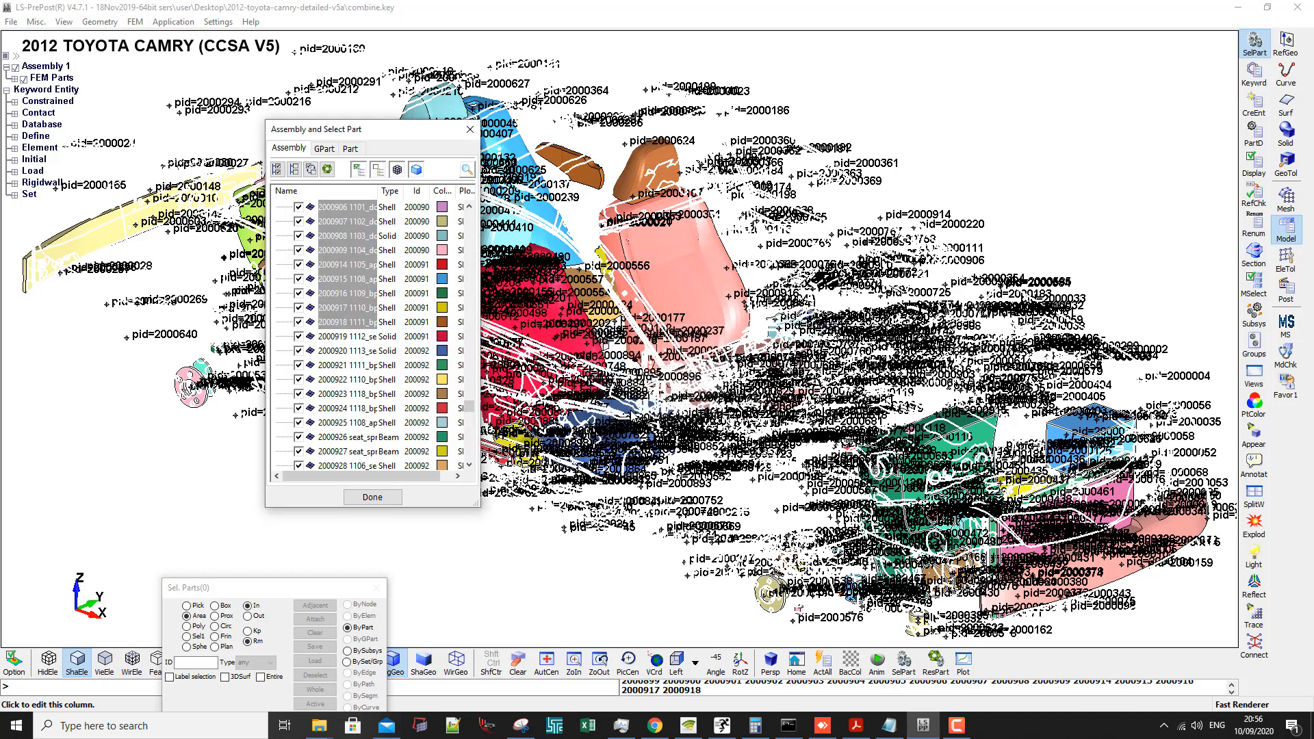
pyautogui.click(371, 497)
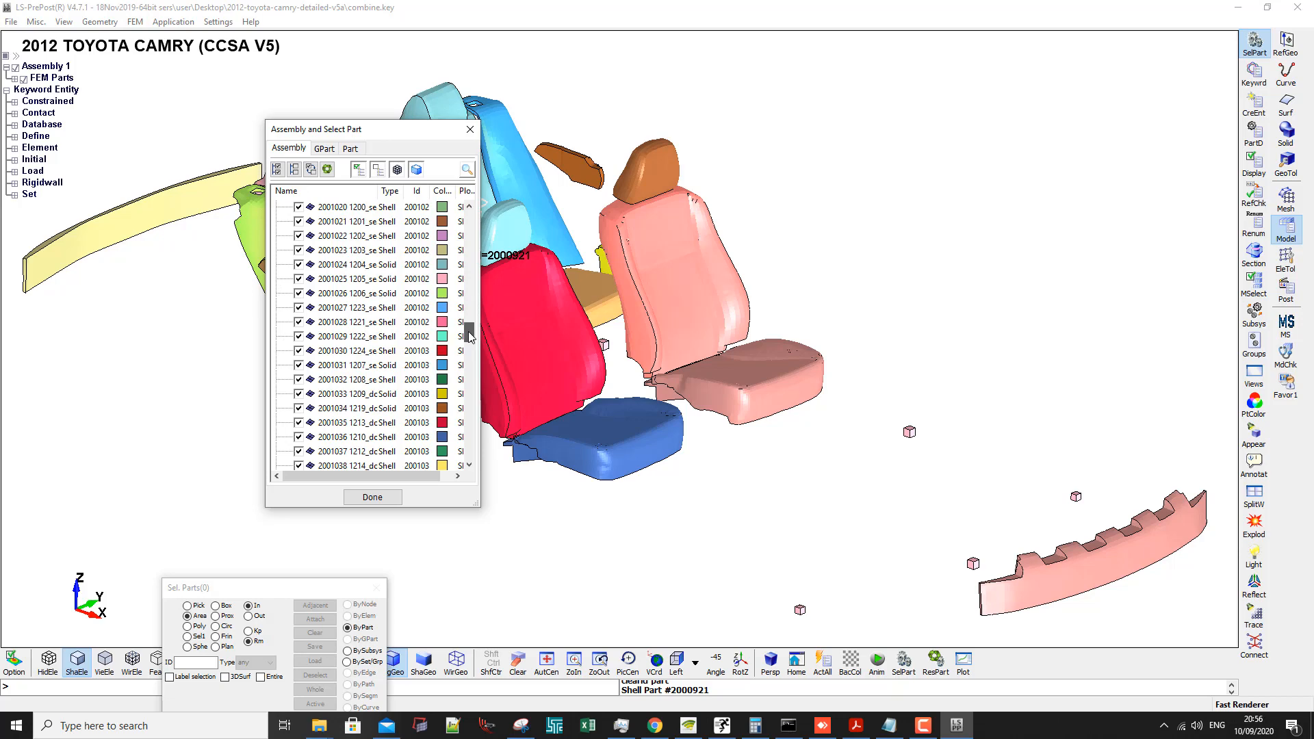
# Delete the next group of parts, leaving mostly the red seat with headrest and cushion.
pyautogui.scroll(-3)
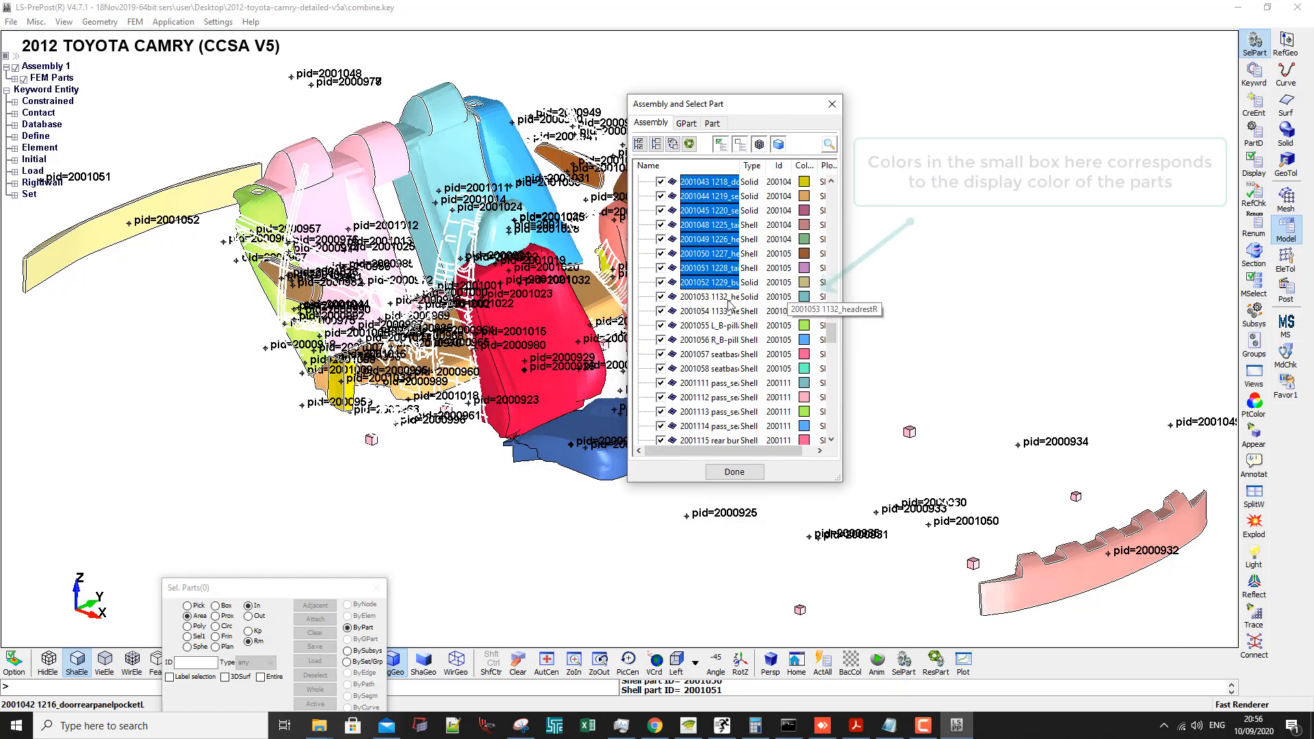
pyautogui.rightClick(712, 267)
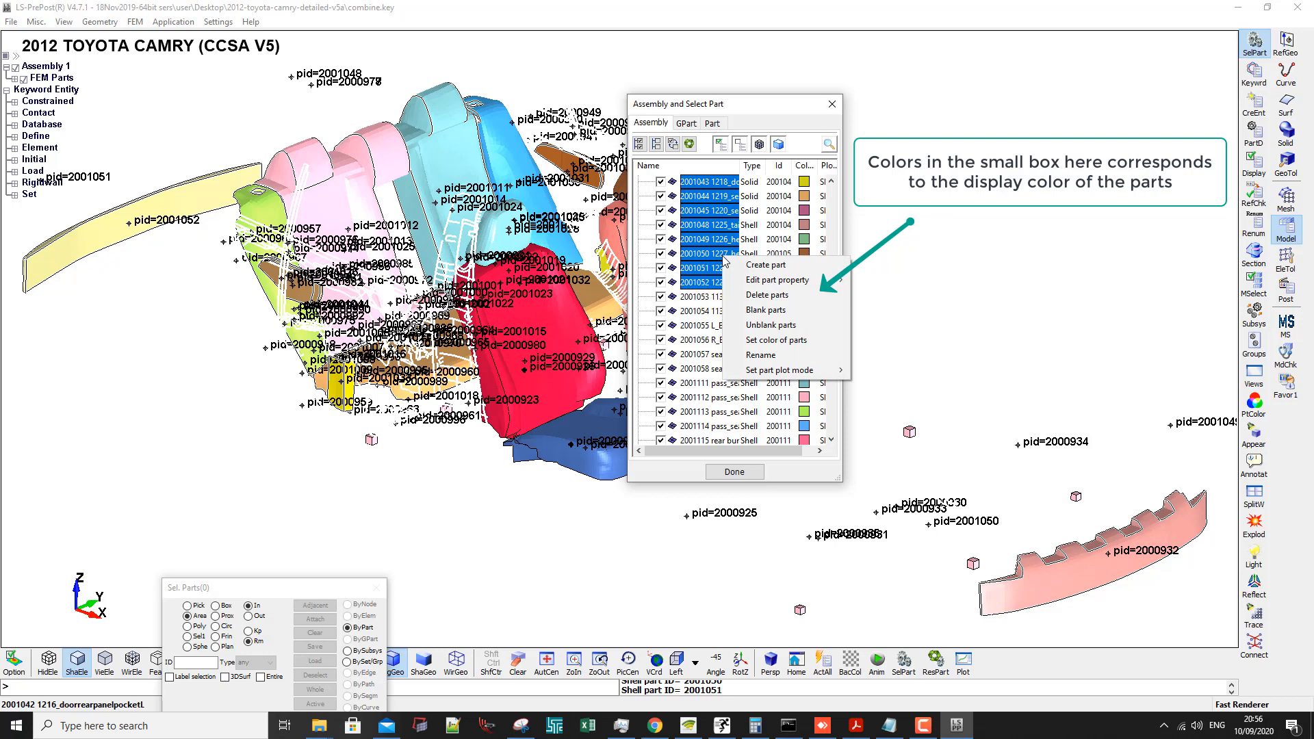
pyautogui.click(767, 296)
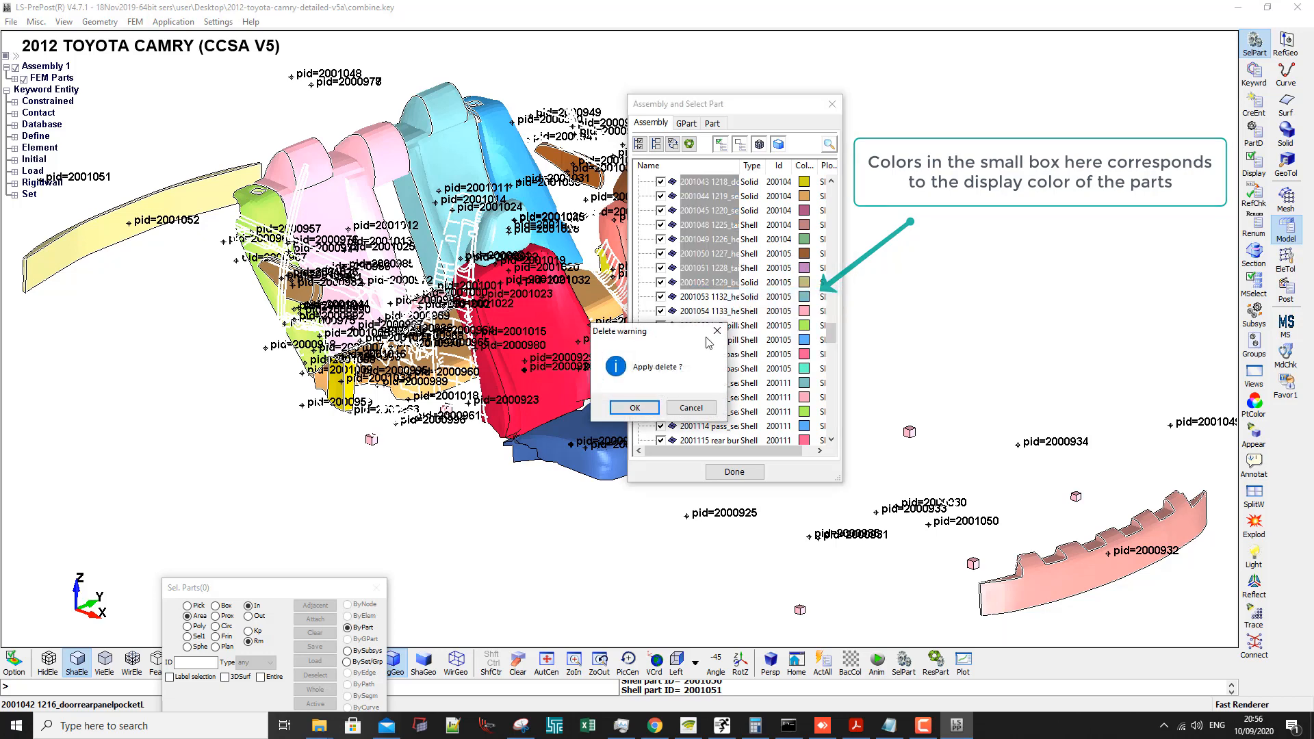
pyautogui.click(633, 408)
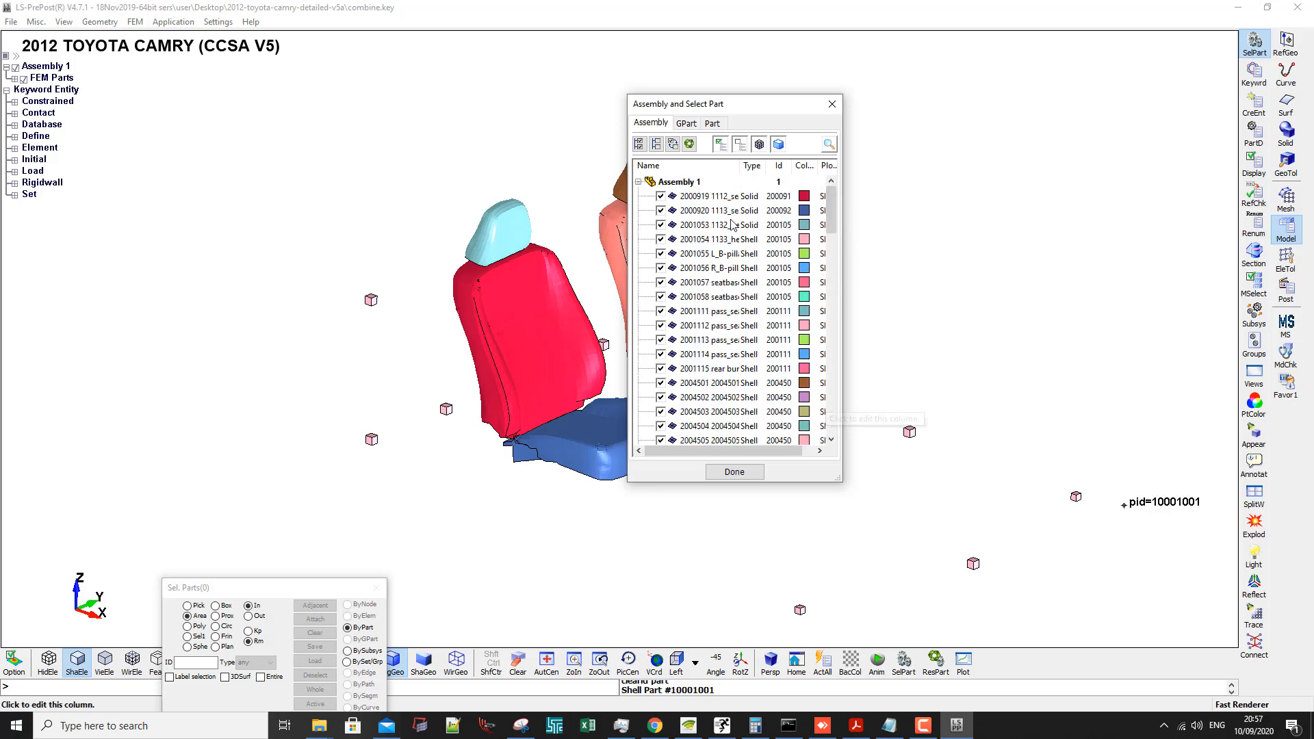
# Delete all parts below 2001053 so only 2000919, 2000920 and 2001053 remain.
pyautogui.rightClick(715, 238)
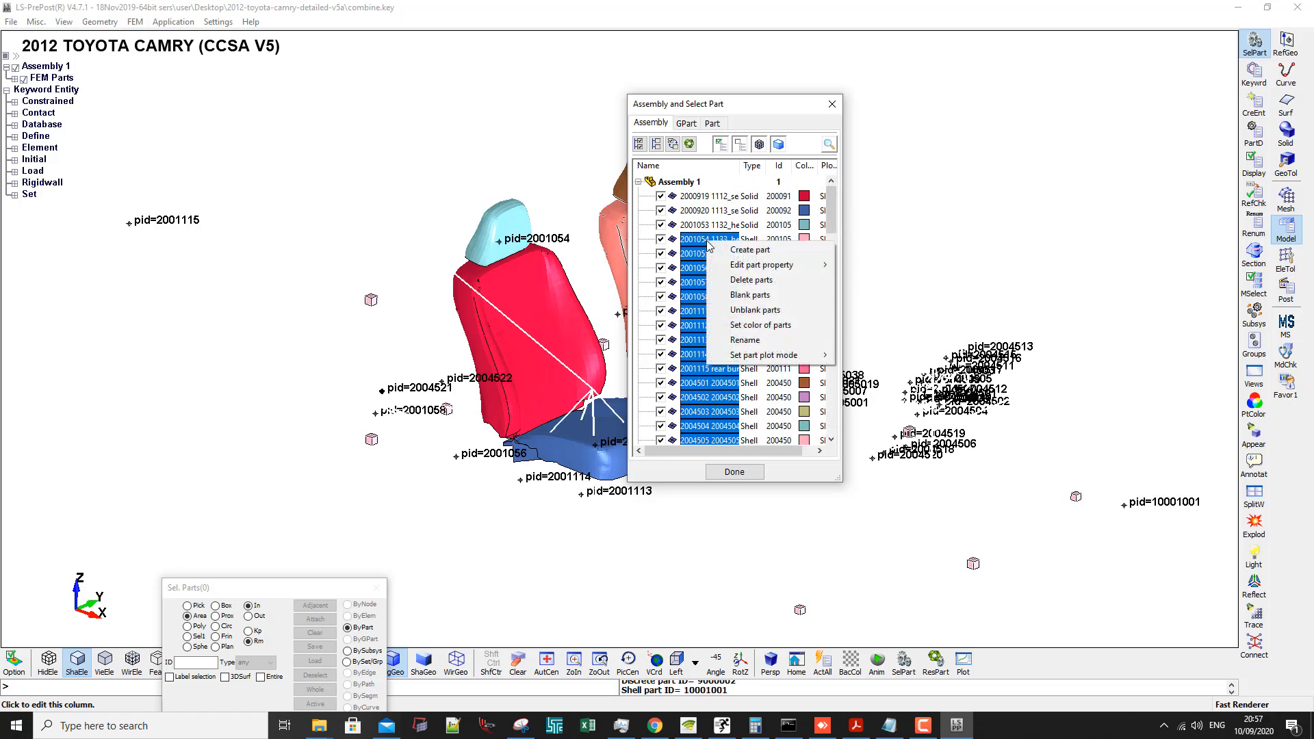
pyautogui.click(750, 279)
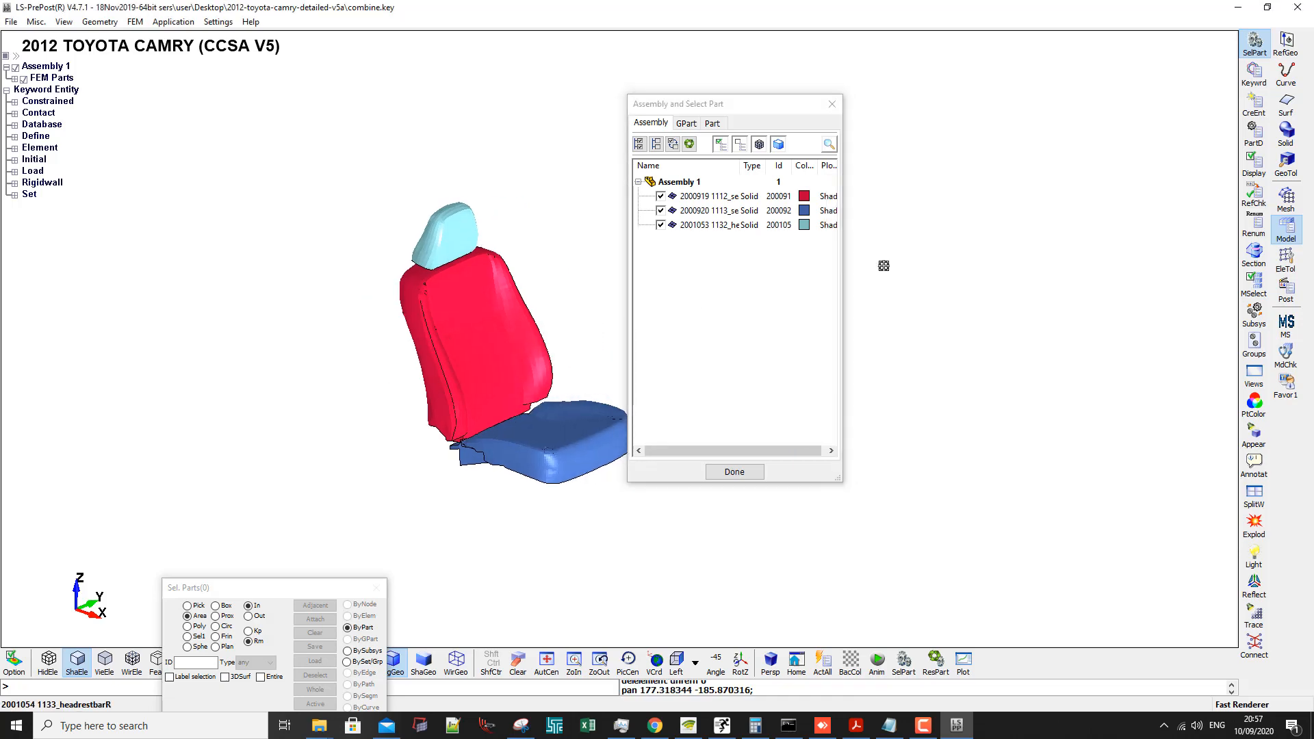
pyautogui.click(1254, 42)
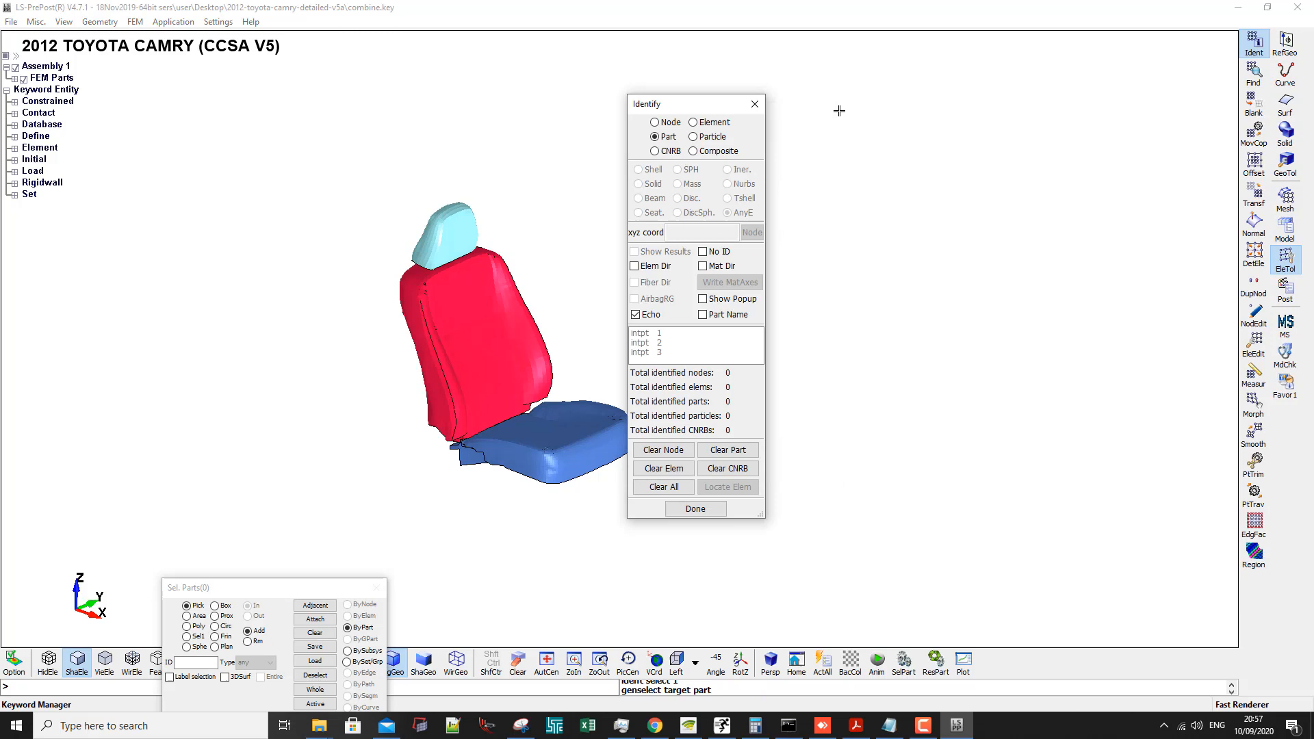
pyautogui.click(696, 507)
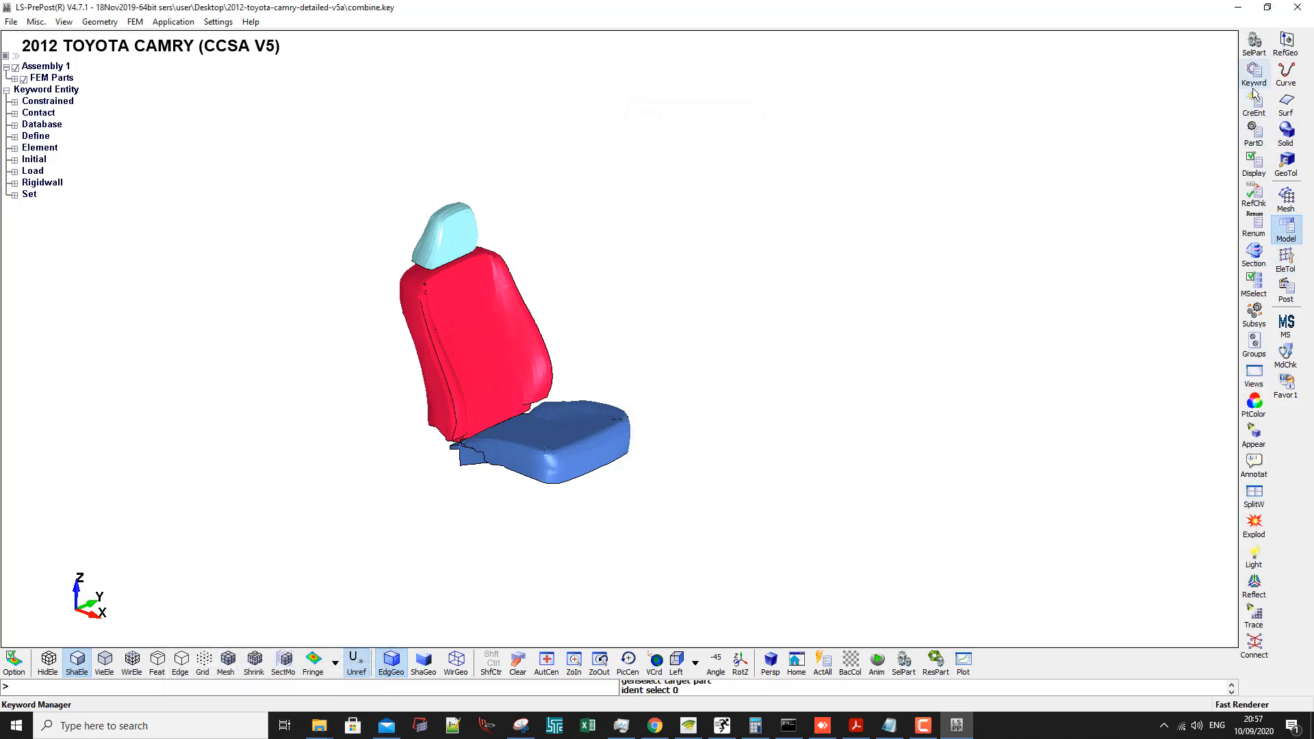
# Delete the airbag, CONTROL, DATABASE and DEFINE keywords in Keyword Manager.
pyautogui.click(1254, 74)
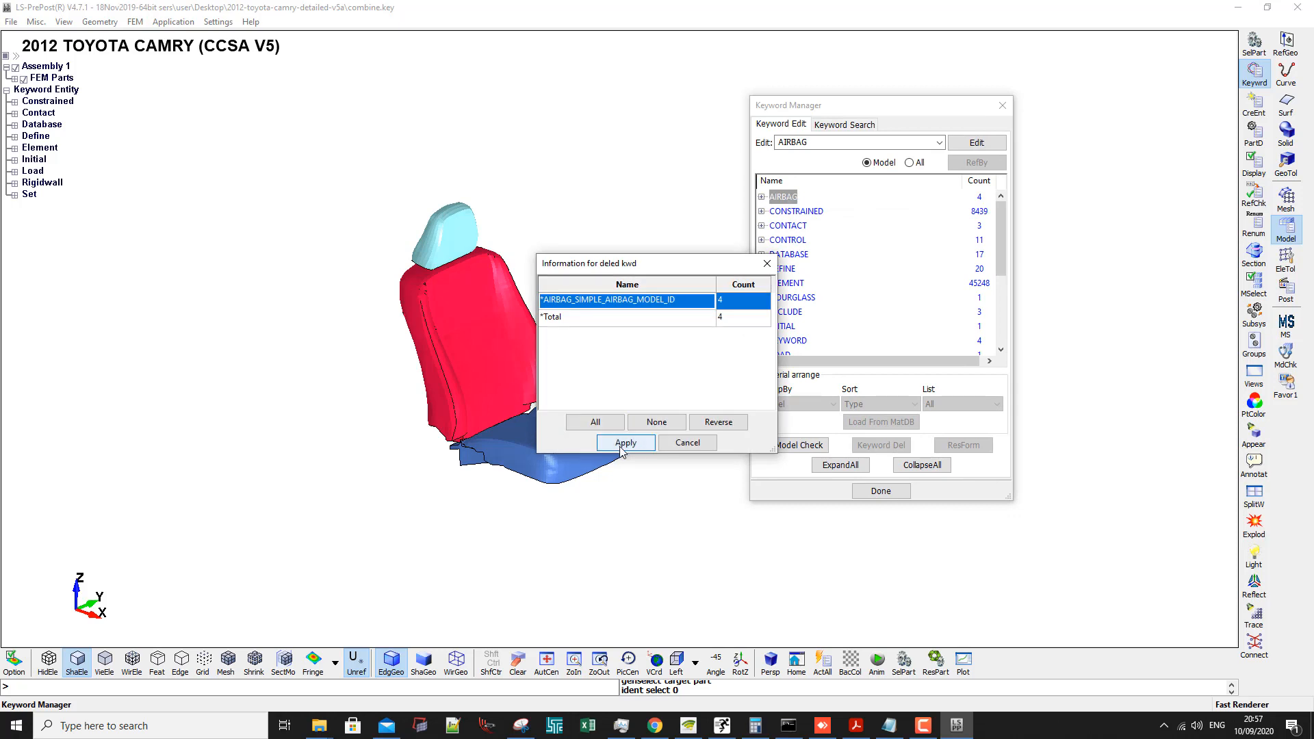
pyautogui.click(624, 442)
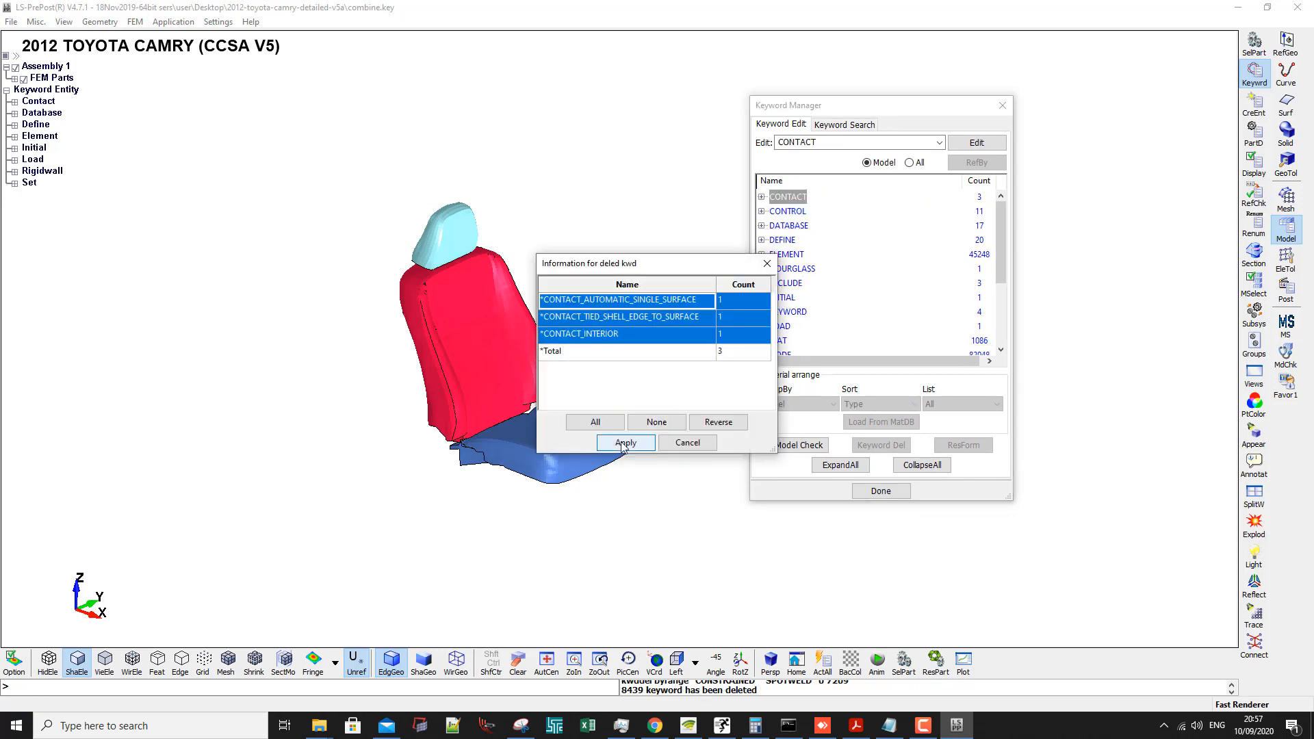
pyautogui.click(626, 442)
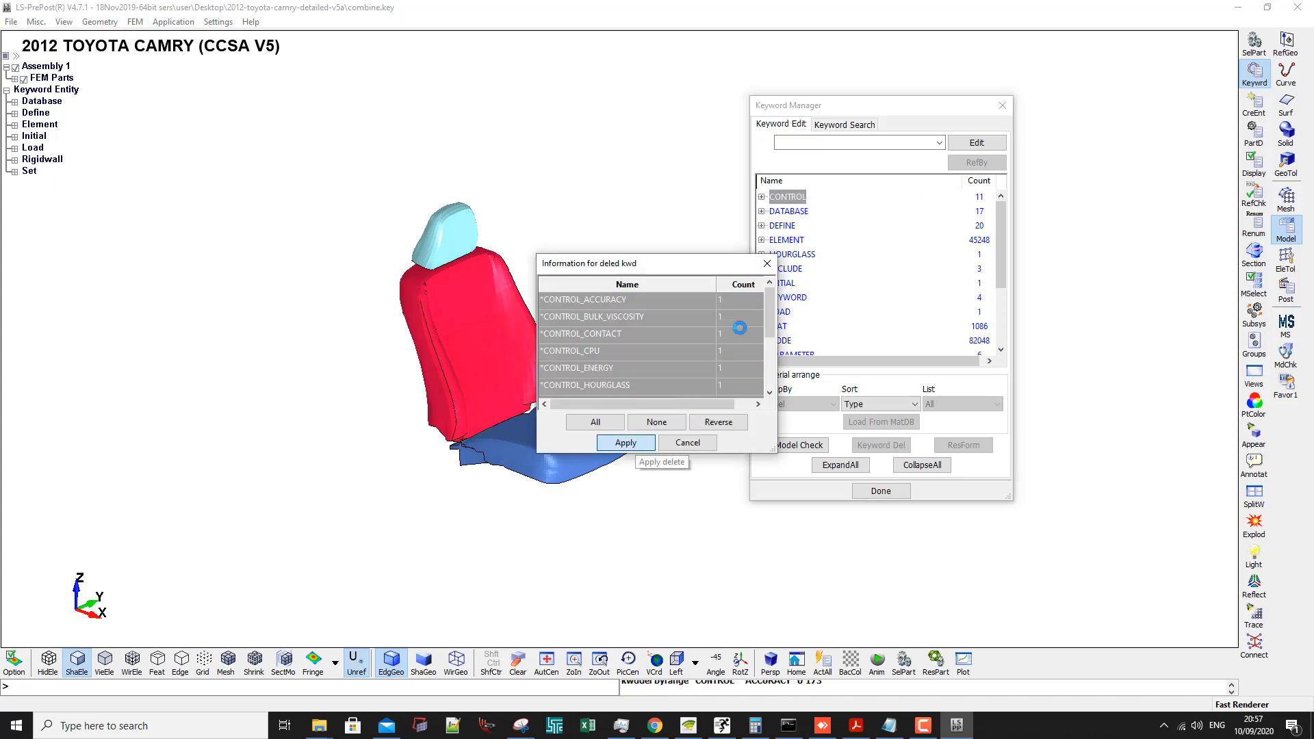
pyautogui.click(626, 442)
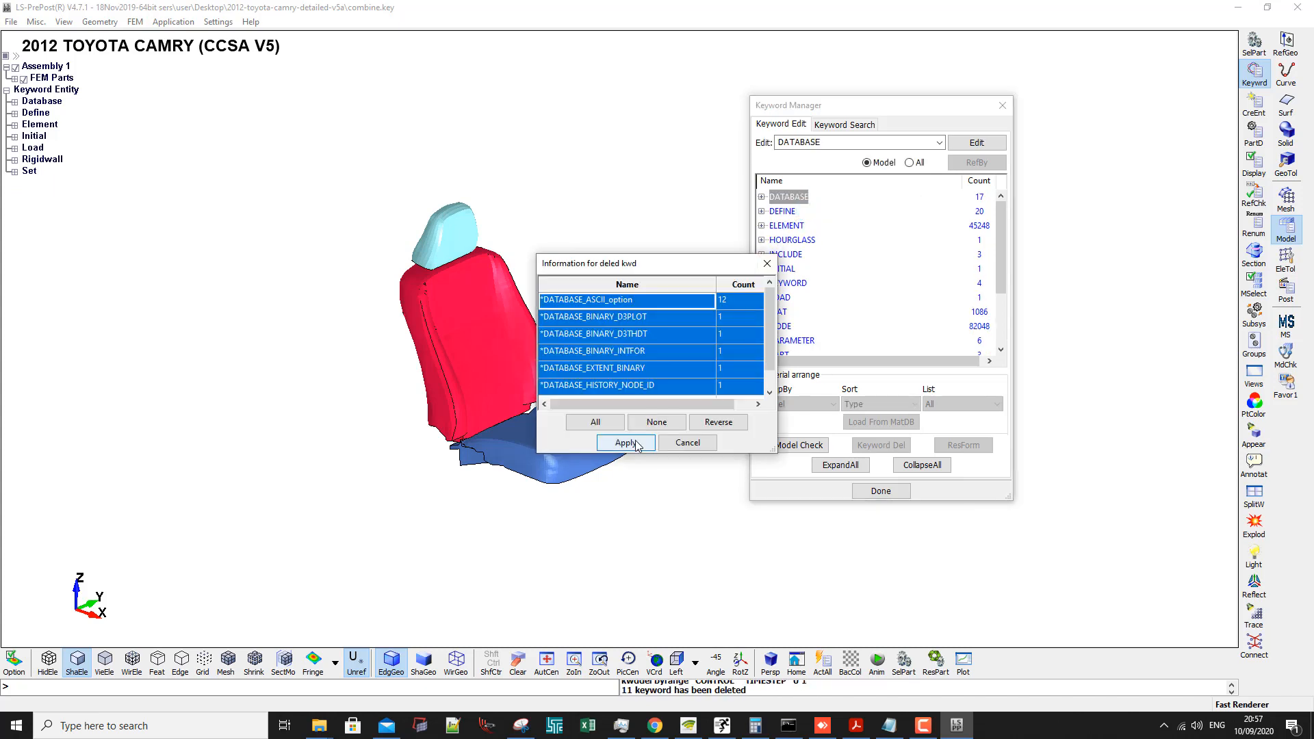
pyautogui.click(626, 442)
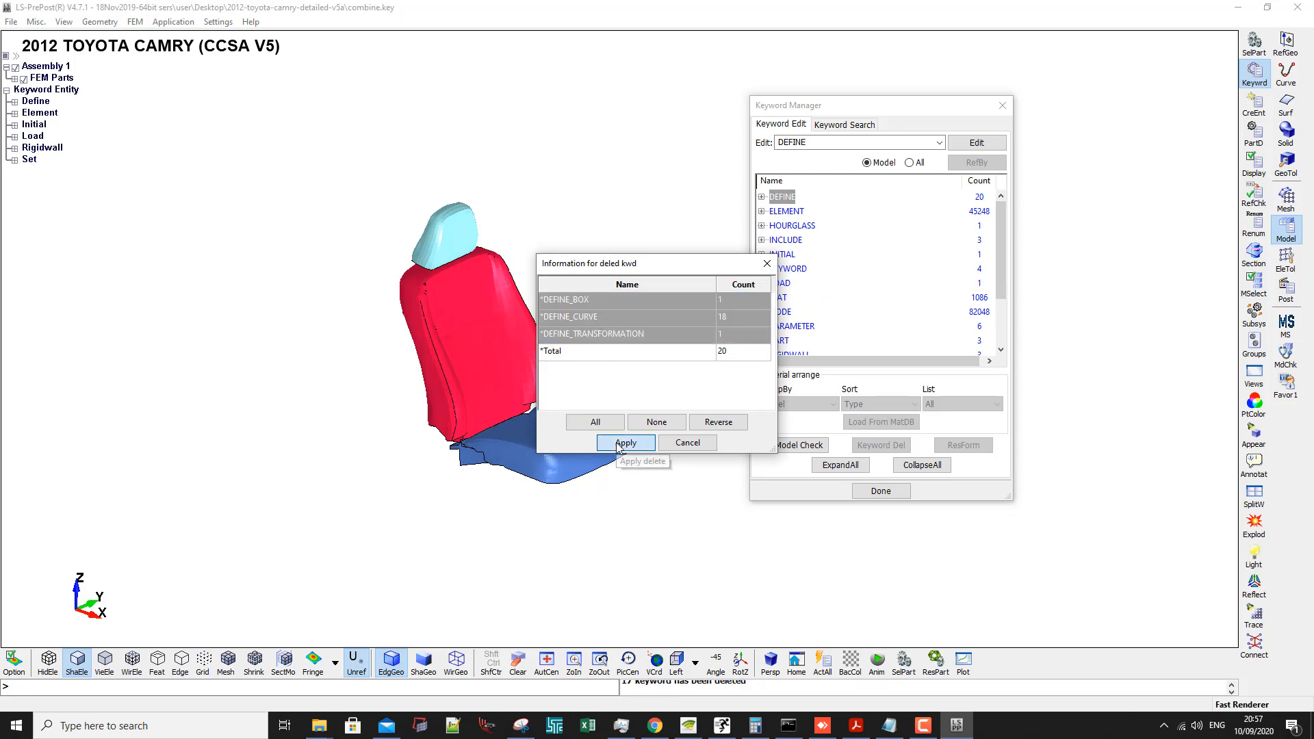
pyautogui.click(626, 442)
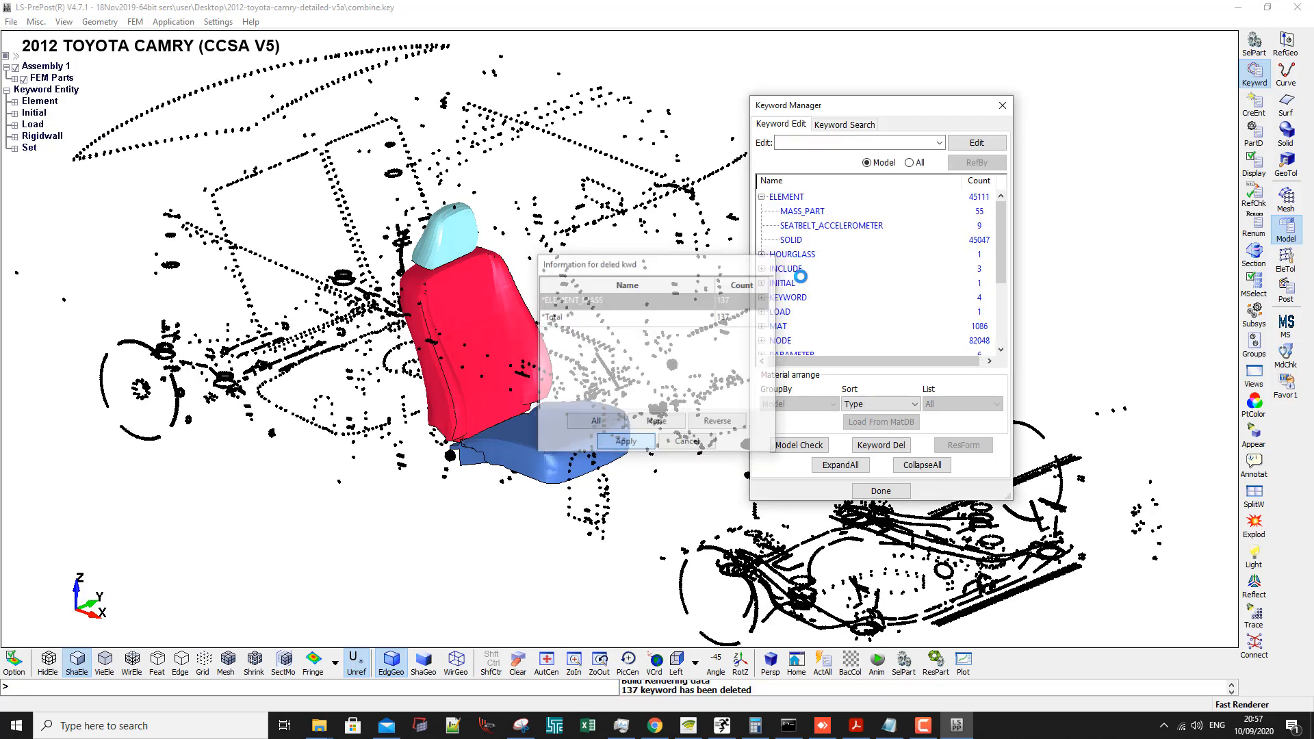
# Delete the non-solid element, INITIAL_VELOCITY and LOAD_BODY_Z keywords.
pyautogui.click(626, 441)
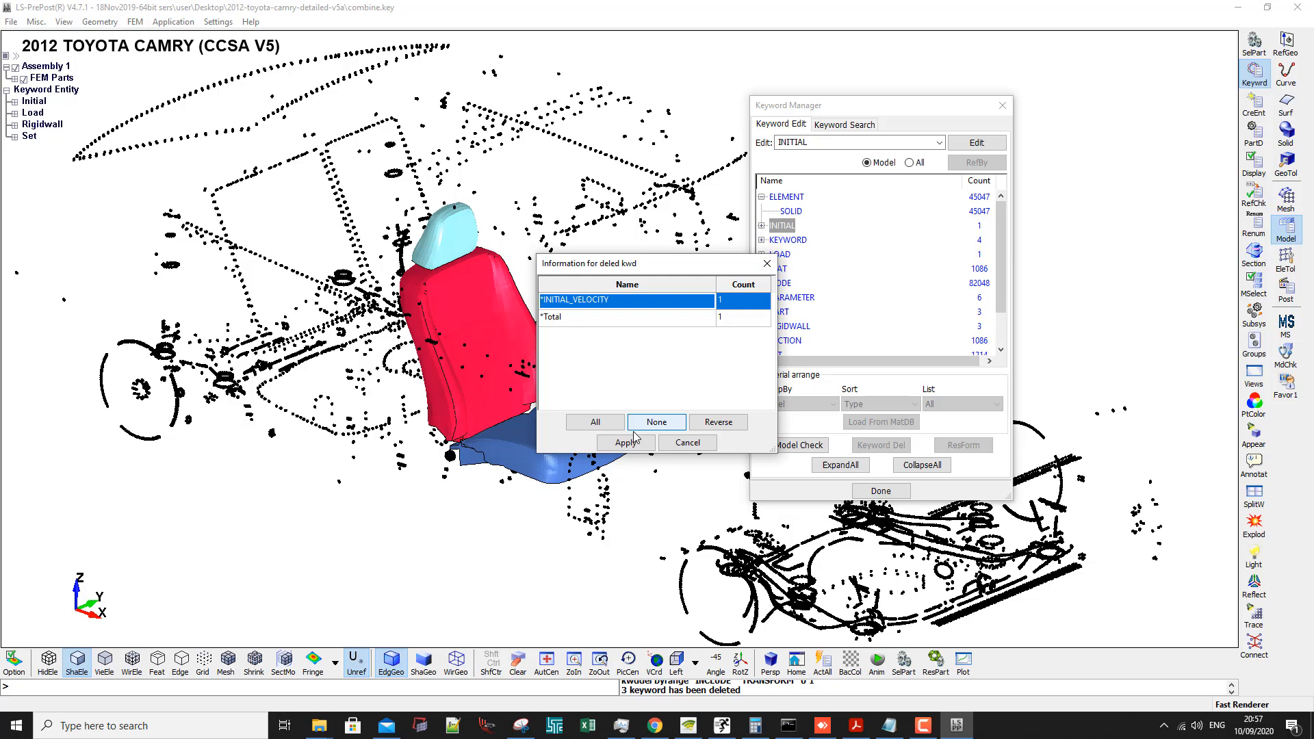
pyautogui.click(626, 442)
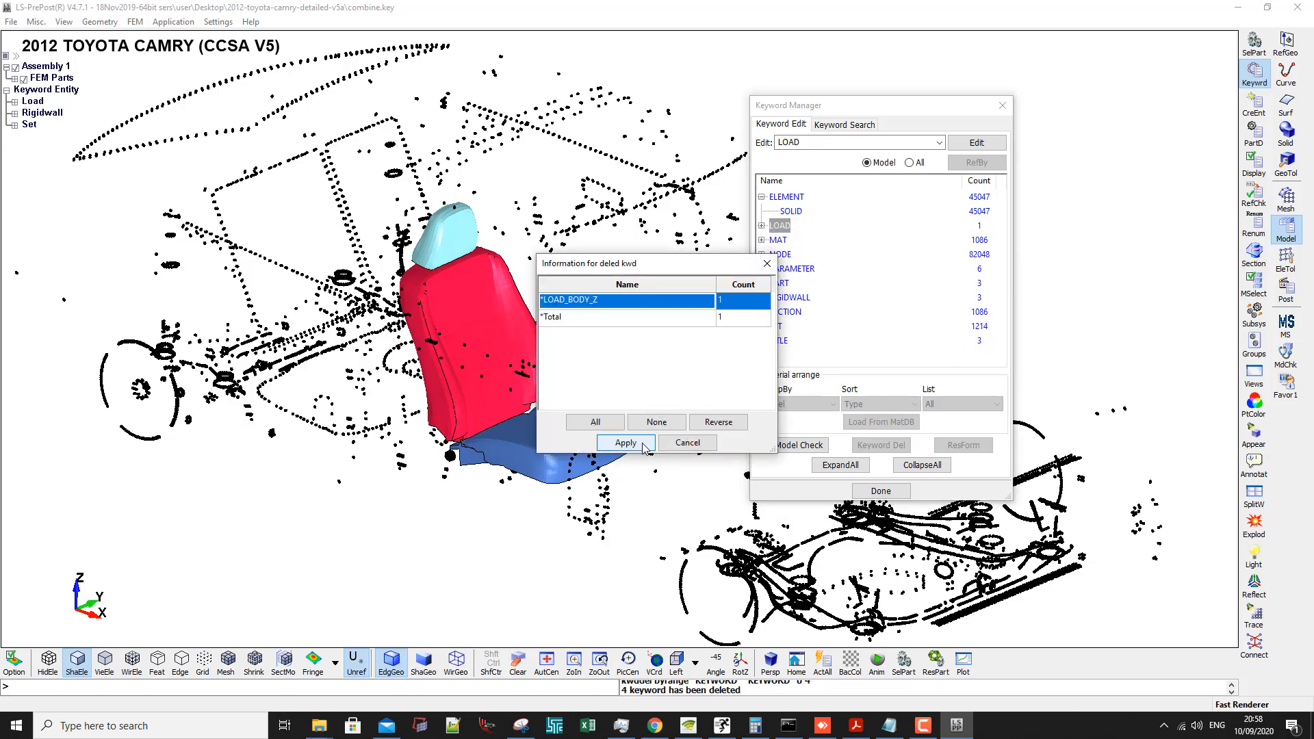
pyautogui.click(625, 442)
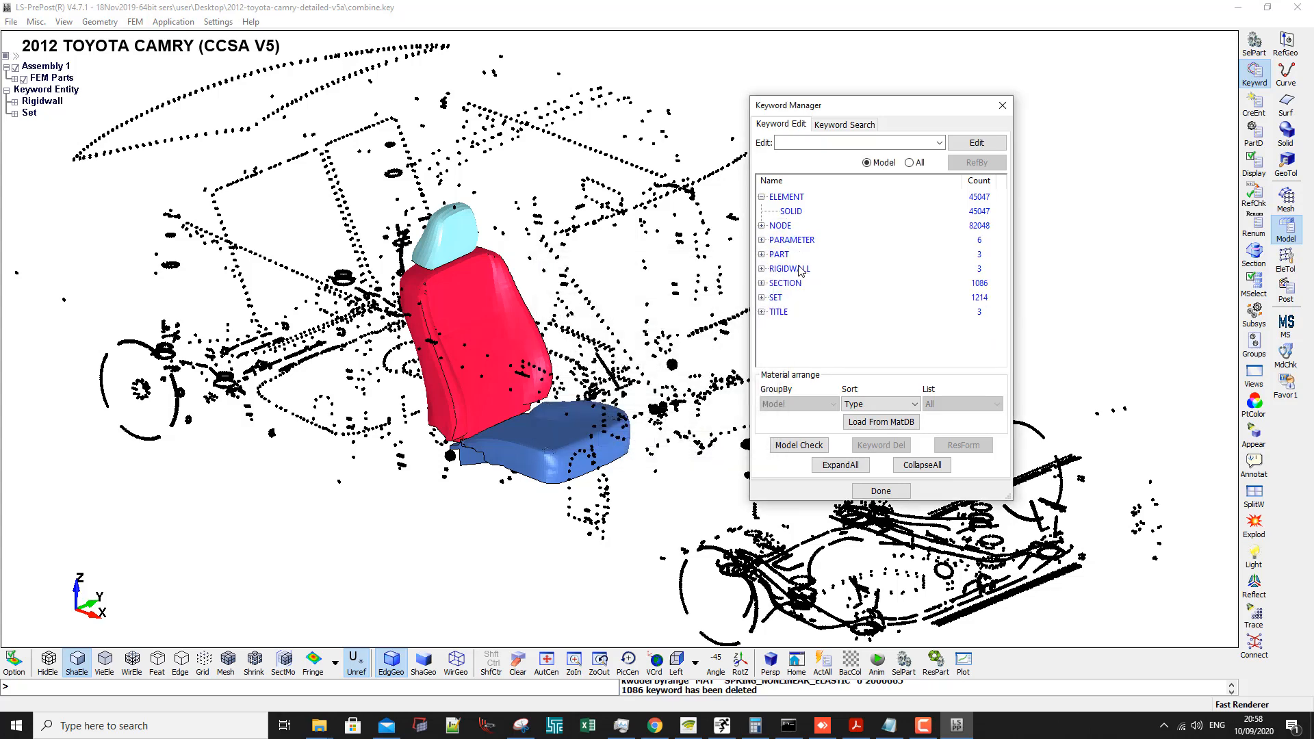
pyautogui.moveTo(796, 256)
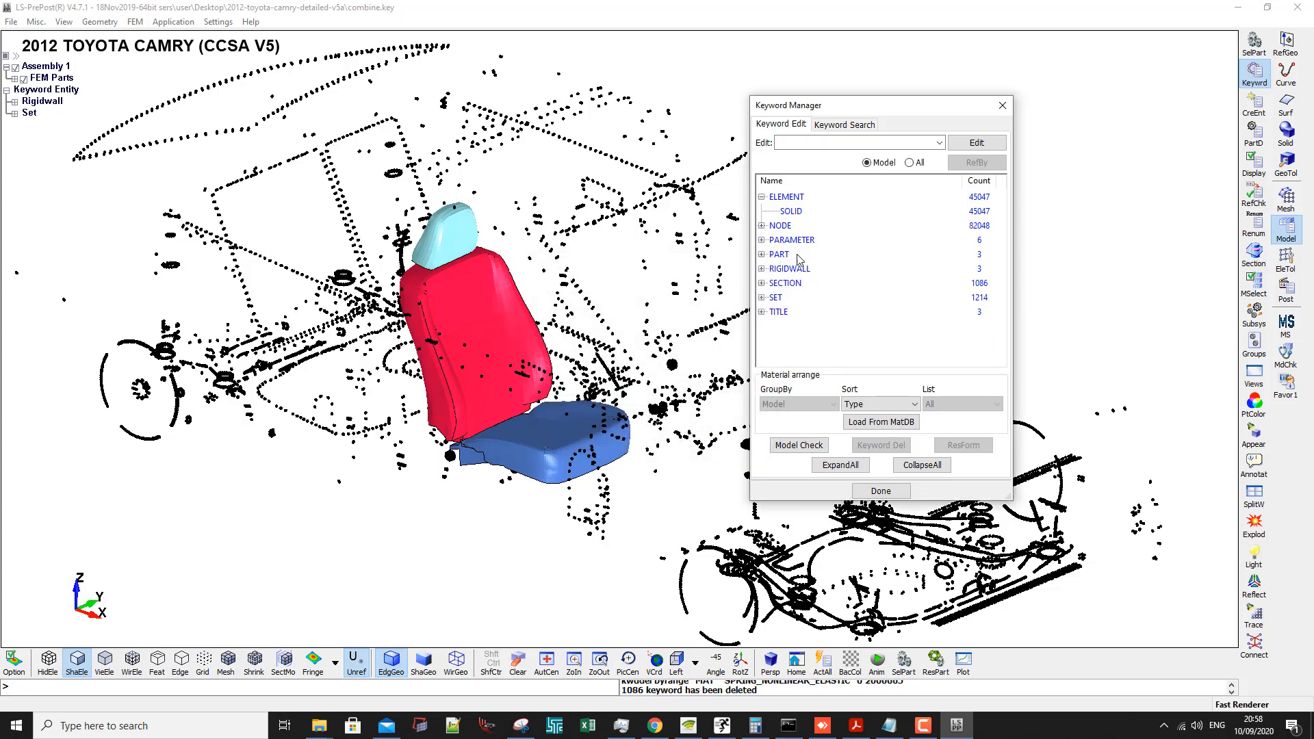
# Delete the RIGIDWALL, SECTION and SET keywords, leaving solid elements, nodes, parts and titles.
pyautogui.click(785, 269)
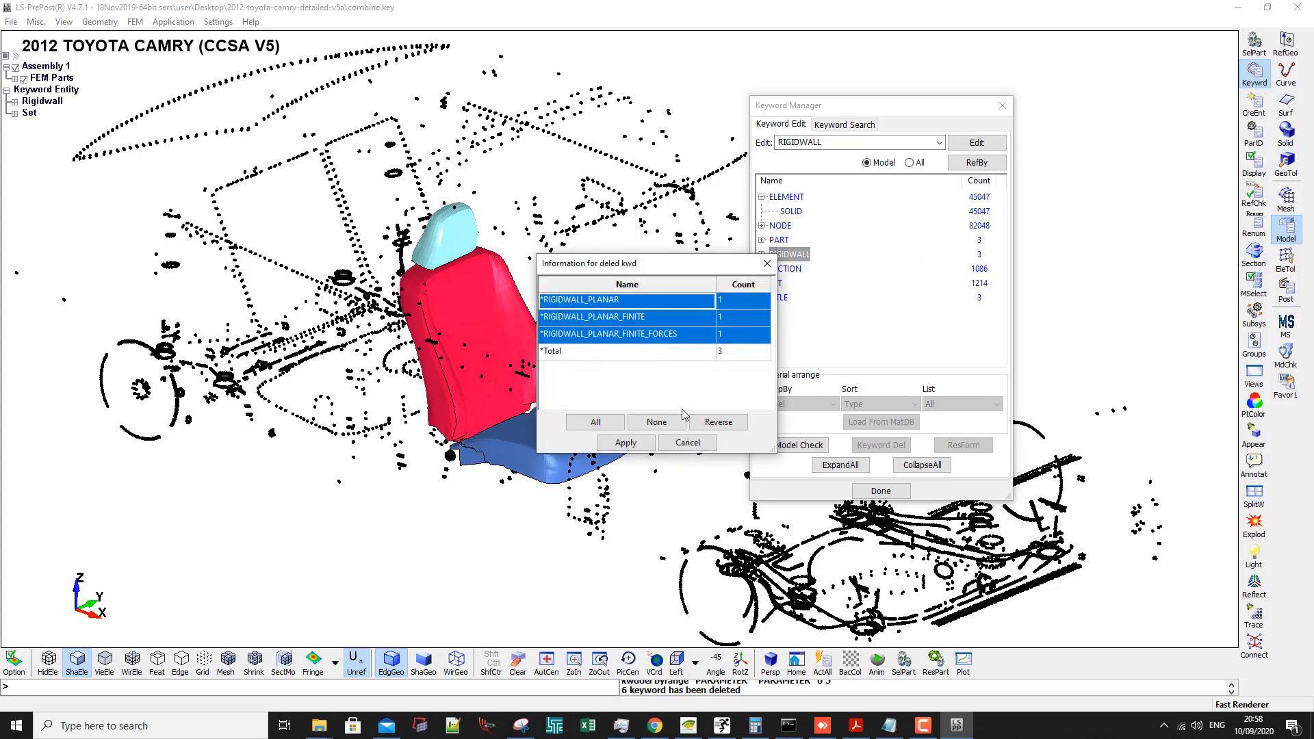
pyautogui.click(626, 443)
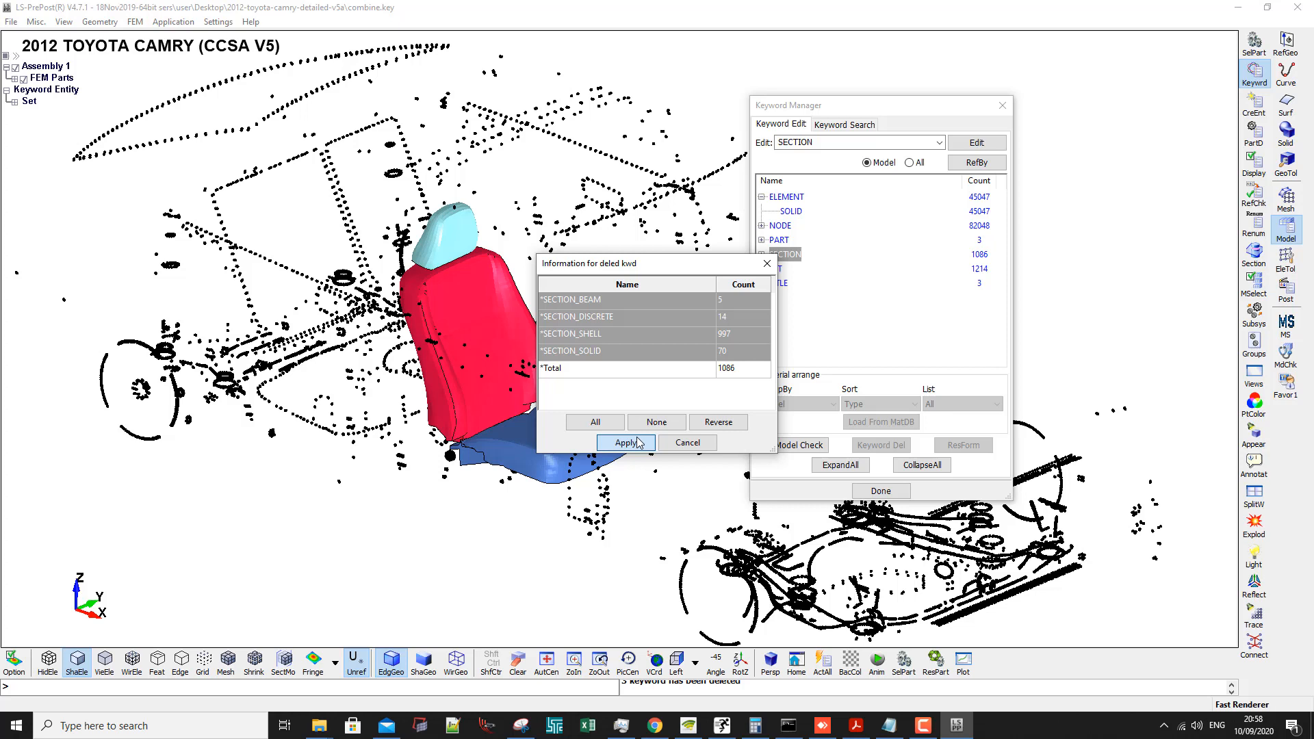
pyautogui.click(626, 443)
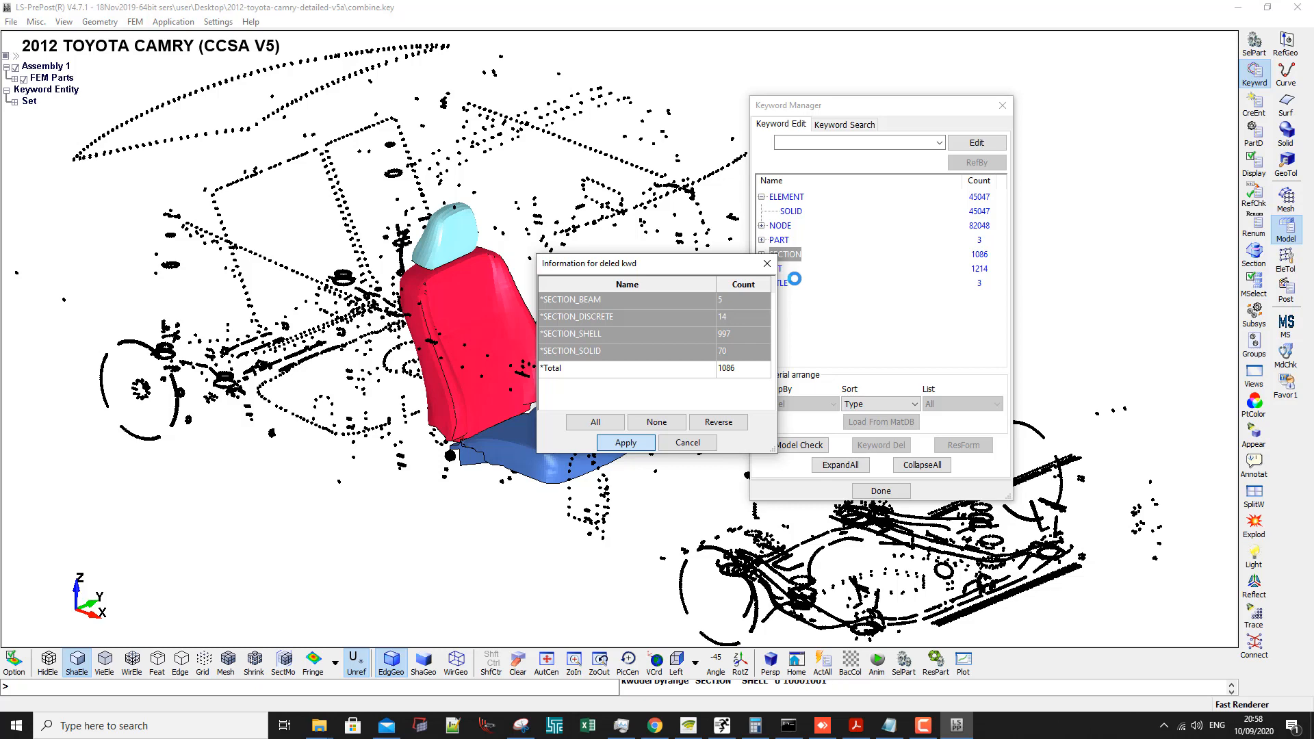
pyautogui.click(624, 442)
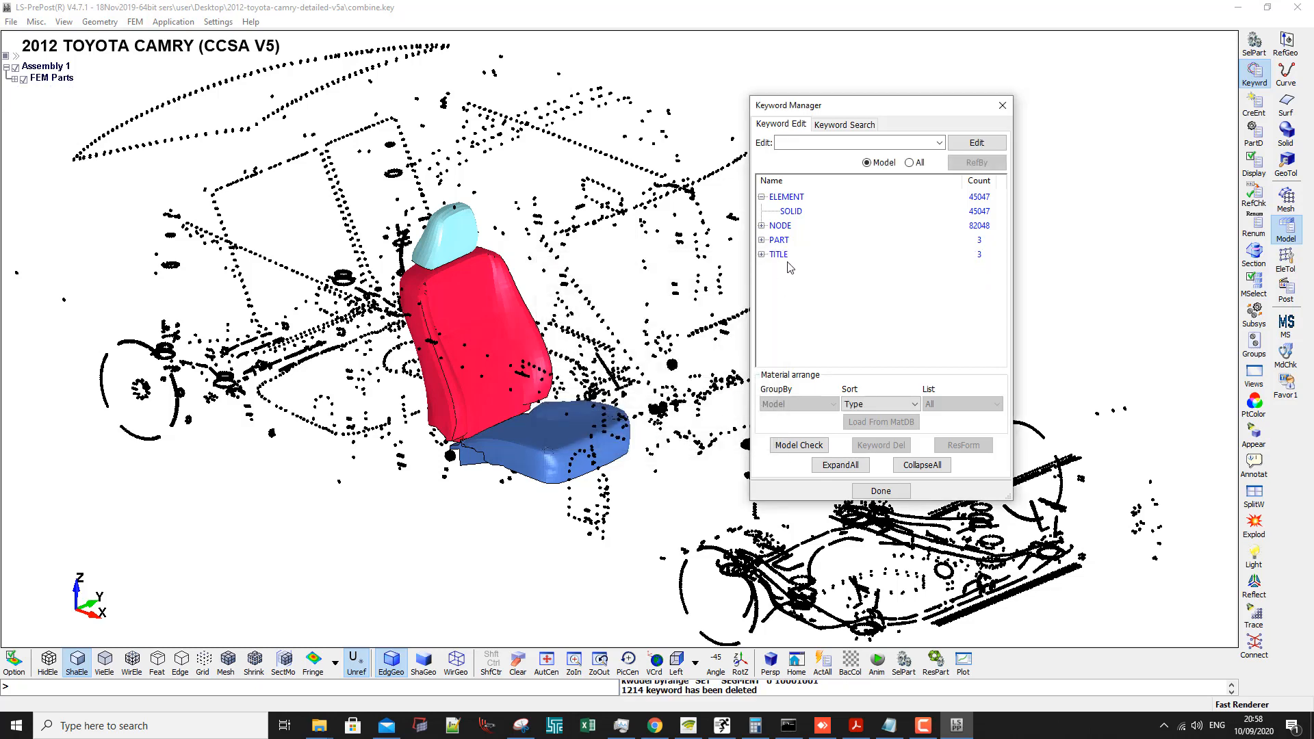
pyautogui.click(881, 491)
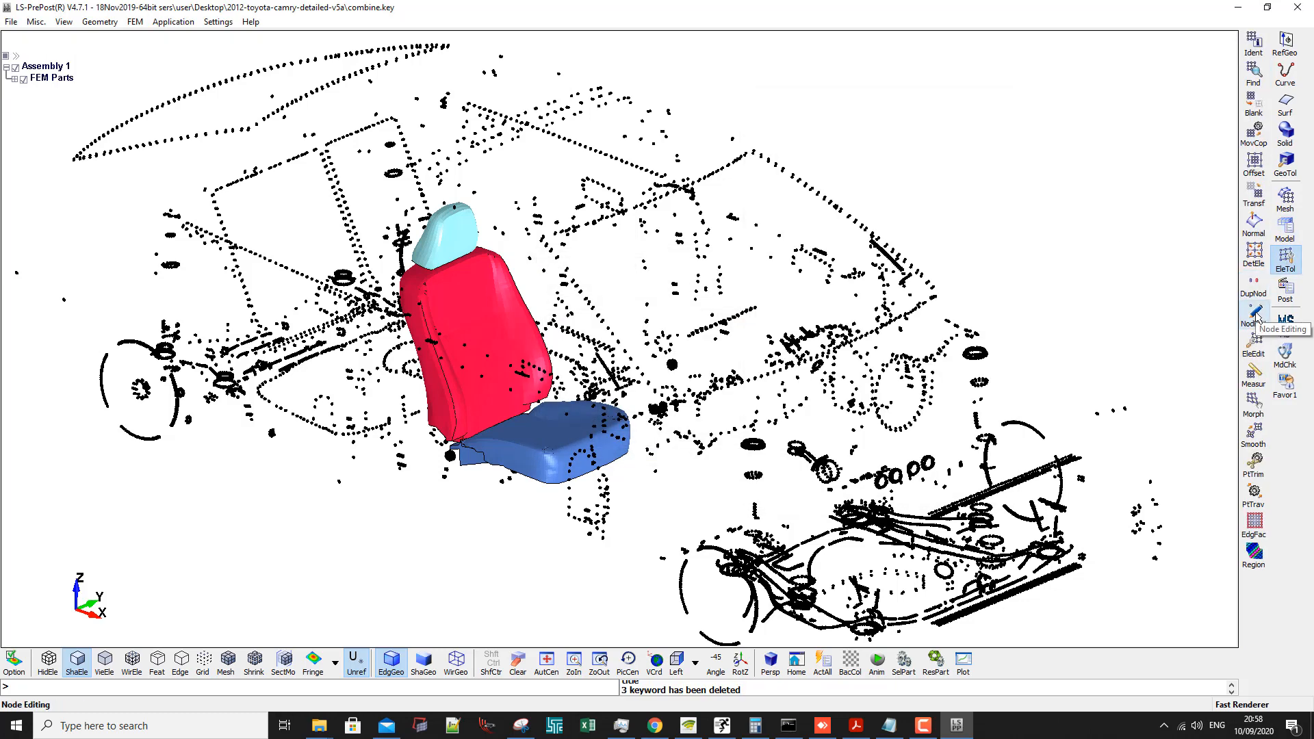
# Remove the 27,925 unreferenced nodes with NodEdit's Clean Model.
pyautogui.click(1254, 317)
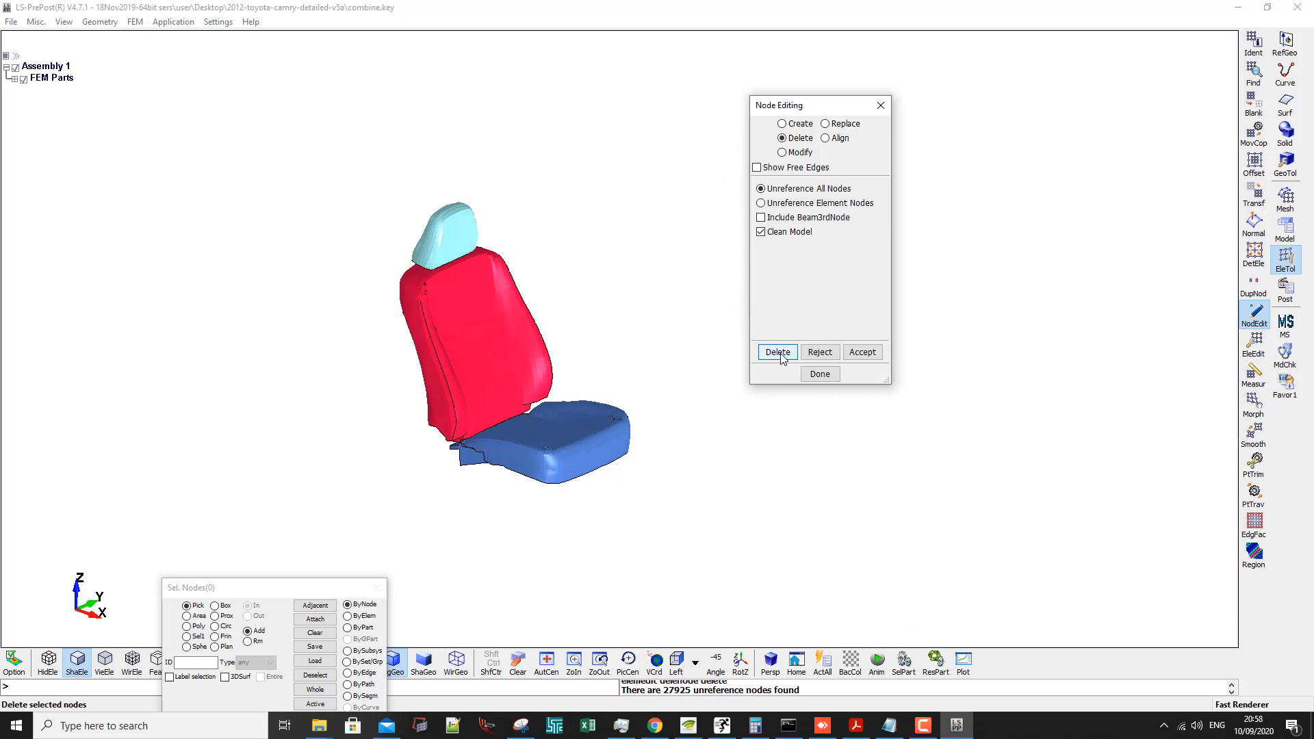
pyautogui.click(760, 203)
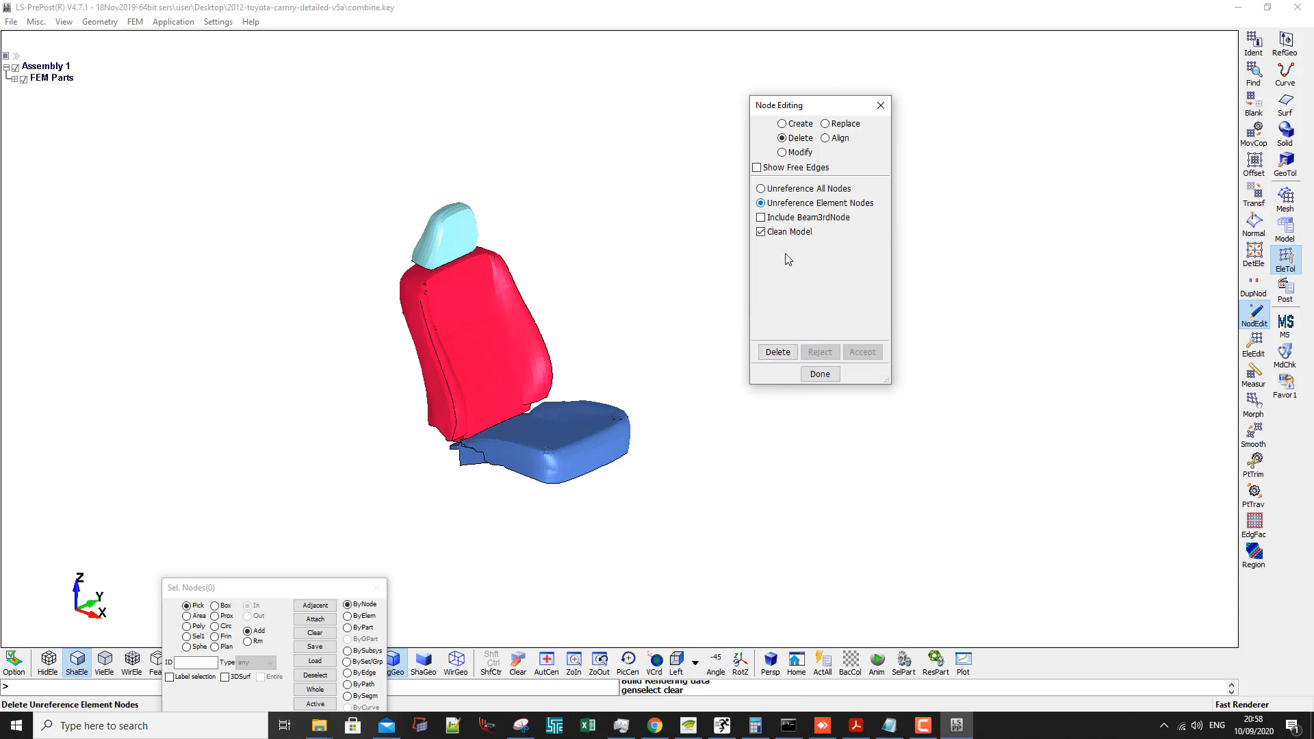
pyautogui.click(777, 352)
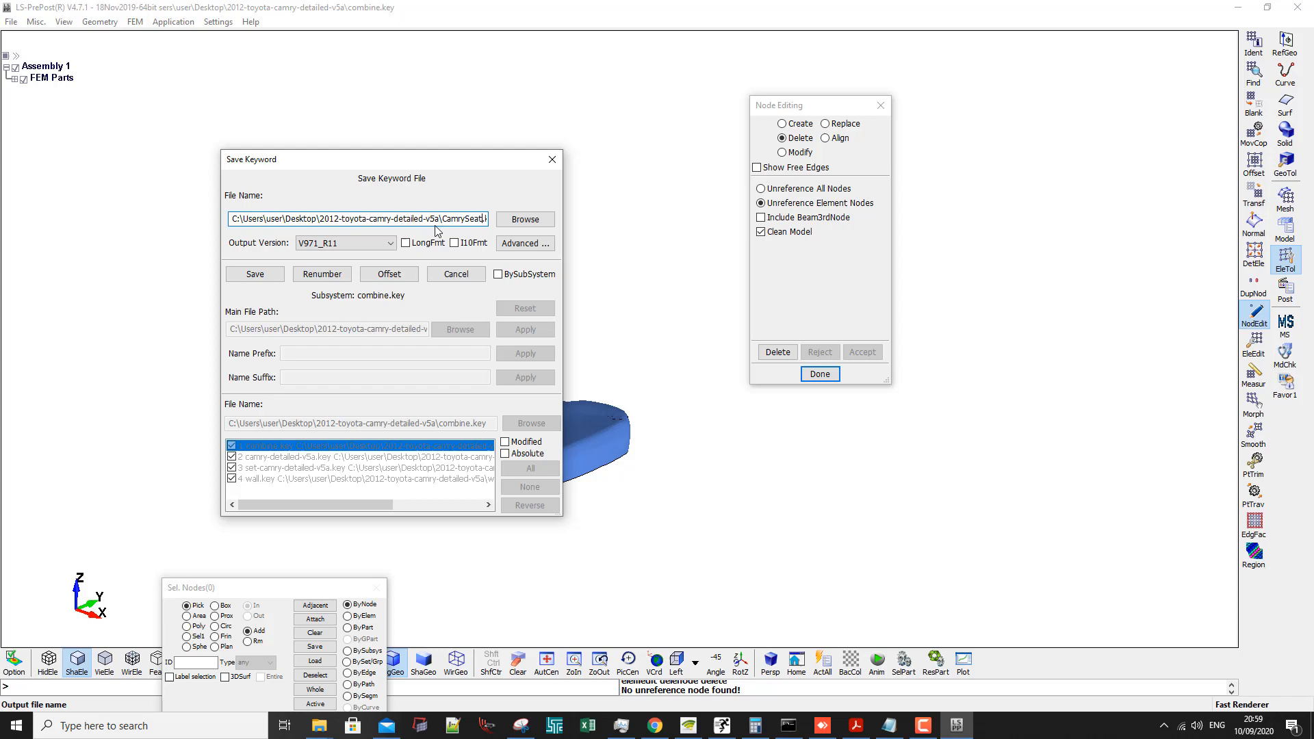
# Save the cleaned seat model as CamrySeat.key in the Camry model folder.
pyautogui.click(255, 274)
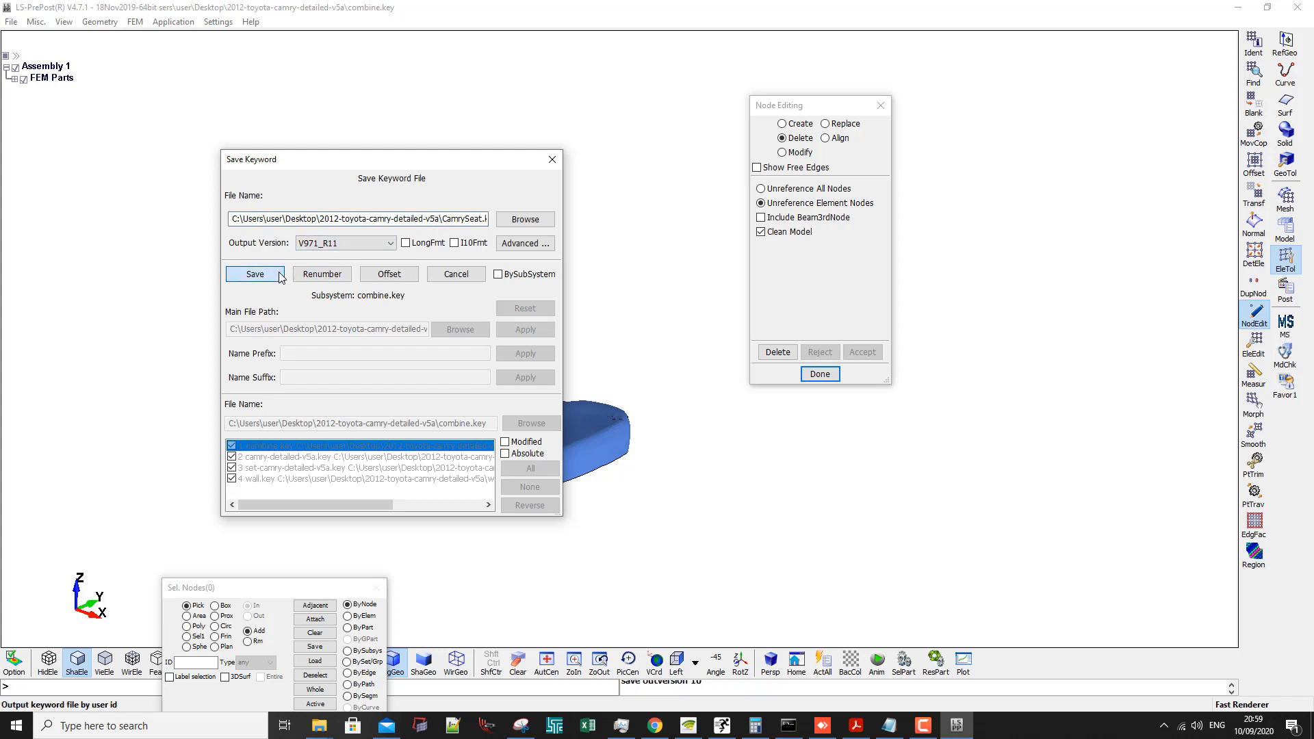
pyautogui.click(254, 274)
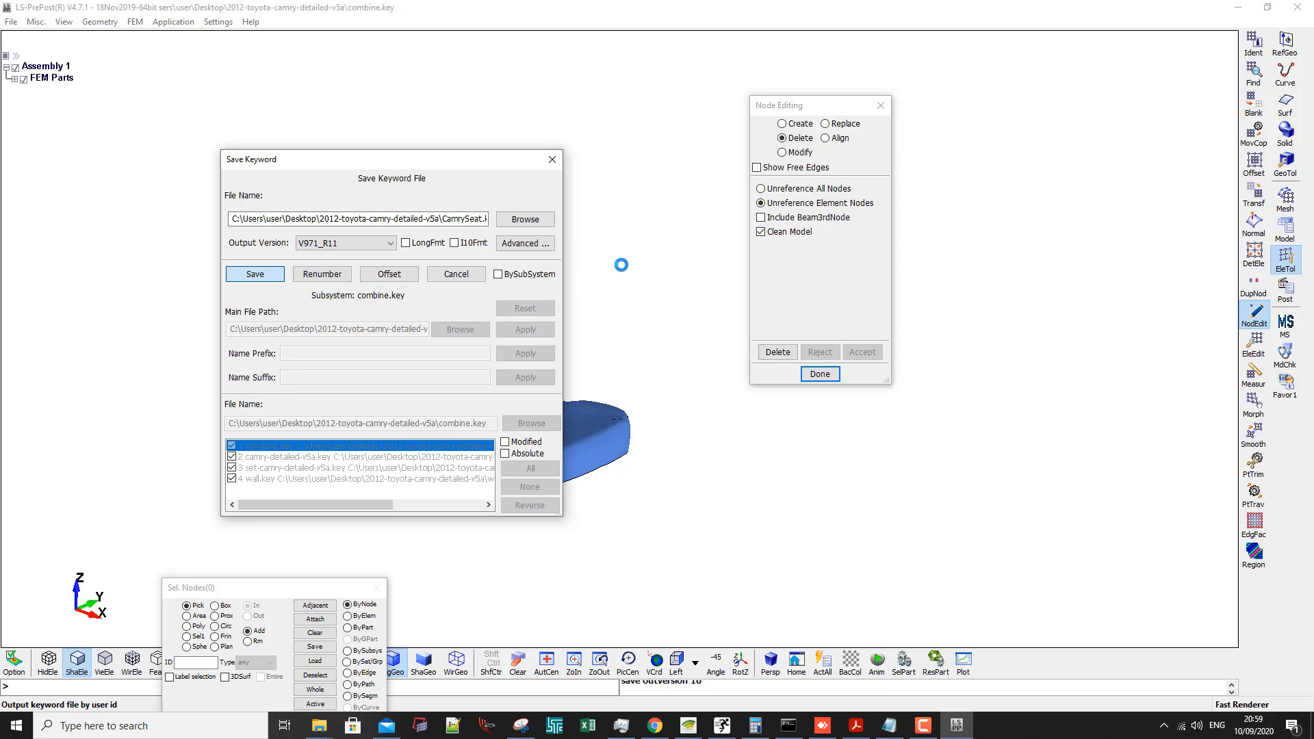
pyautogui.click(255, 274)
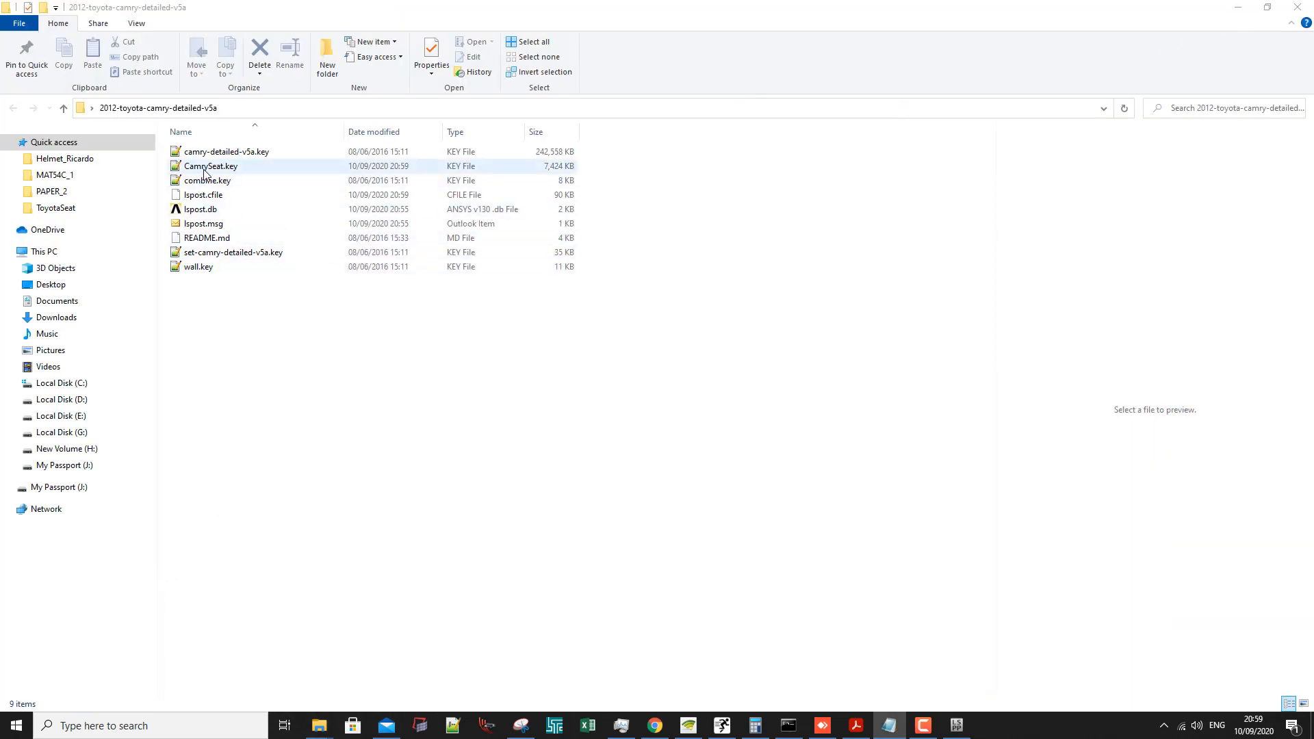
# Open CamrySeat.key and camry-detailed-v5a.key in Notepad++ from File Explorer, dismissing the launch error.
pyautogui.rightClick(211, 166)
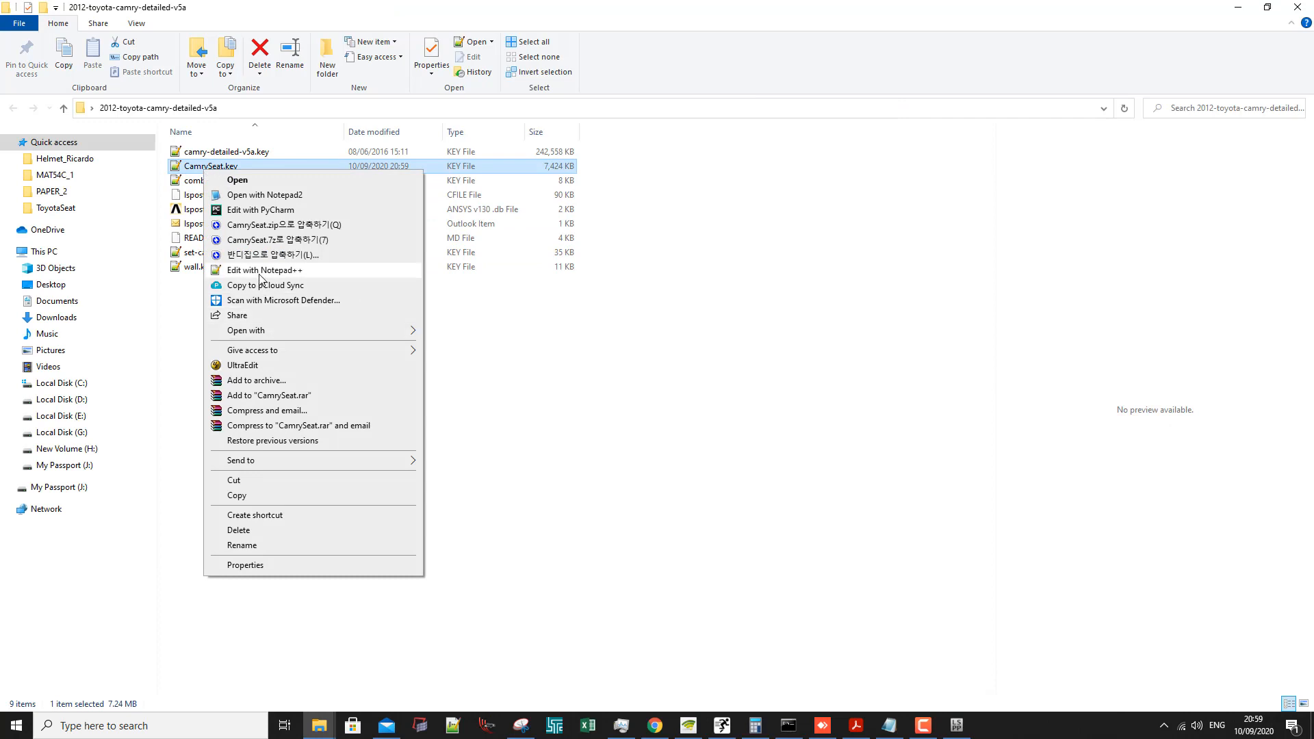
pyautogui.click(263, 269)
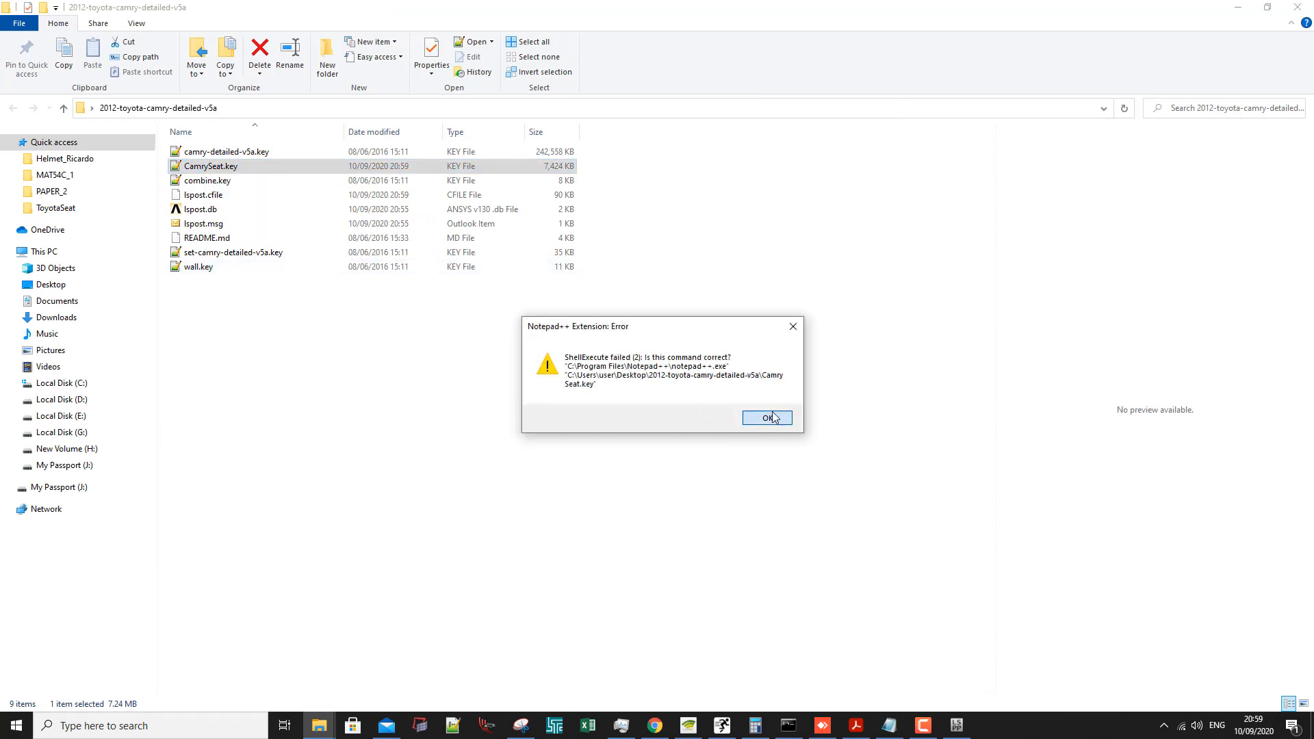
pyautogui.click(765, 418)
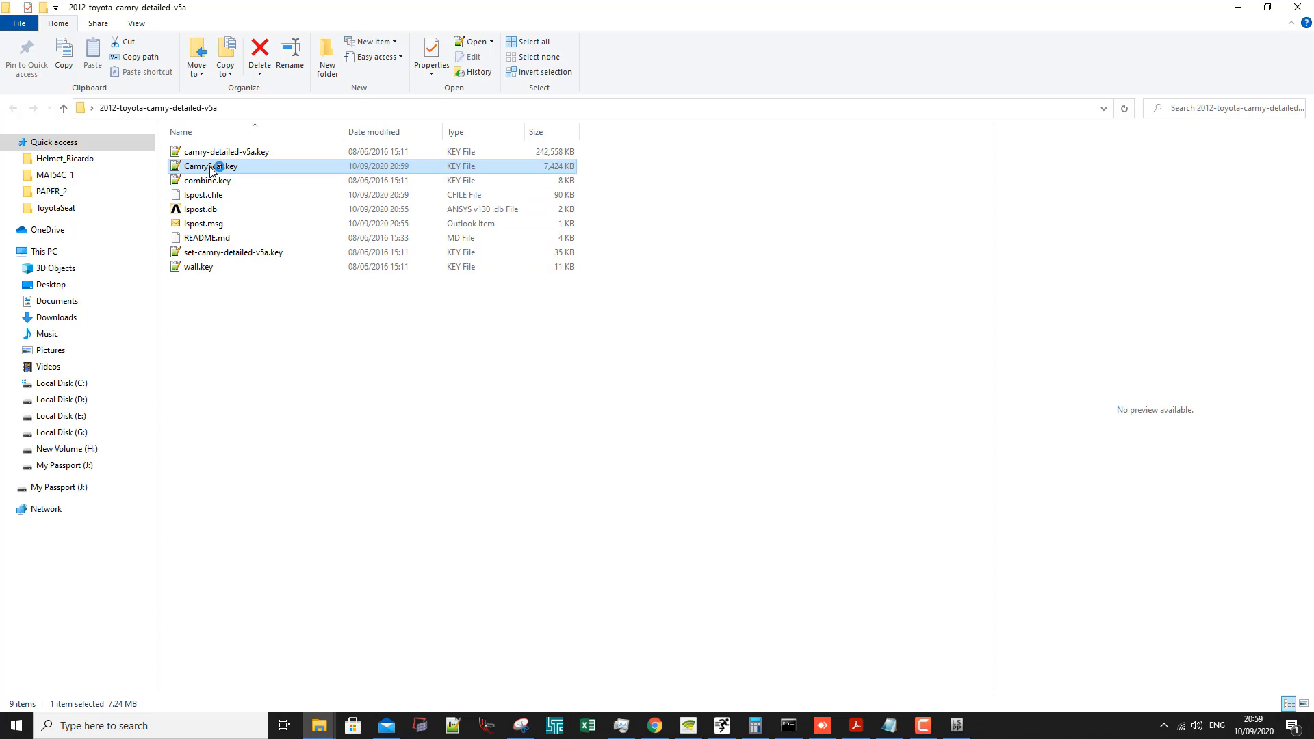
pyautogui.doubleClick(211, 165)
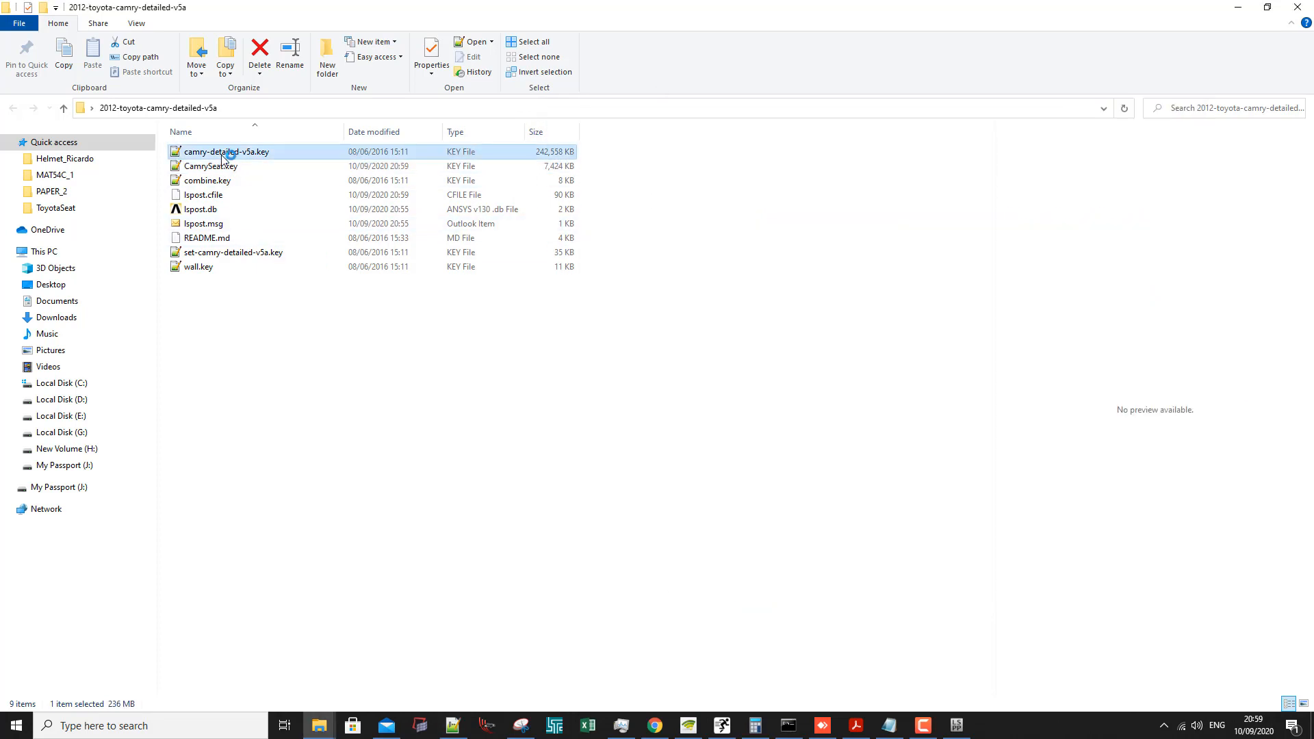
pyautogui.doubleClick(226, 152)
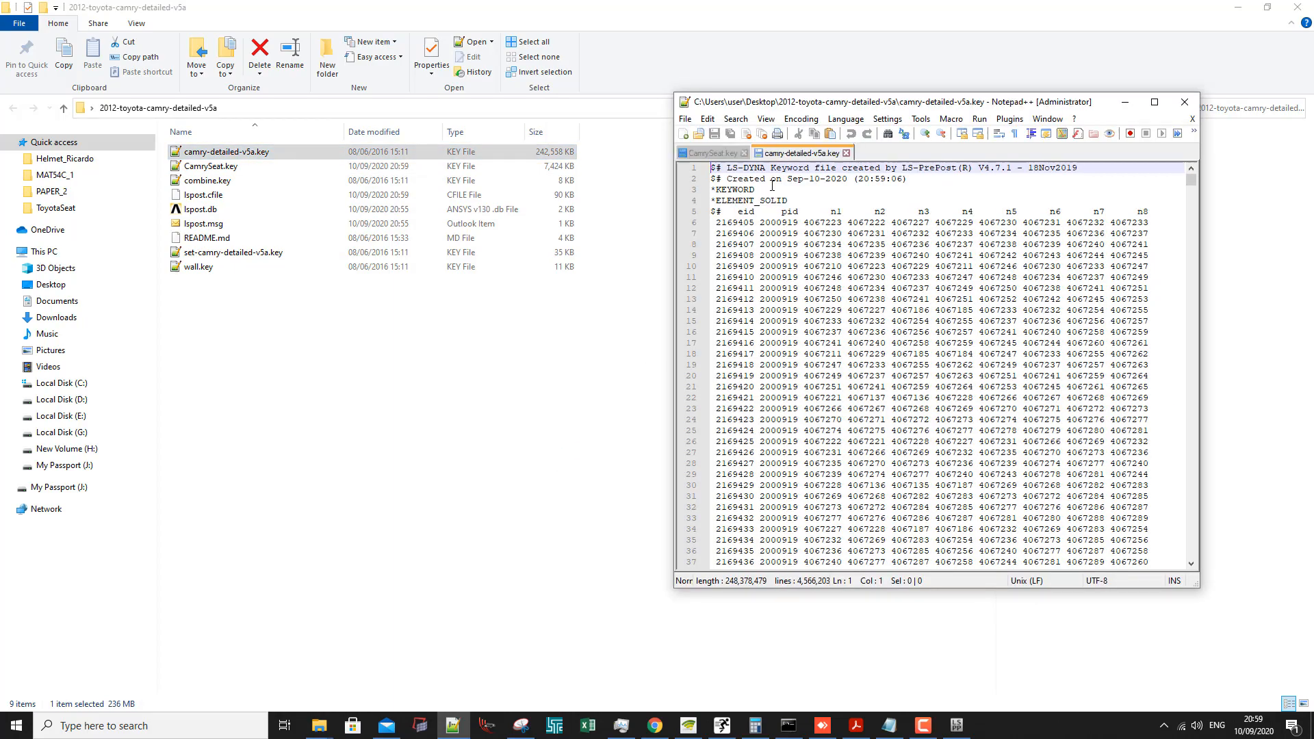
# Locate the *DEFINE_CURVE 2100001 block in camry-detailed-v5a.key using Find.
pyautogui.click(711, 152)
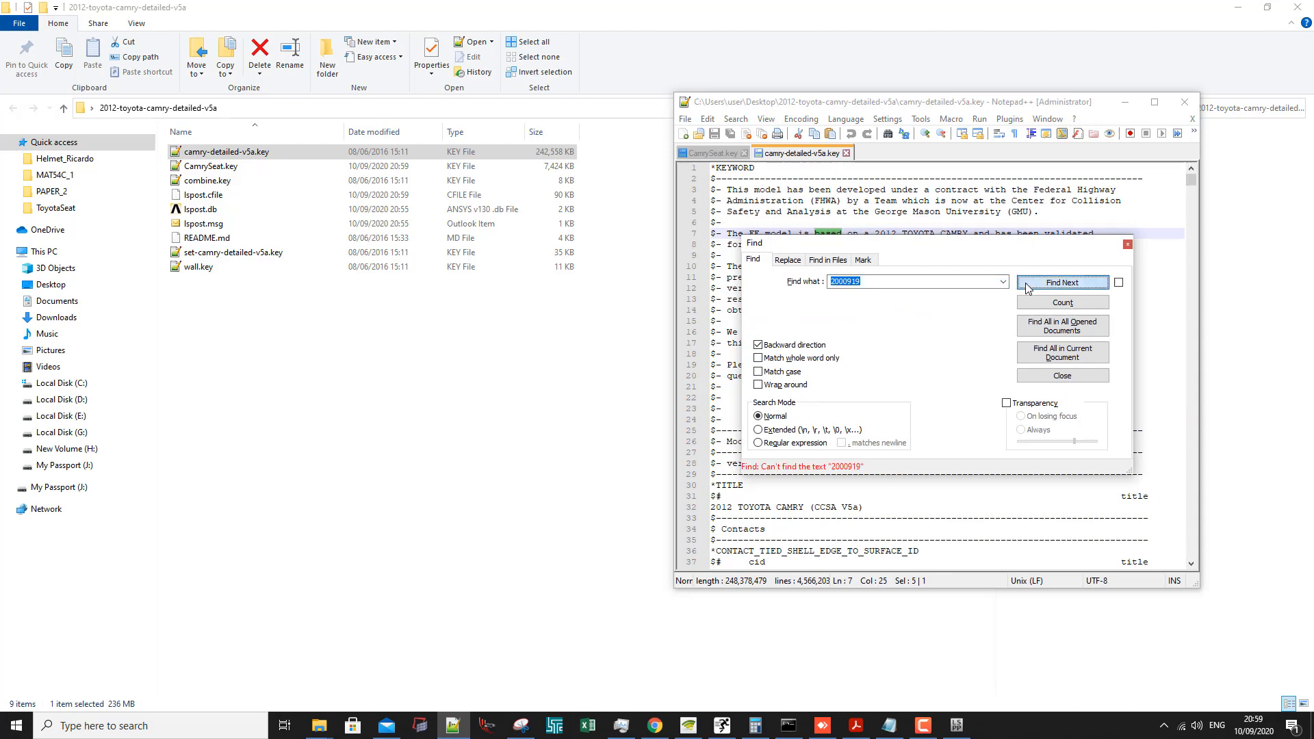
pyautogui.click(1062, 282)
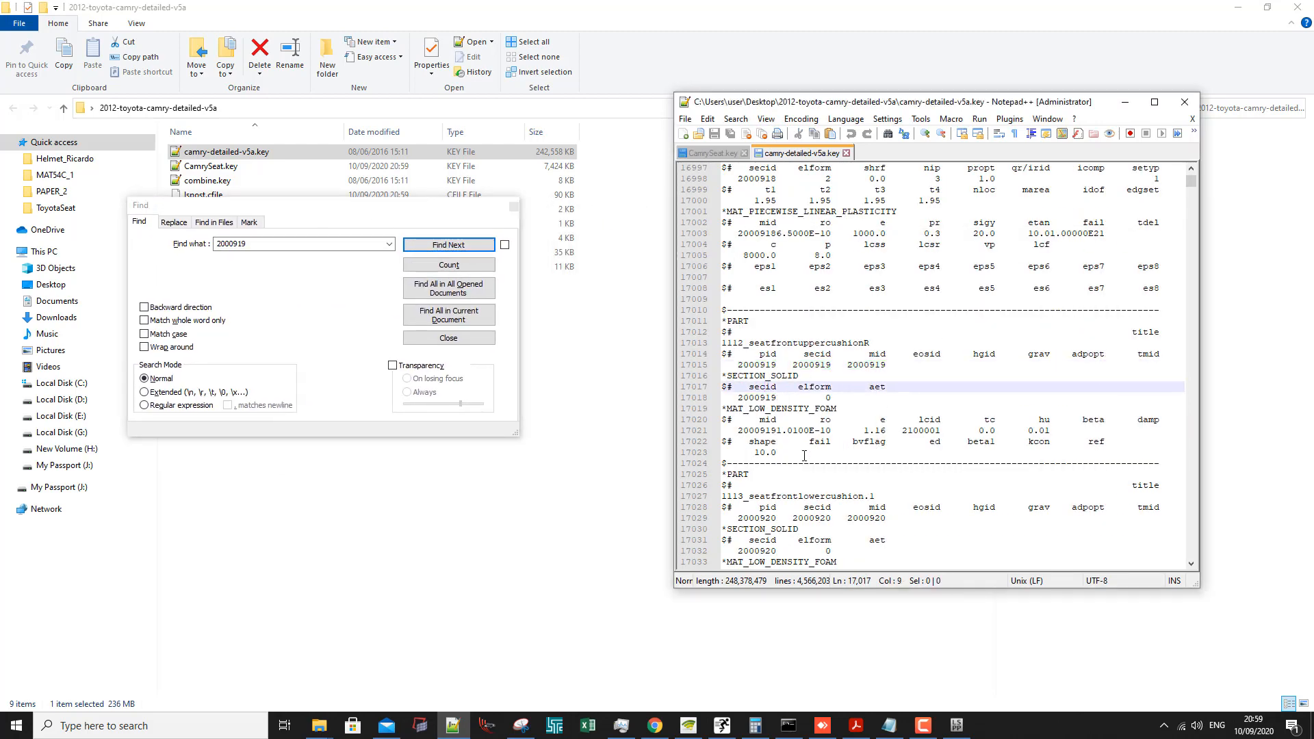
pyautogui.click(711, 152)
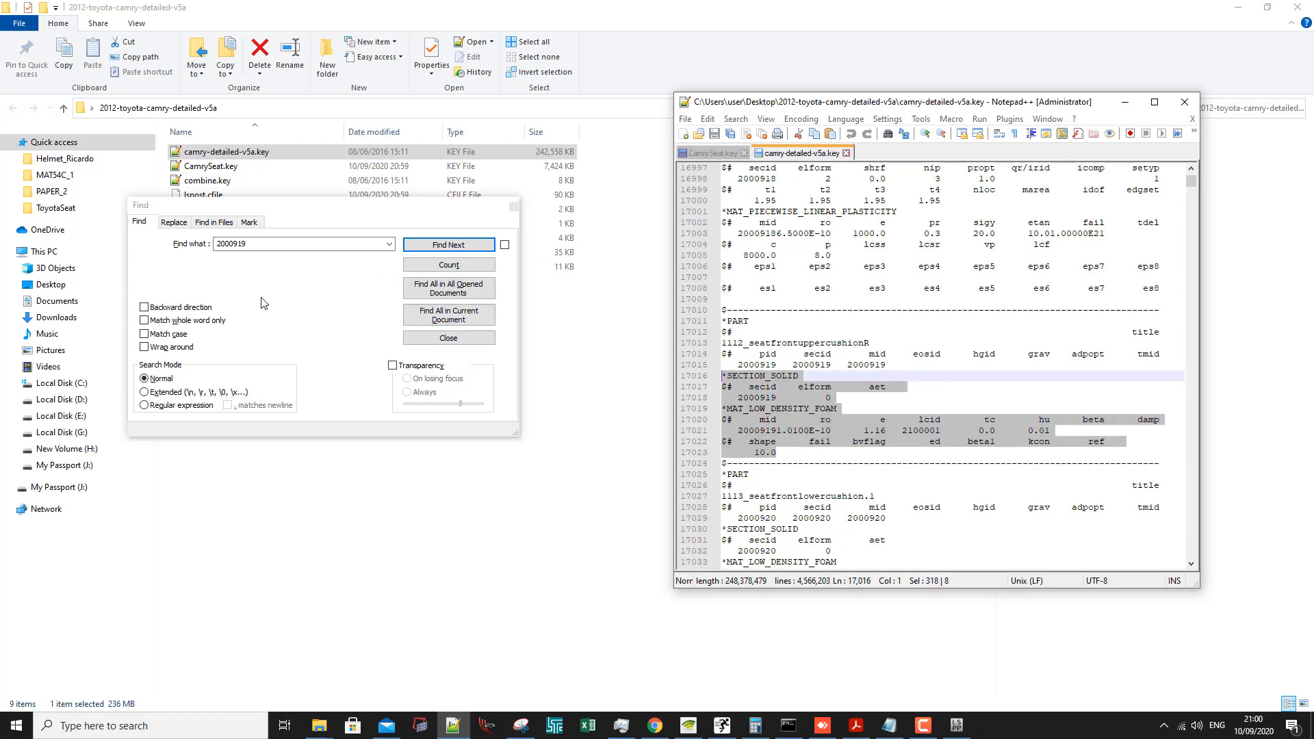
pyautogui.write('2100001')
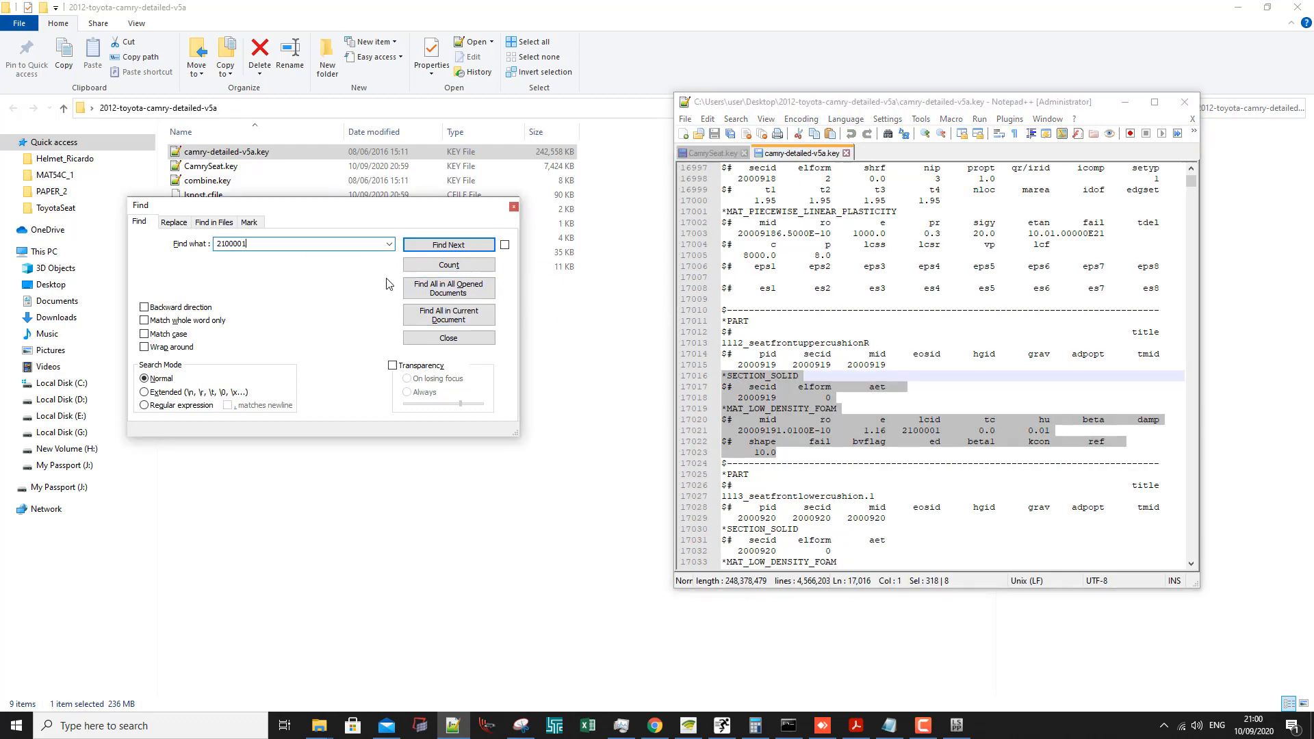
pyautogui.click(448, 245)
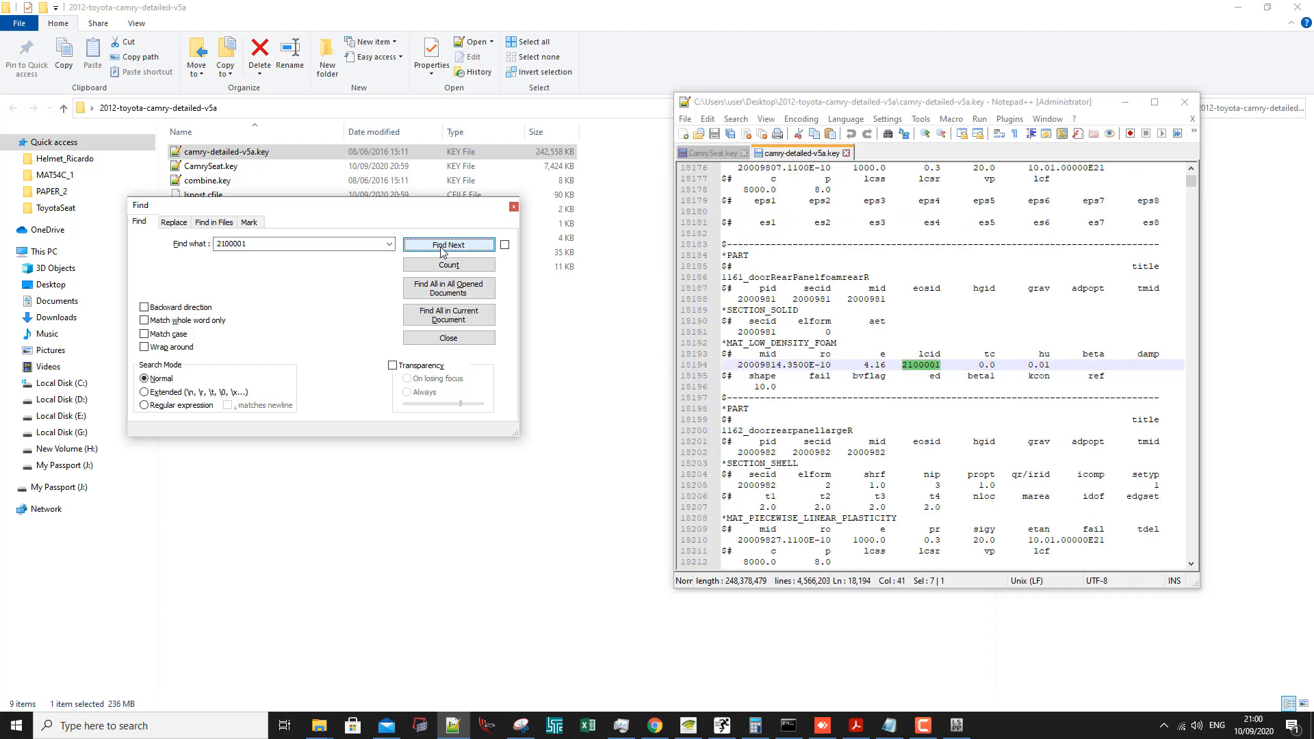
pyautogui.click(301, 244)
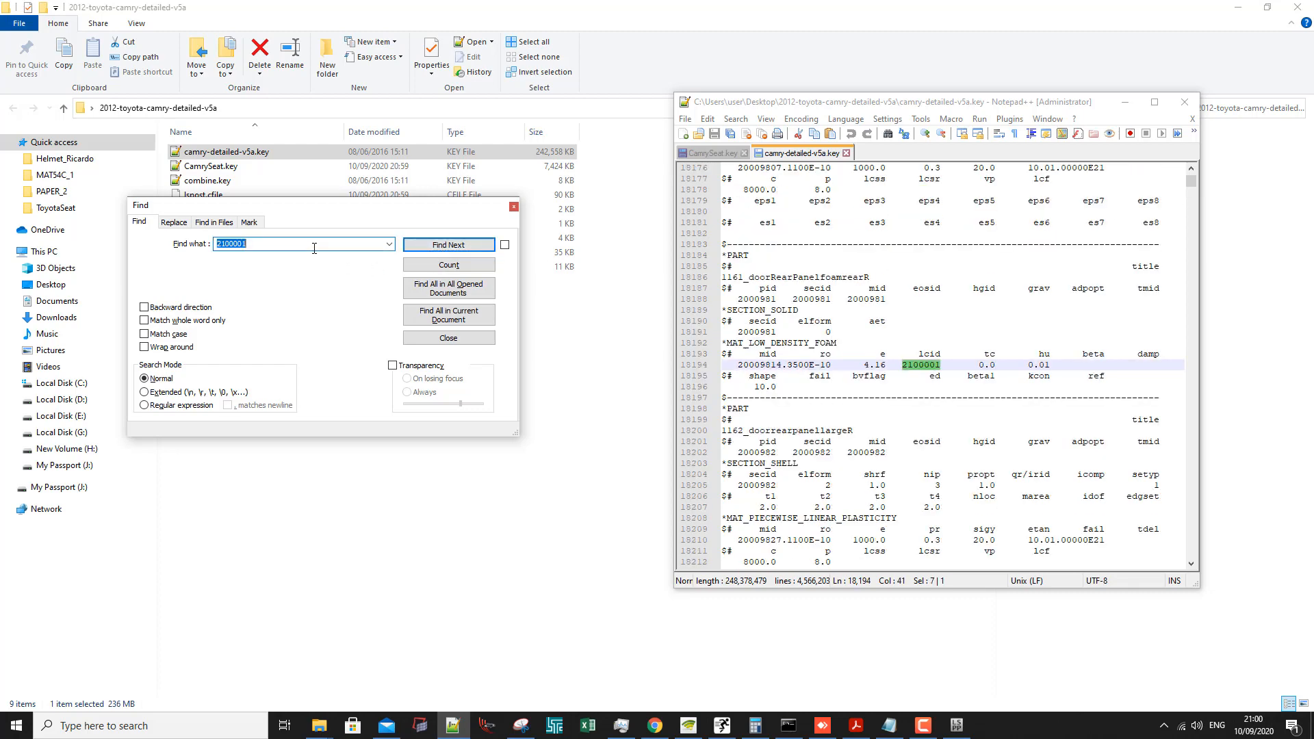
pyautogui.write('DEFINE')
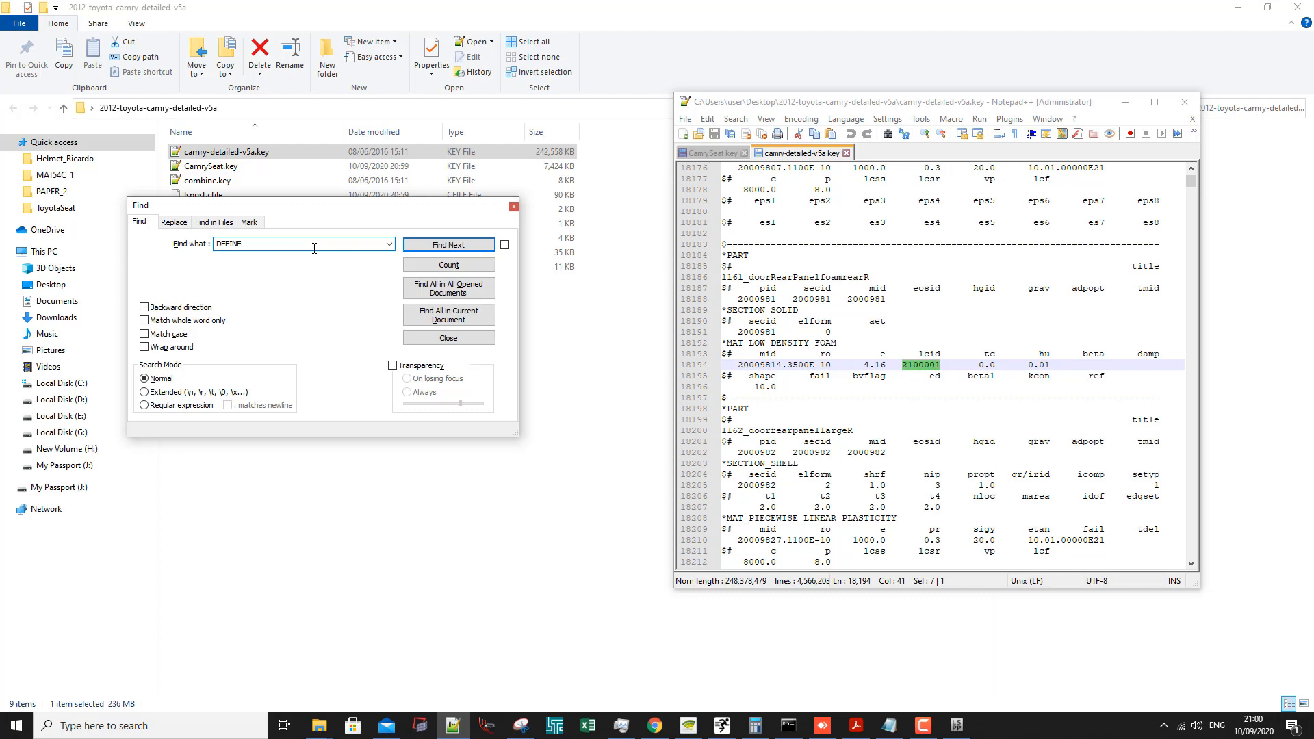
pyautogui.click(447, 244)
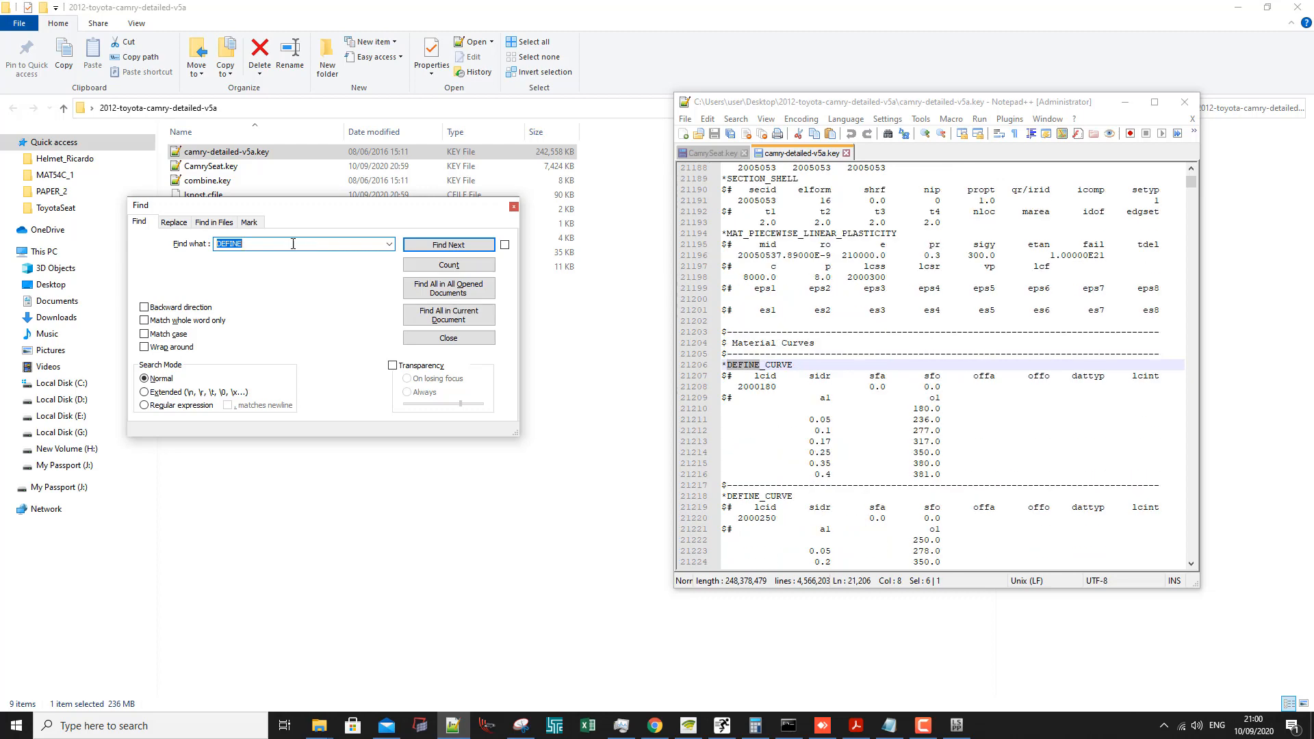
pyautogui.write('2100001')
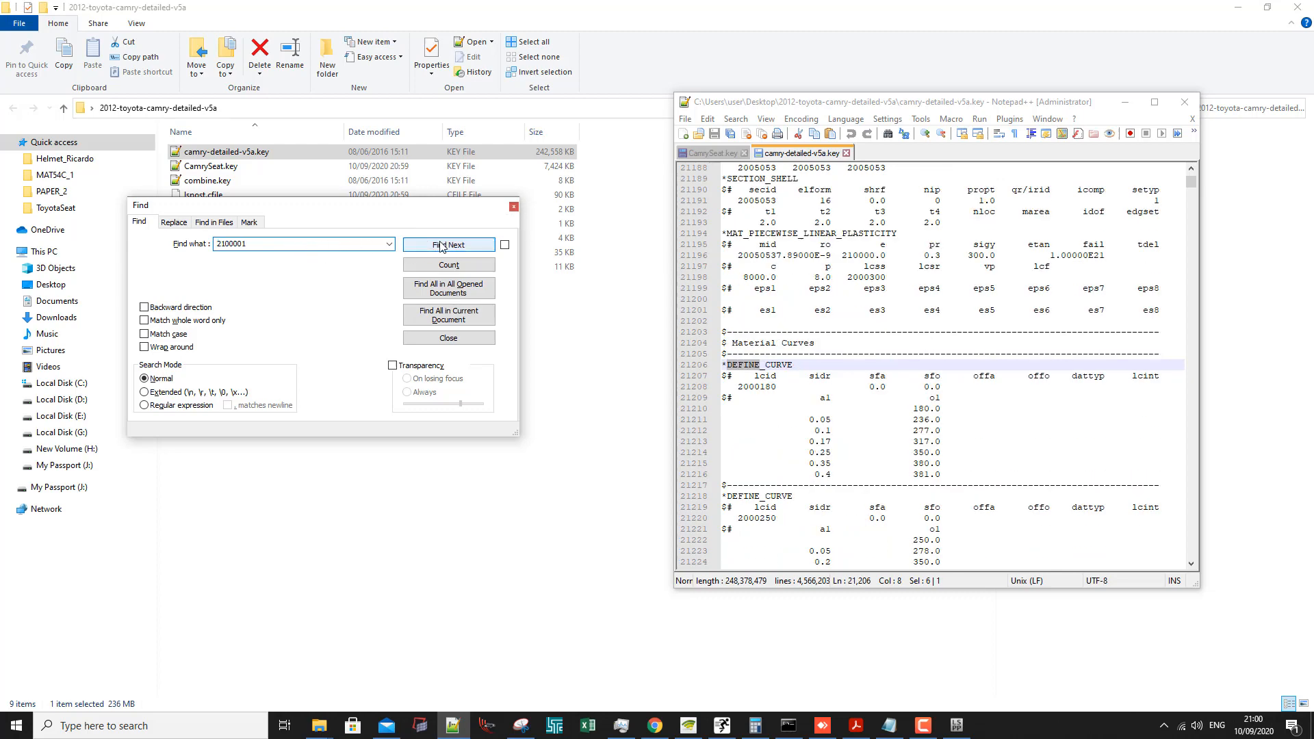
pyautogui.click(447, 244)
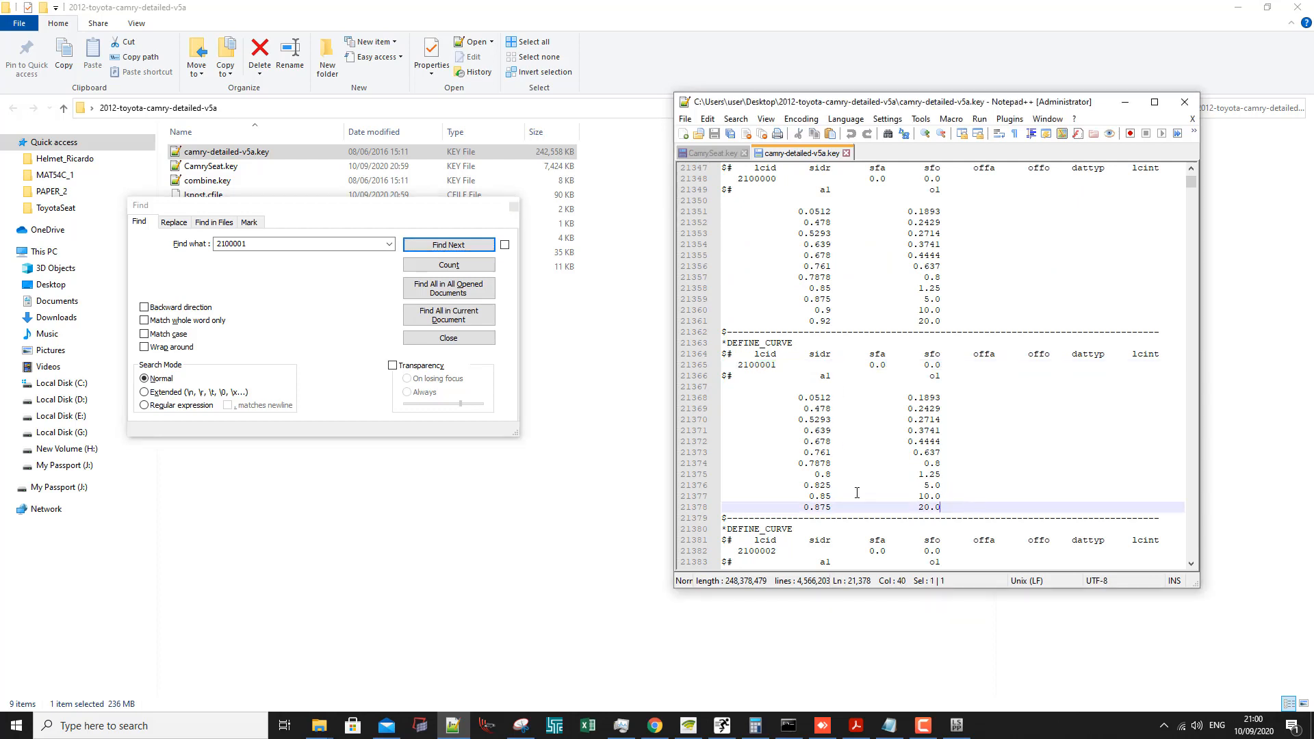
# Copy curve 2100001 and paste it into CamrySeat.key after part 2000919's foam material.
pyautogui.click(711, 152)
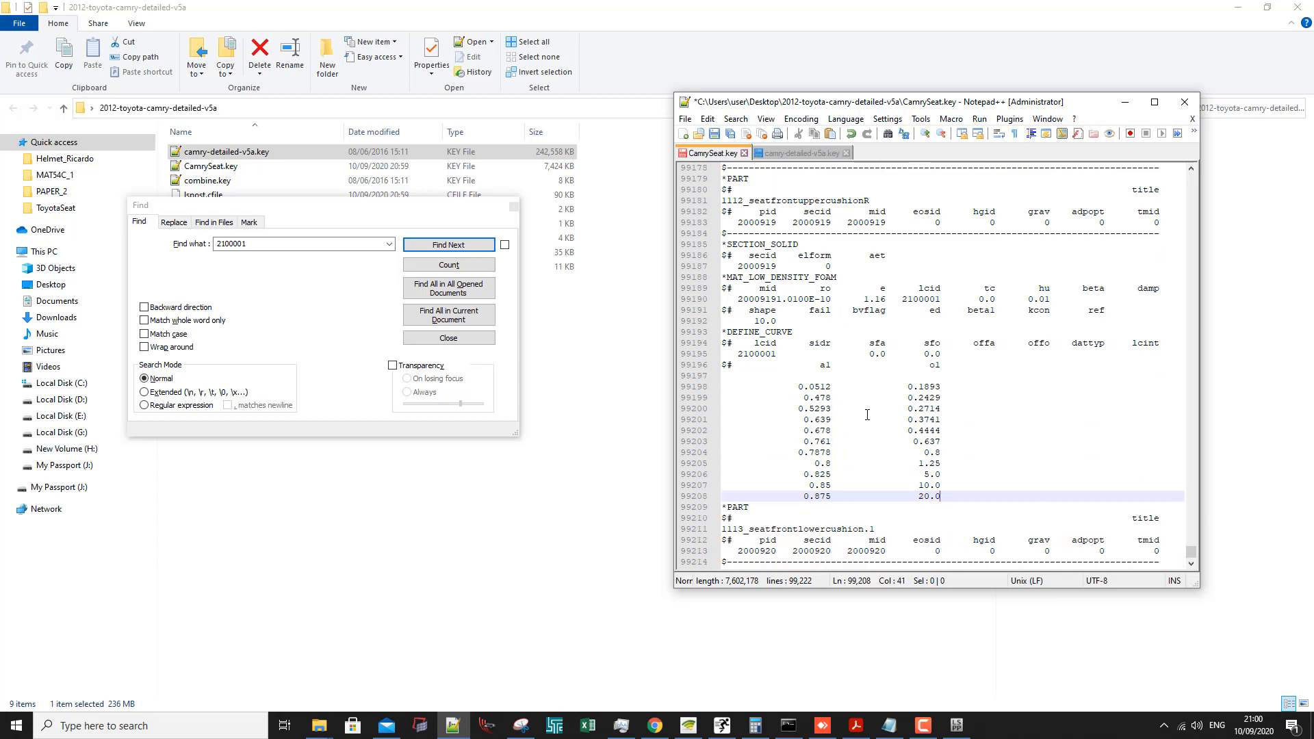
pyautogui.click(798, 151)
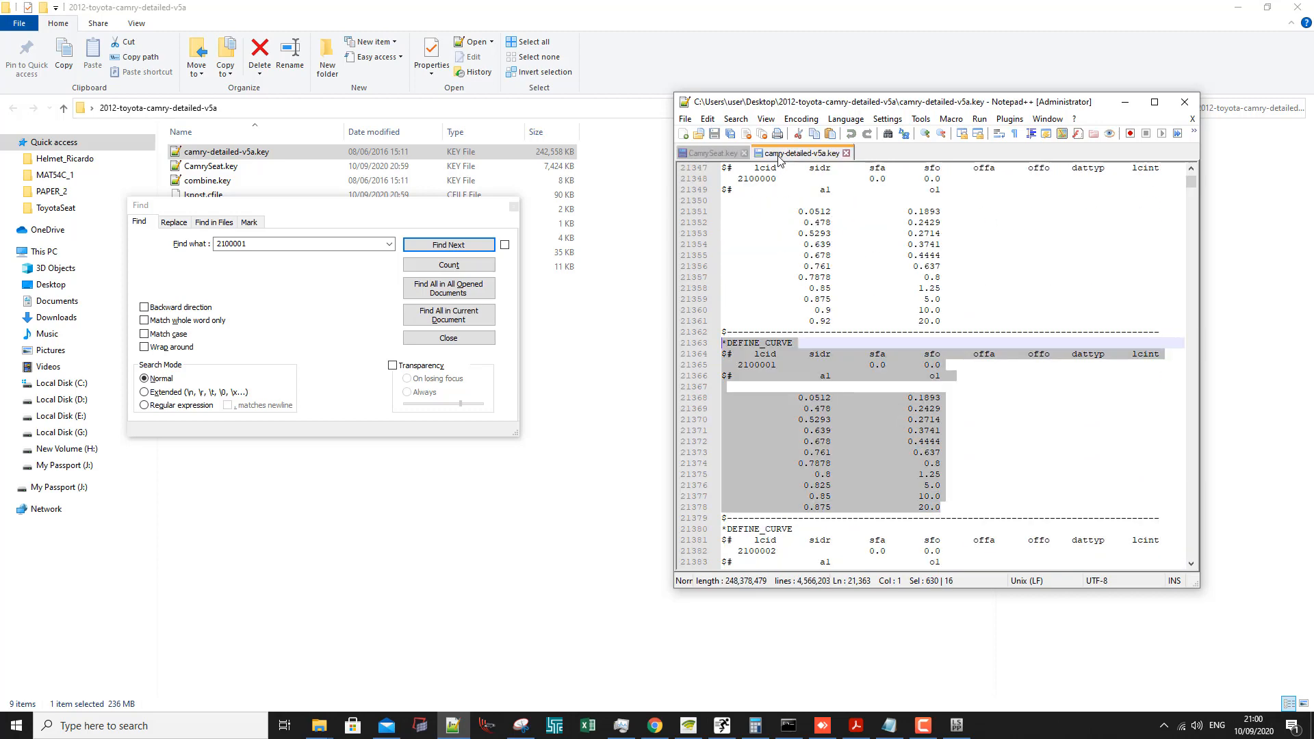
pyautogui.click(802, 375)
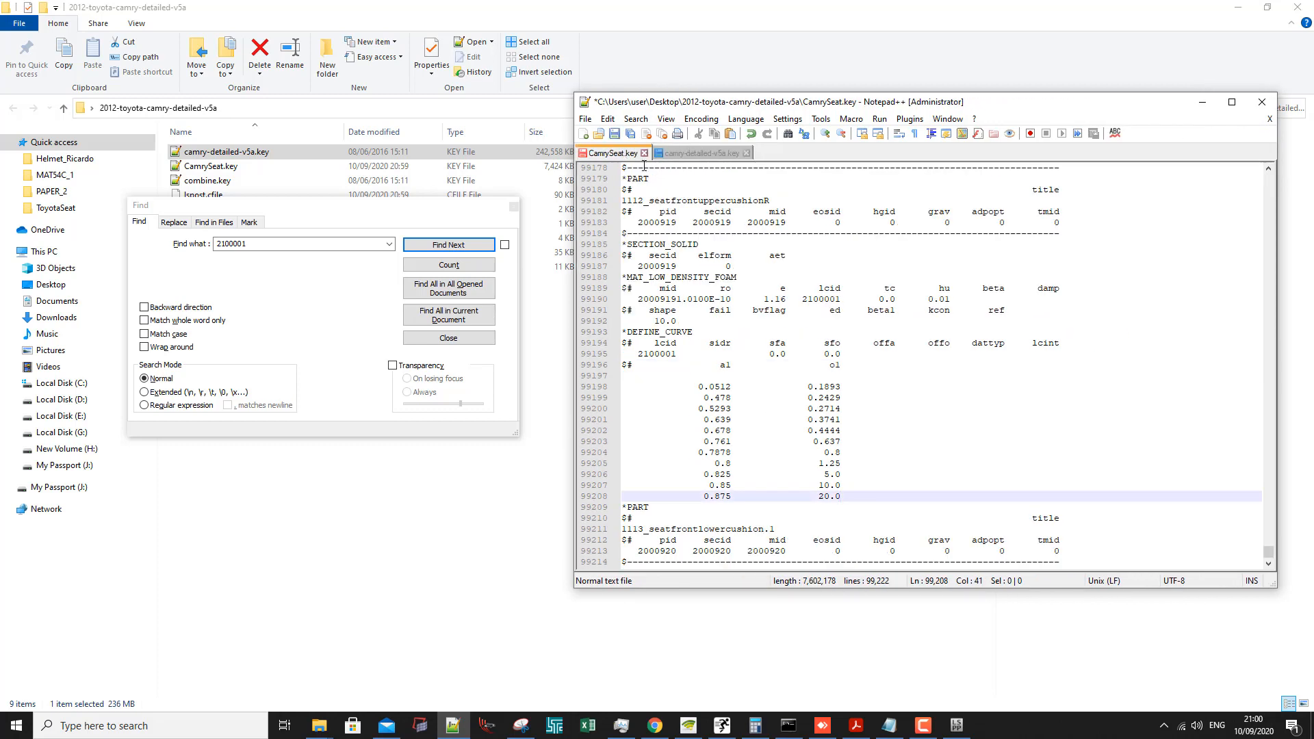
# Copy part 2000920's *SECTION_SOLID and *MAT_LOW_DENSITY_FOAM cards into CamrySeat.key below part 1113.
pyautogui.click(700, 152)
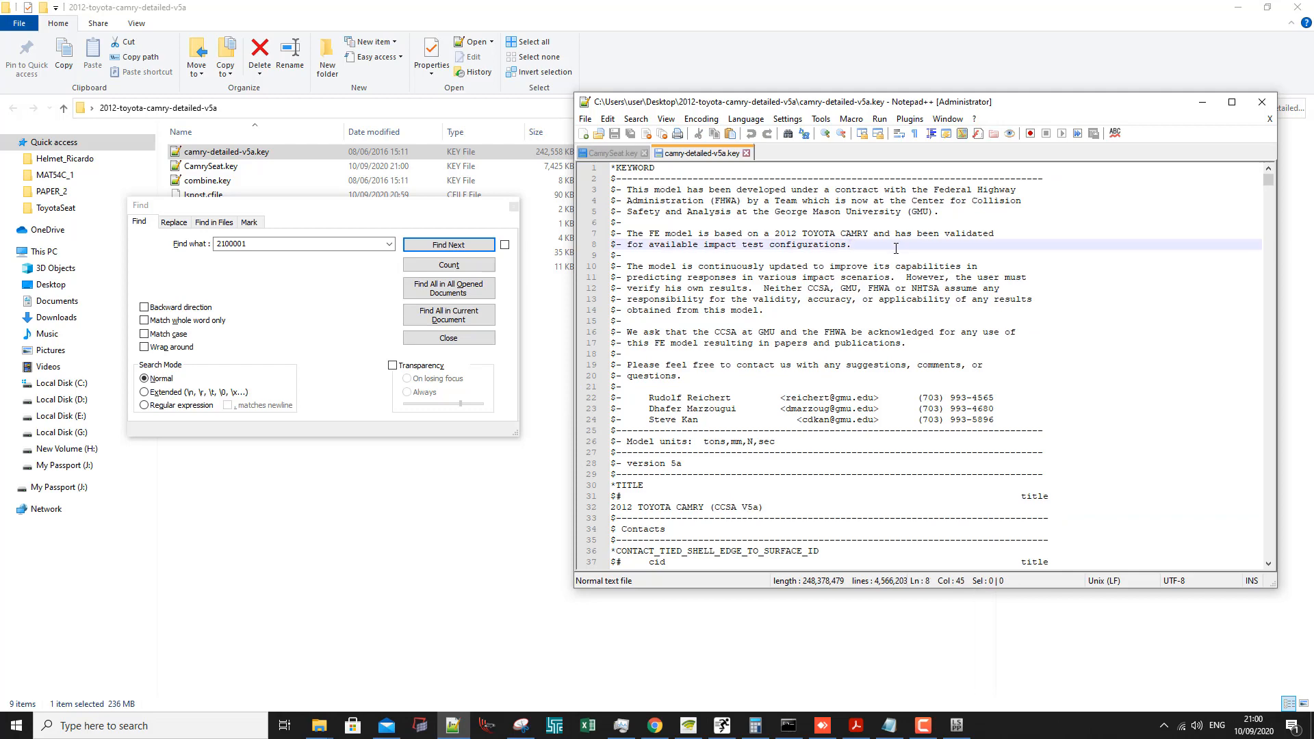
pyautogui.click(449, 245)
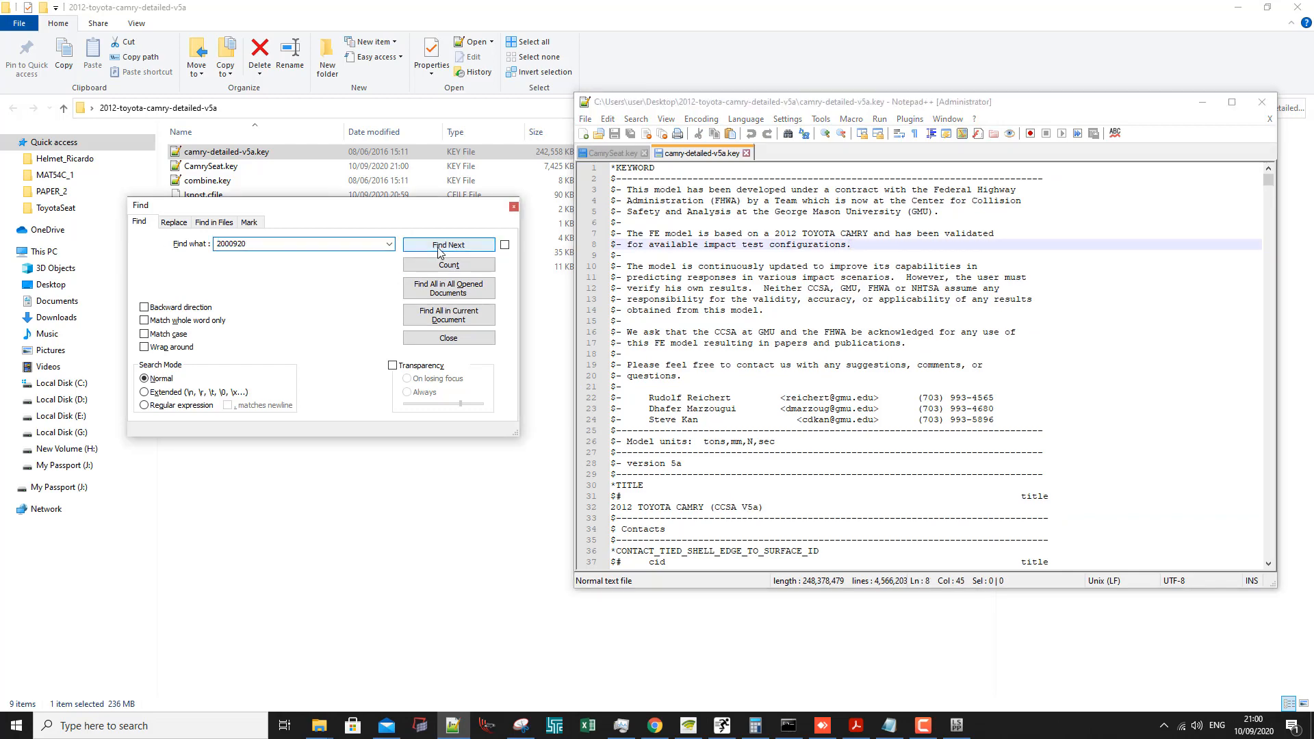
pyautogui.click(448, 244)
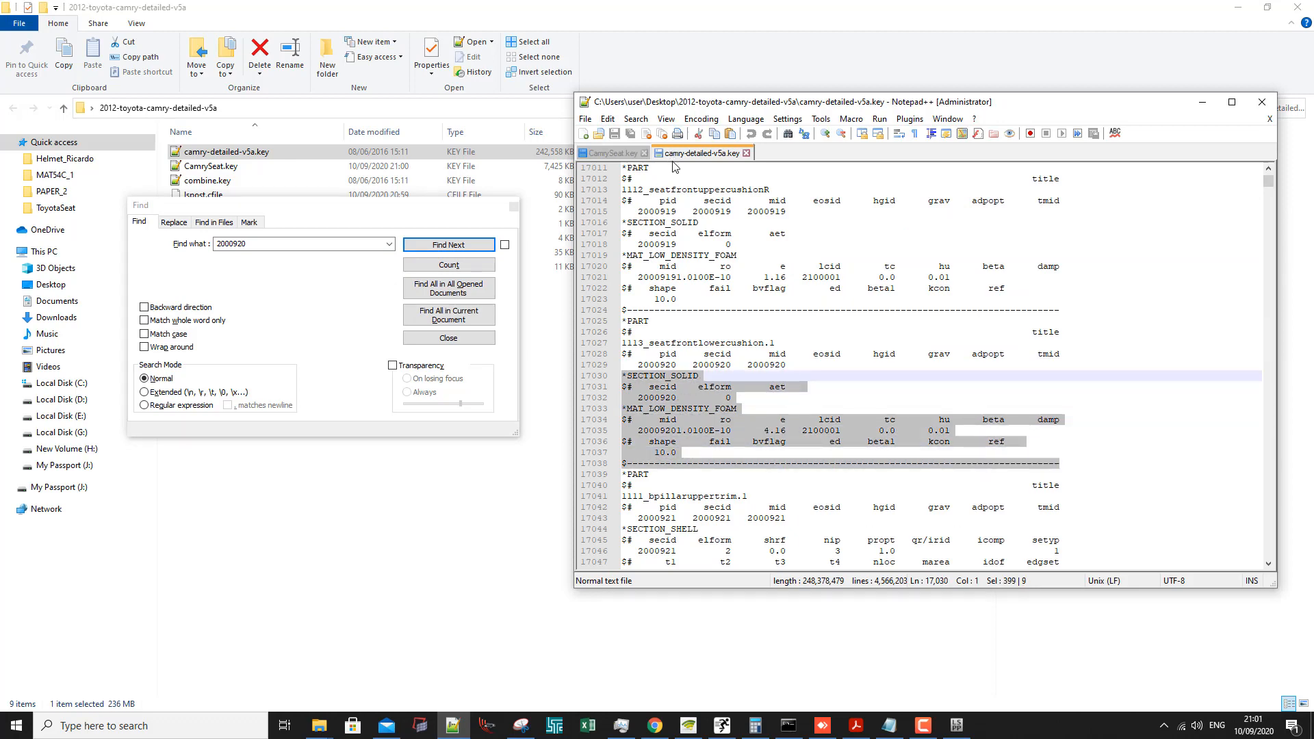
pyautogui.click(608, 154)
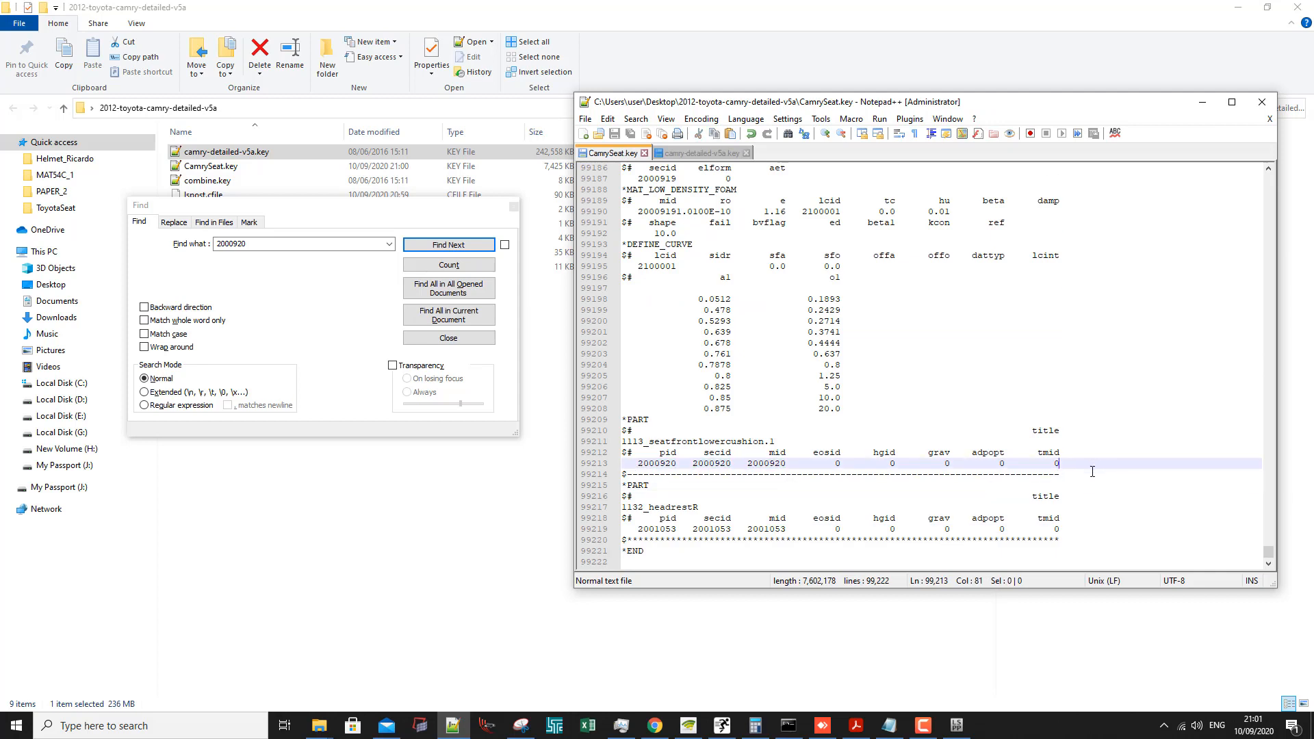
pyautogui.press('enter')
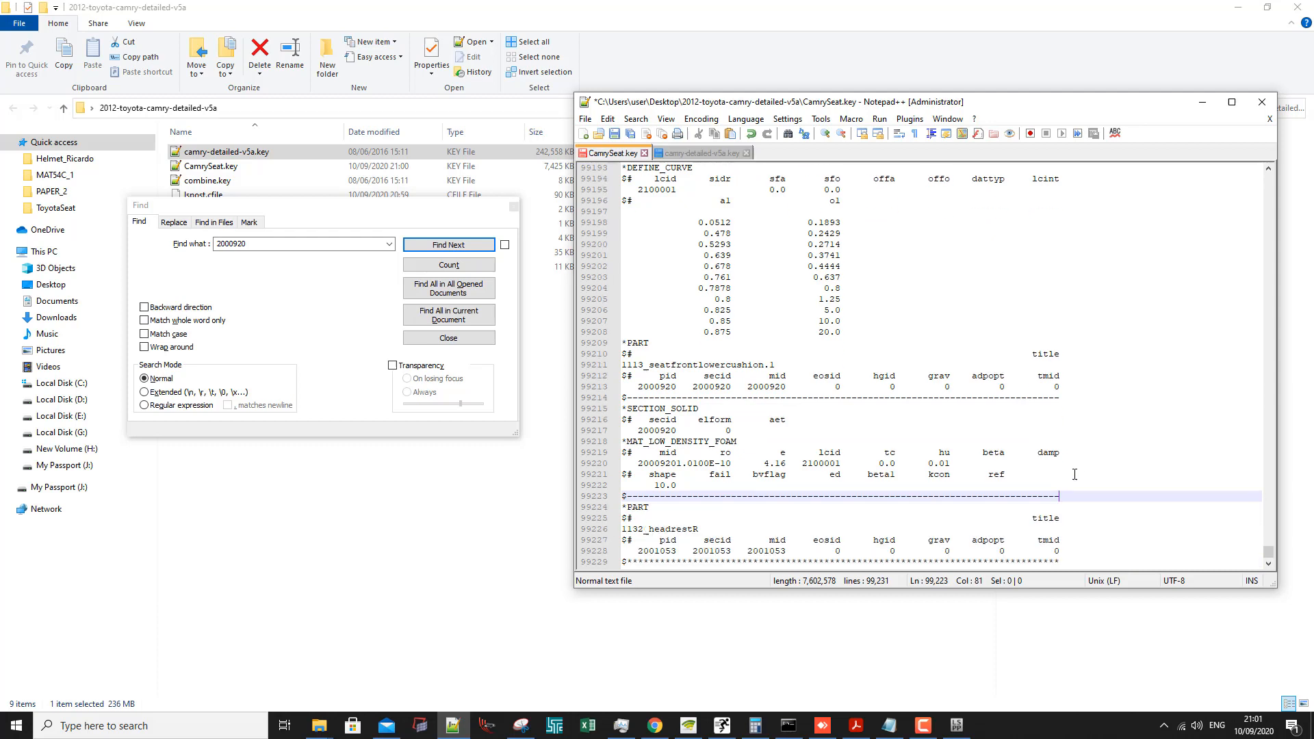
pyautogui.moveTo(695, 469)
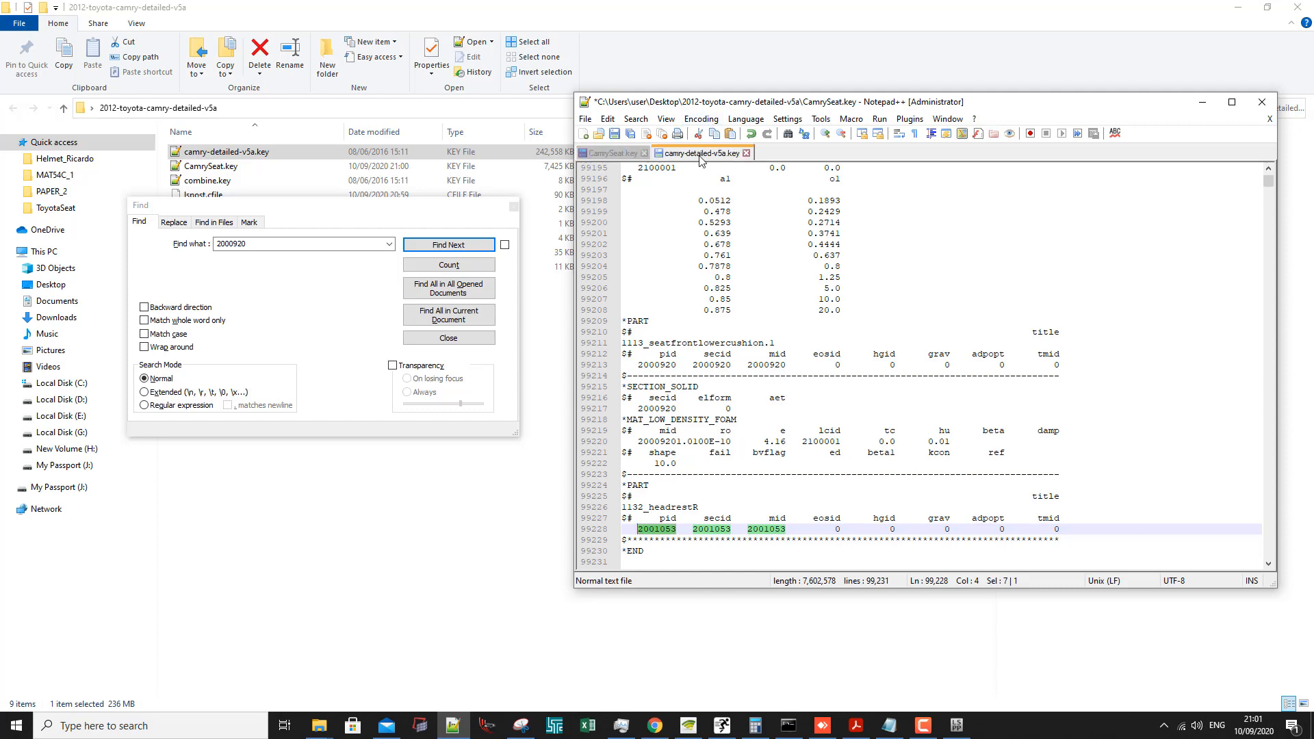
# Copy headrest 2001053's section and foam material into CamrySeat.key below part 1132, save and close Notepad++.
pyautogui.click(448, 244)
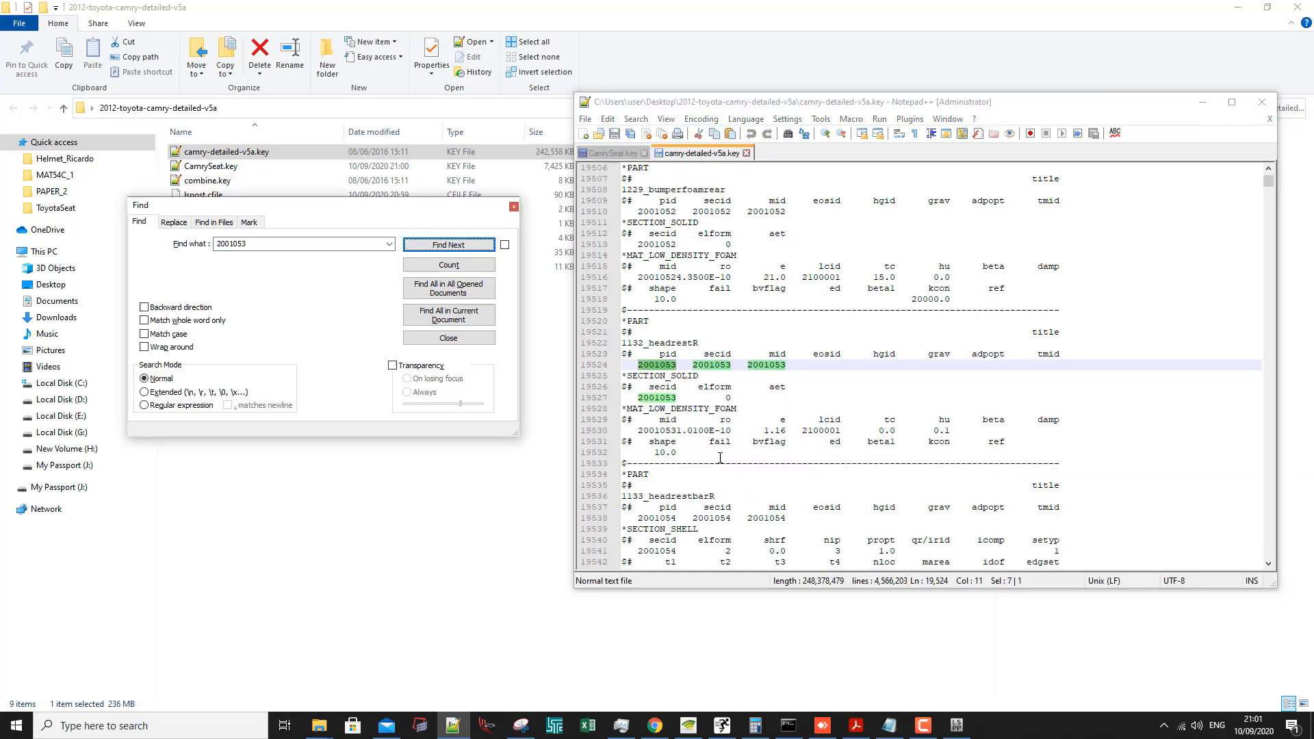
pyautogui.click(449, 244)
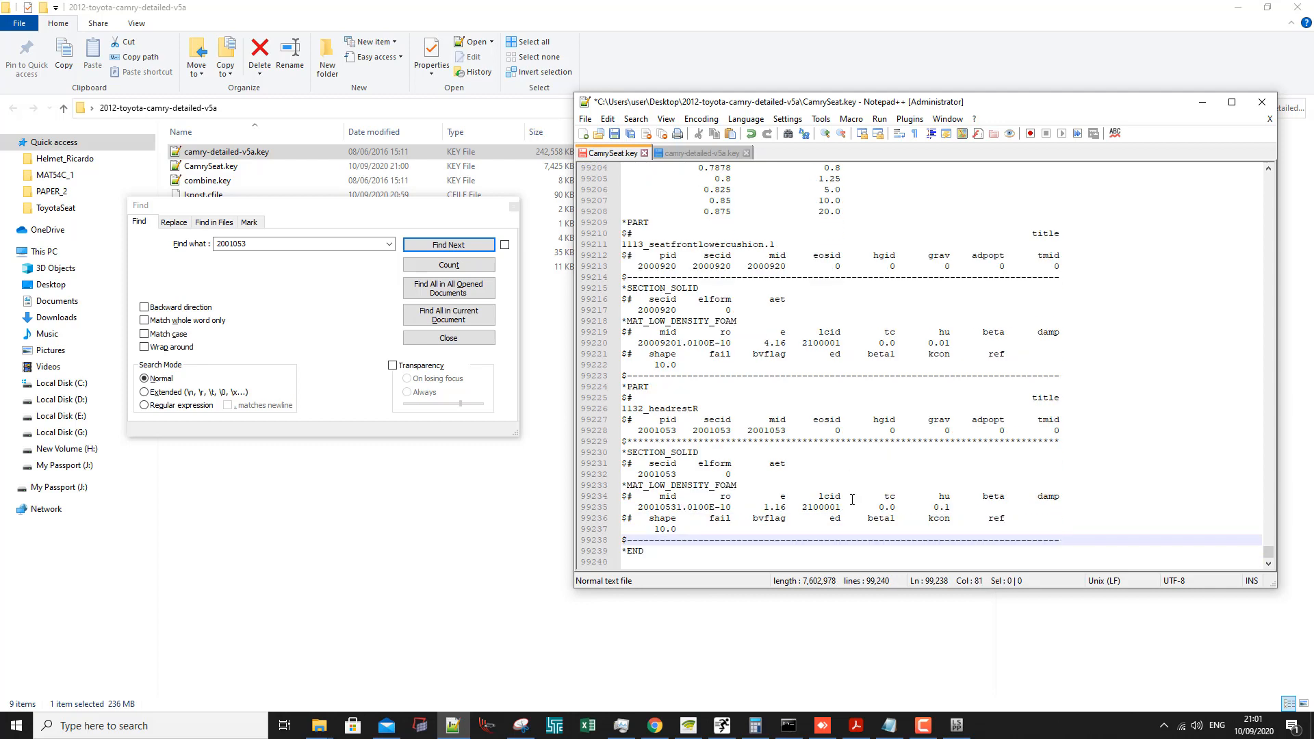
pyautogui.click(613, 134)
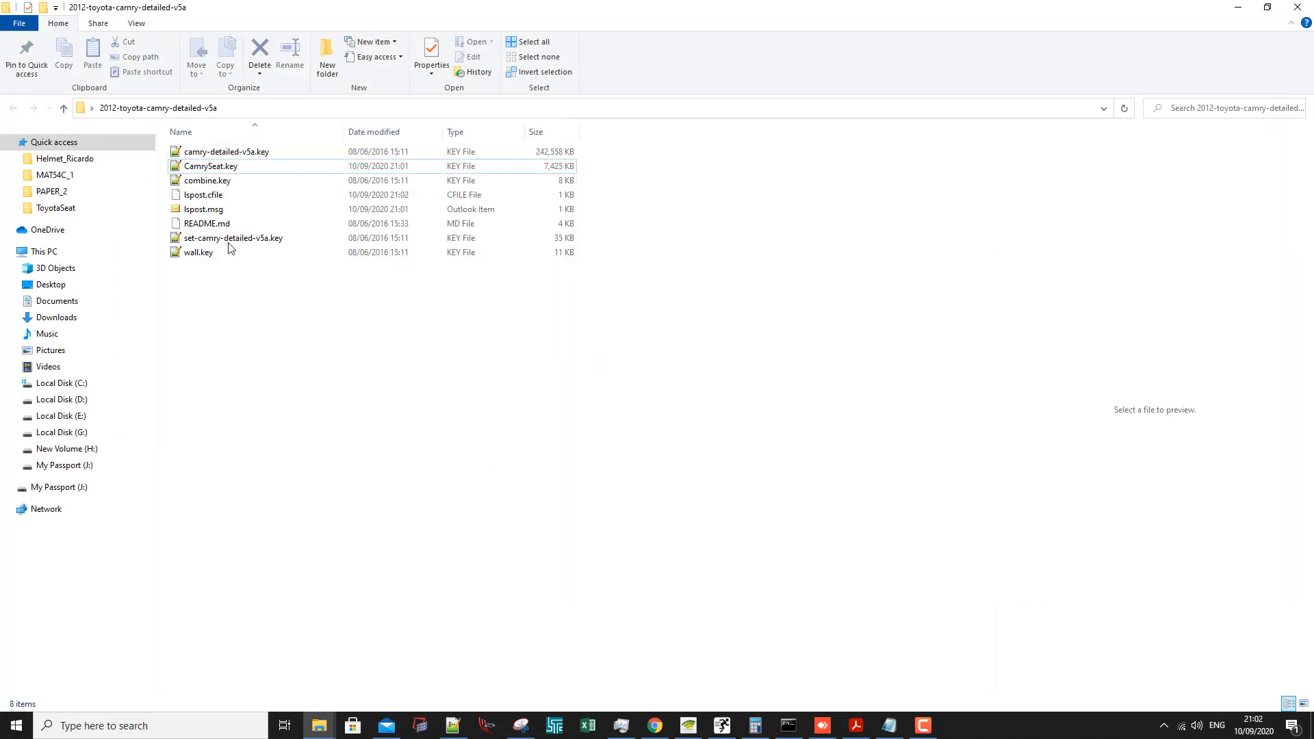
# Load CamrySeat.key into LS-PrePost from File Explorer.
pyautogui.click(210, 165)
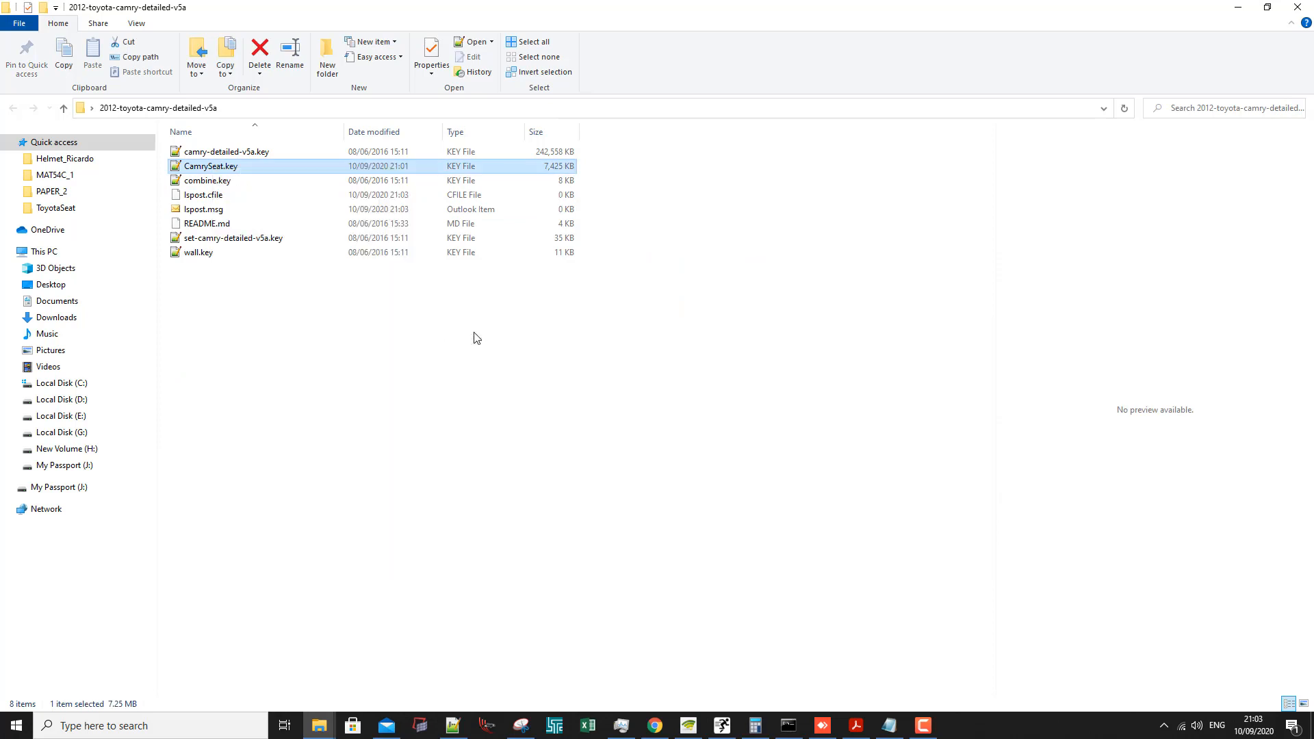
pyautogui.doubleClick(209, 166)
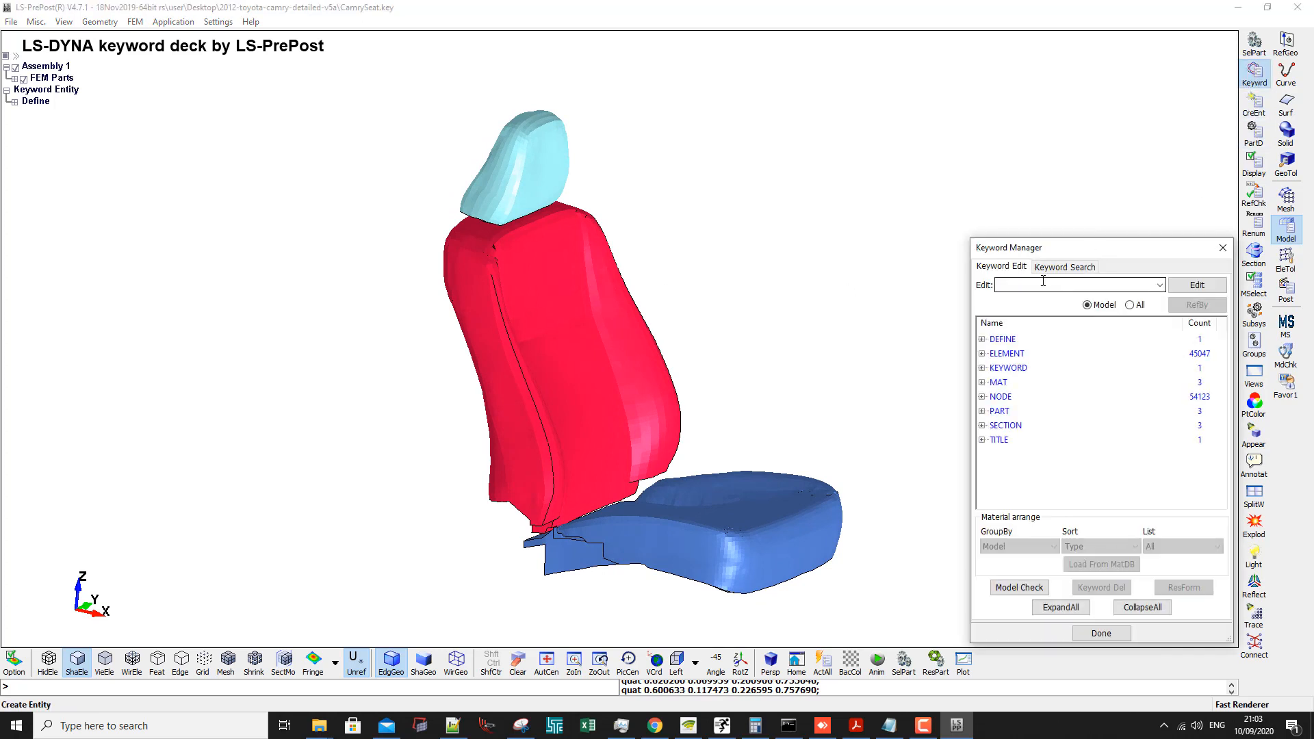
pyautogui.moveTo(1013, 360)
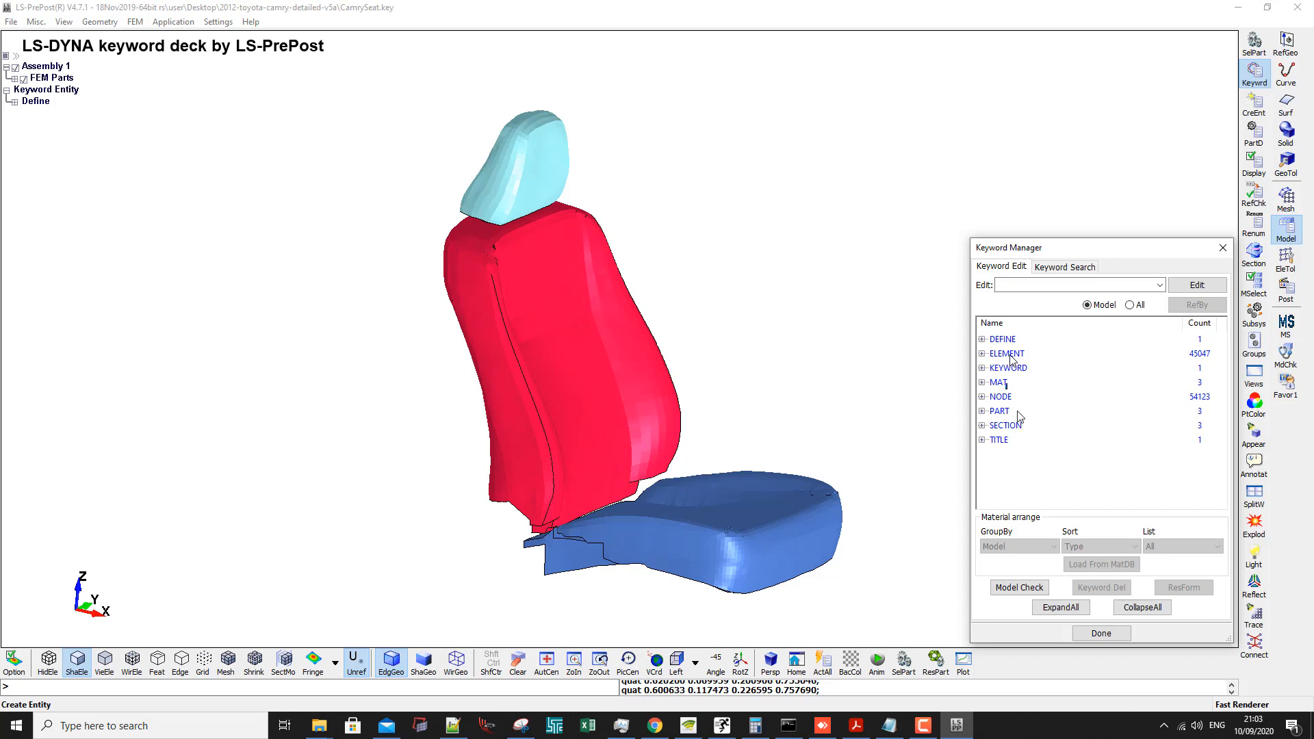
pyautogui.click(998, 382)
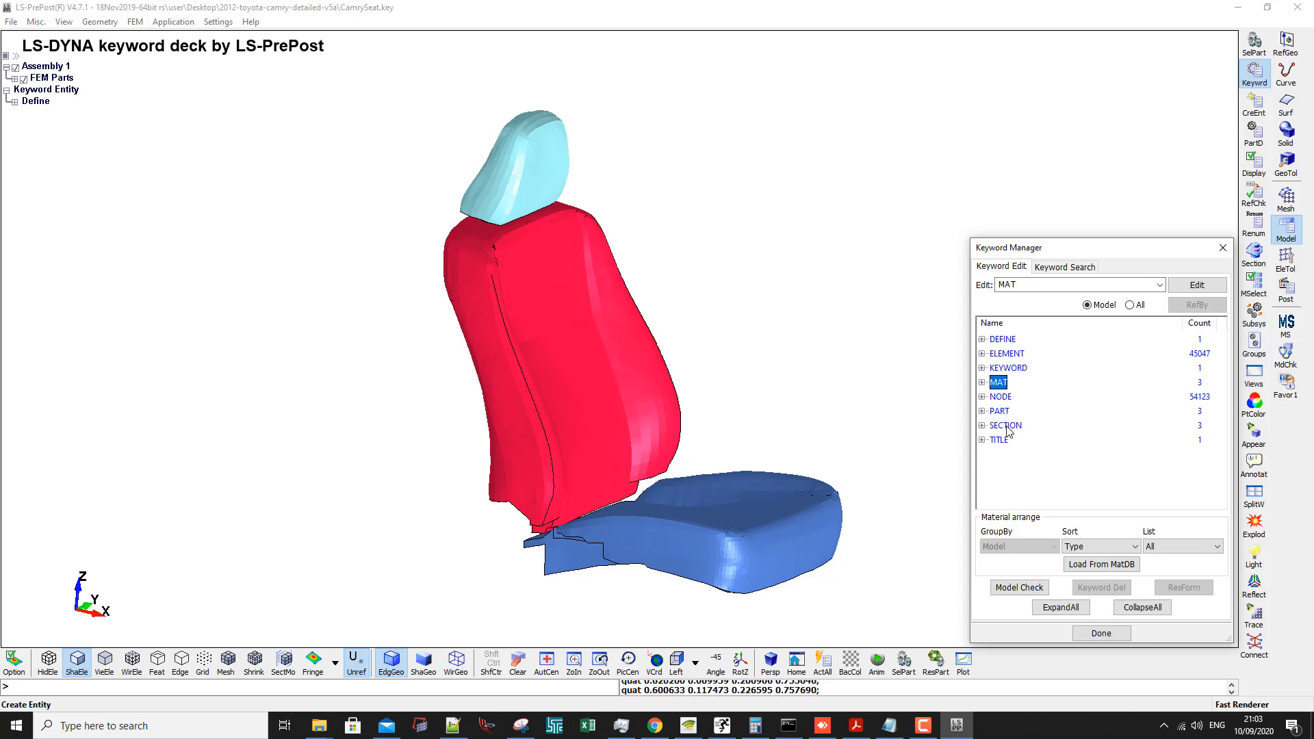
pyautogui.click(1005, 424)
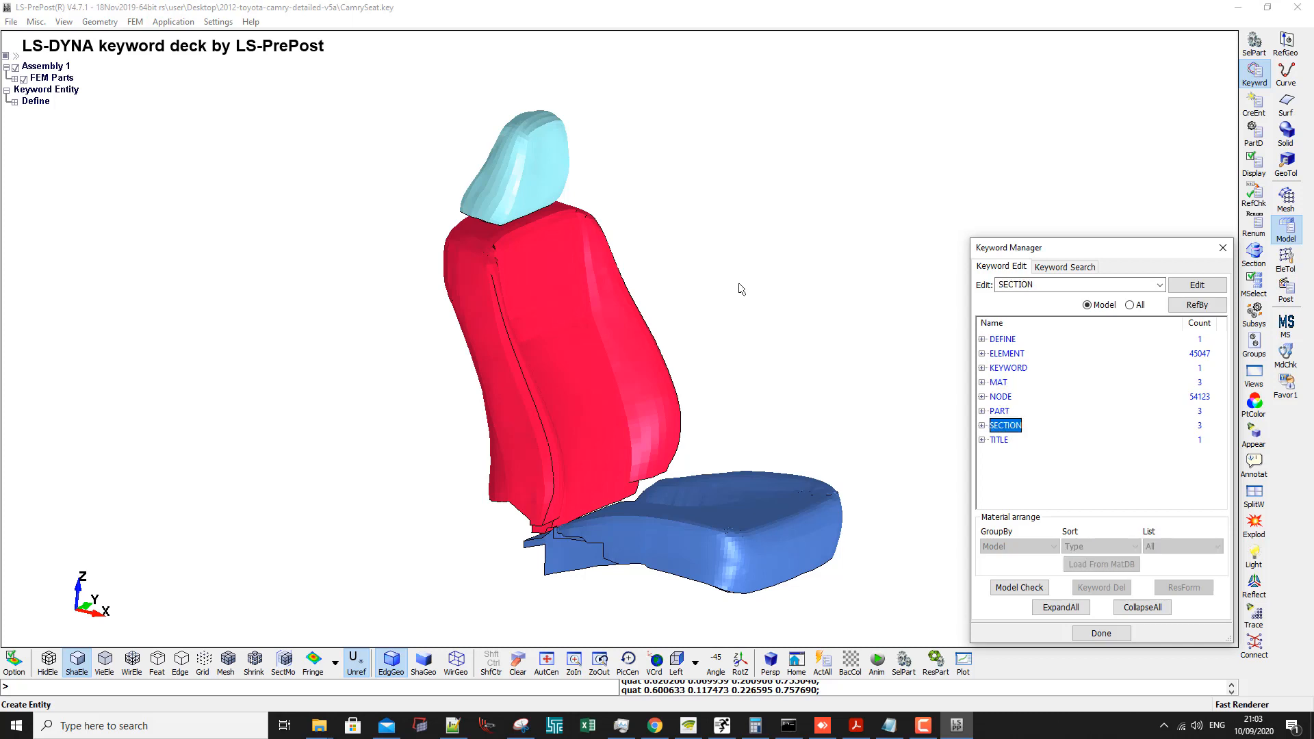
pyautogui.moveTo(694, 297)
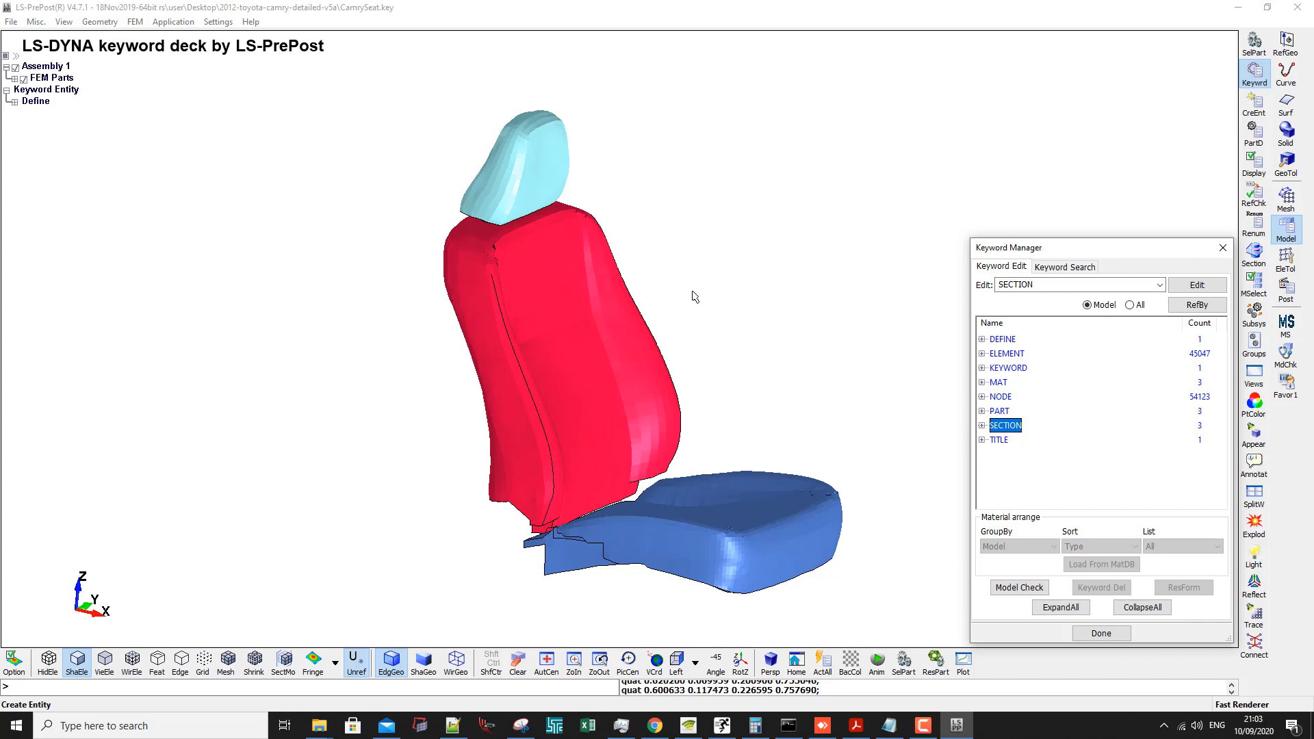